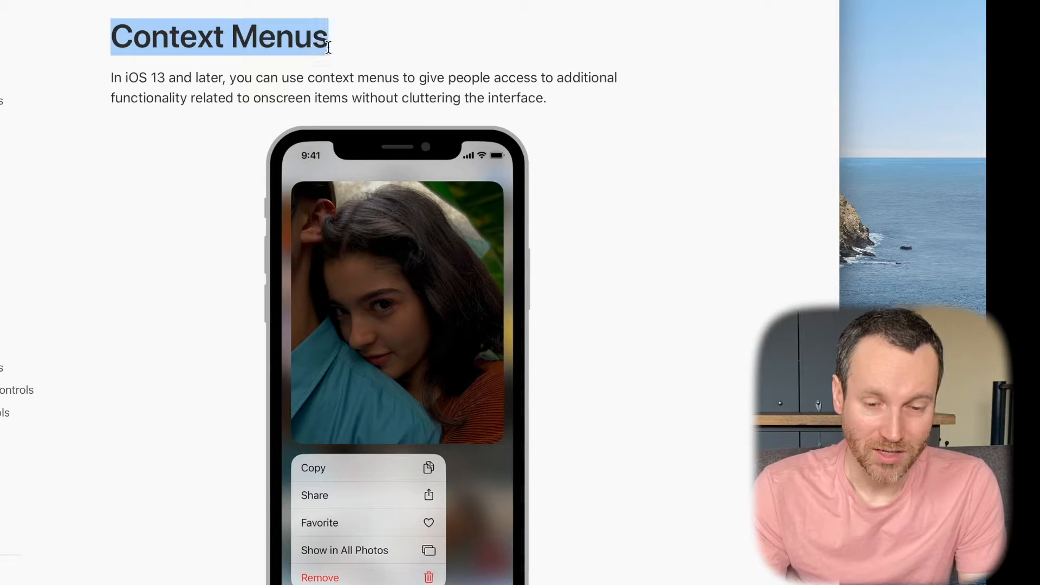
# Scroll the context menu tutorial and highlight the phrase 'Context menus are'
pyautogui.scroll(-3)
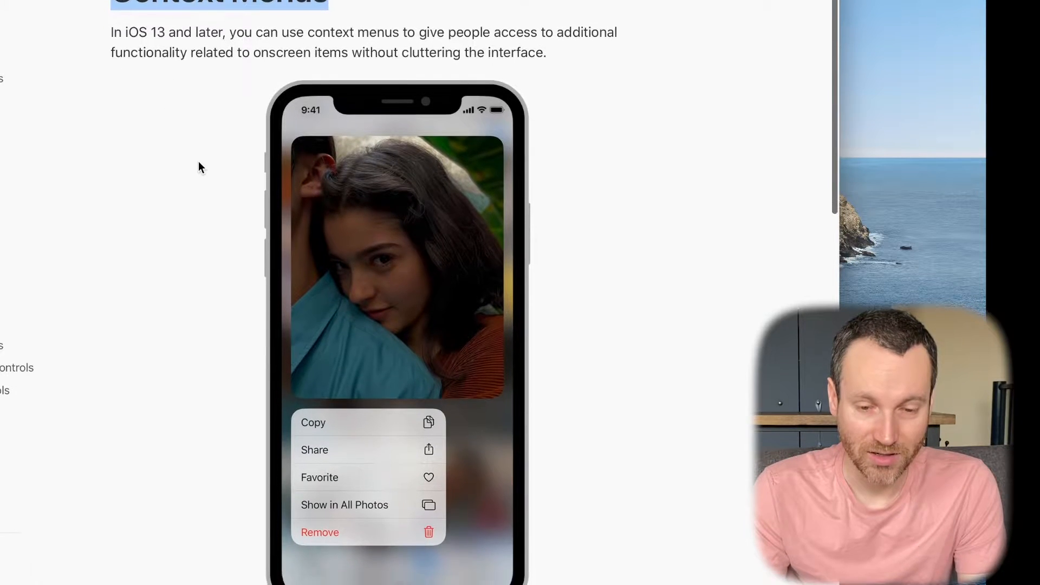
pyautogui.scroll(-3)
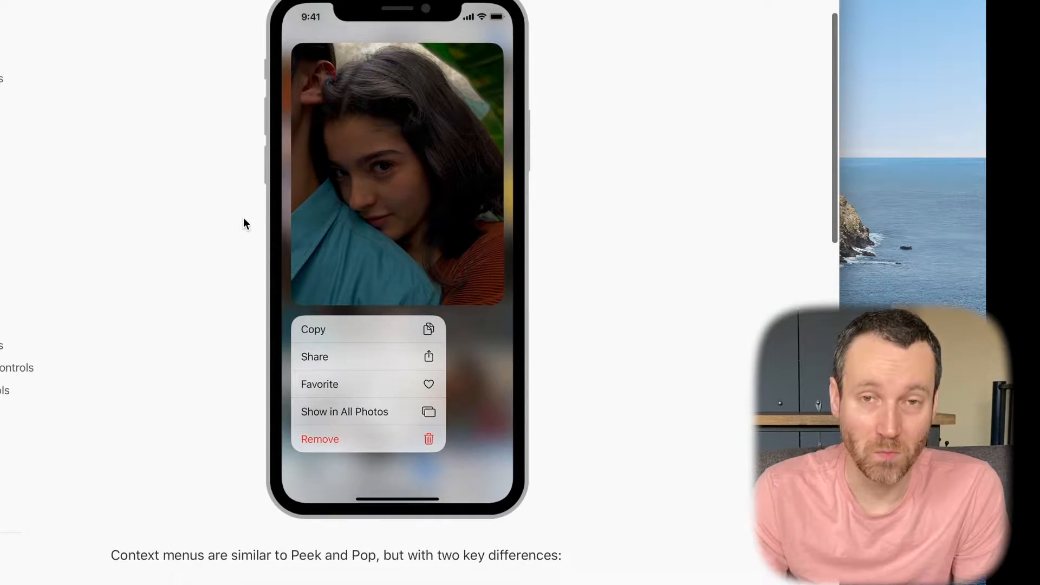
pyautogui.scroll(-3)
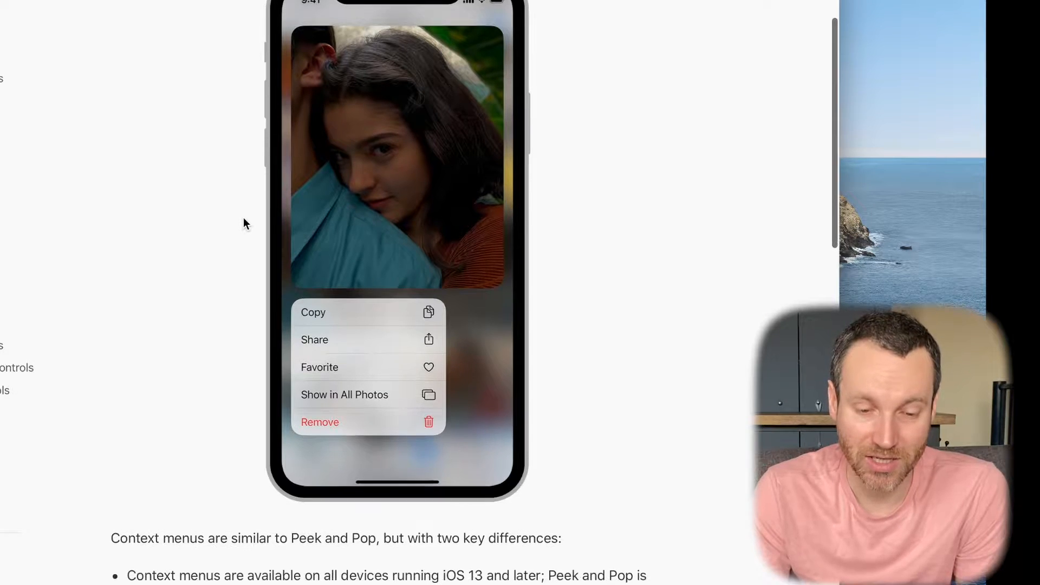
pyautogui.moveTo(398, 295)
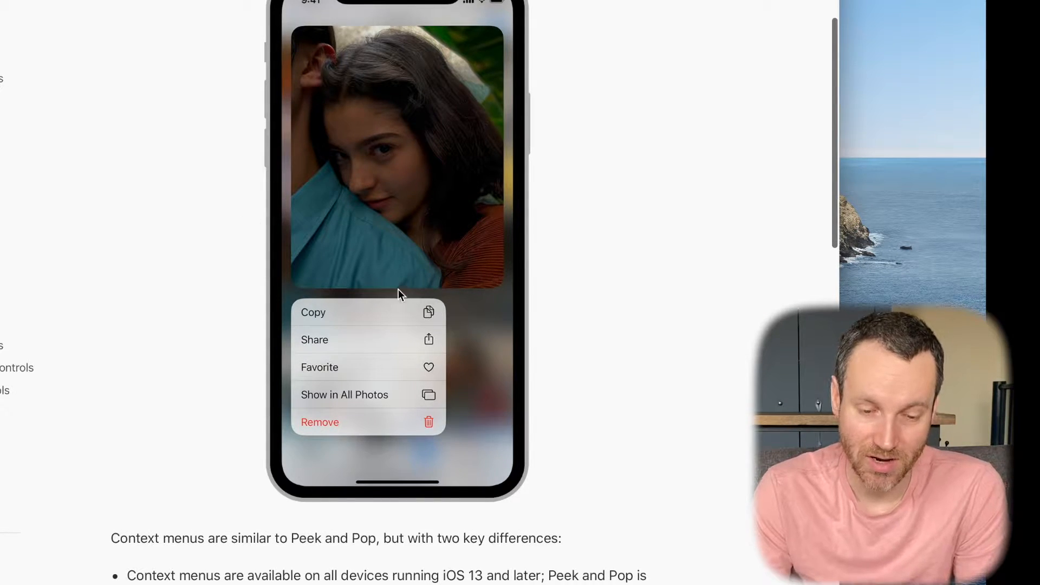
pyautogui.moveTo(441, 319)
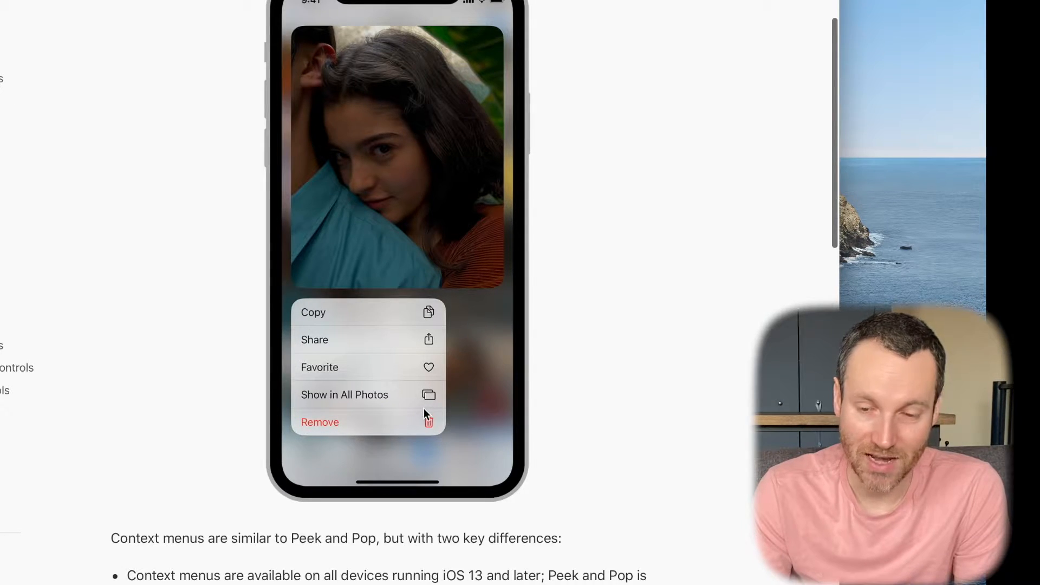
pyautogui.scroll(-3)
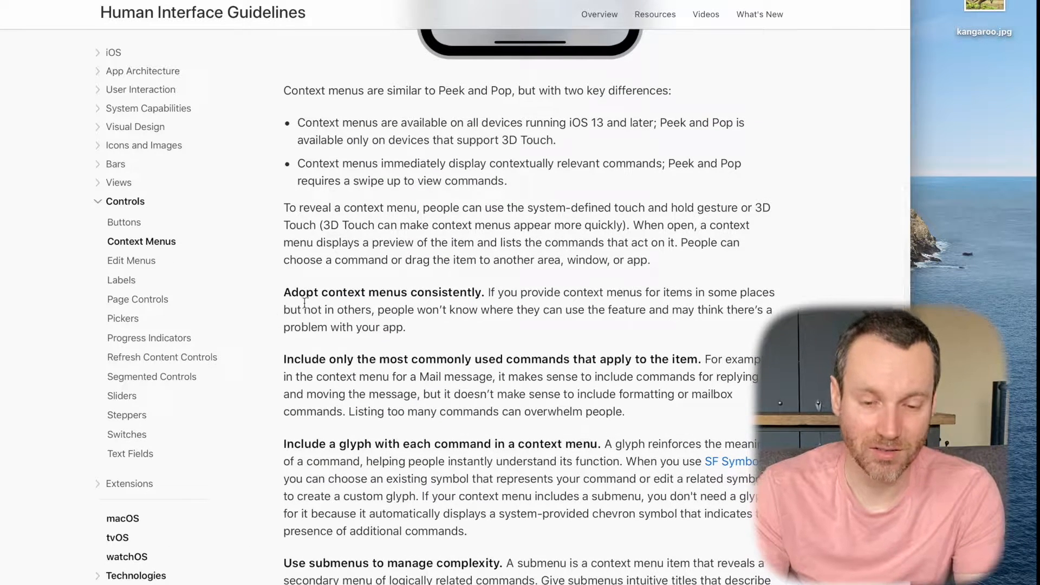
pyautogui.doubleClick(312, 122)
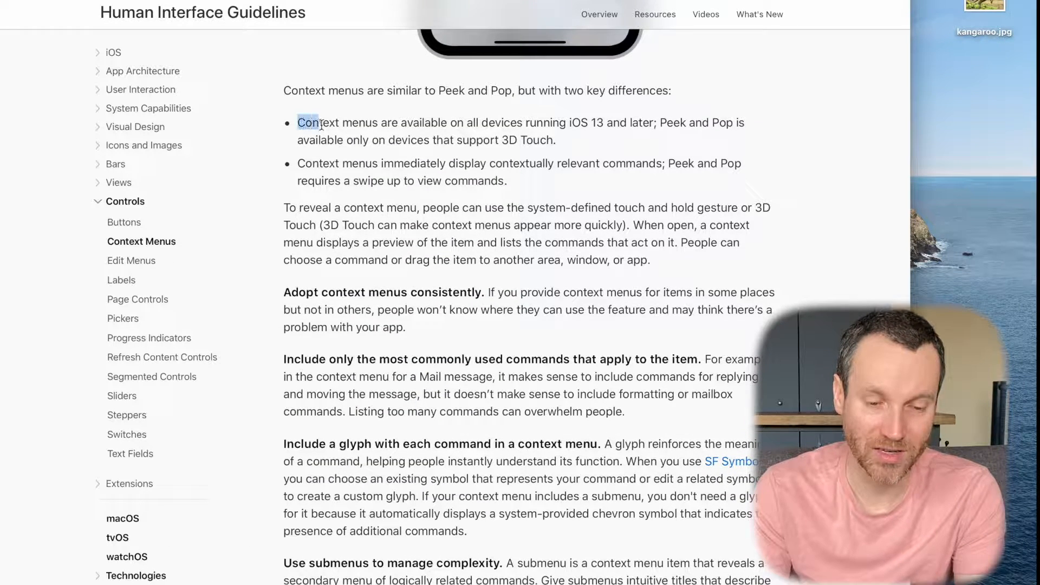
pyautogui.moveTo(298, 122); pyautogui.dragTo(391, 122)
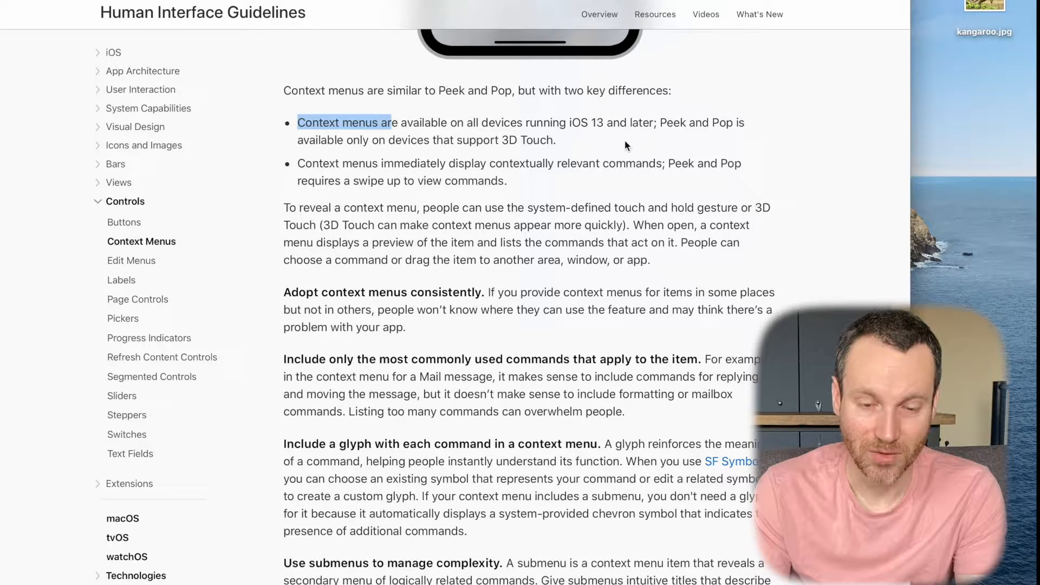
# Highlight the iOS 13 availability bullet, then delete the placeholder setup comment
pyautogui.click(554, 140)
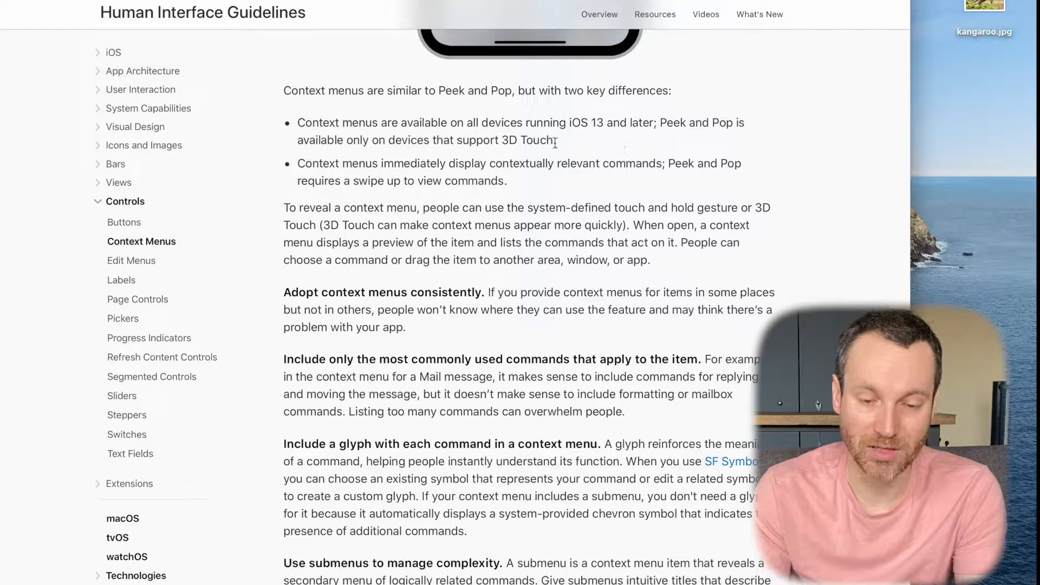
pyautogui.moveTo(297, 122); pyautogui.dragTo(556, 140)
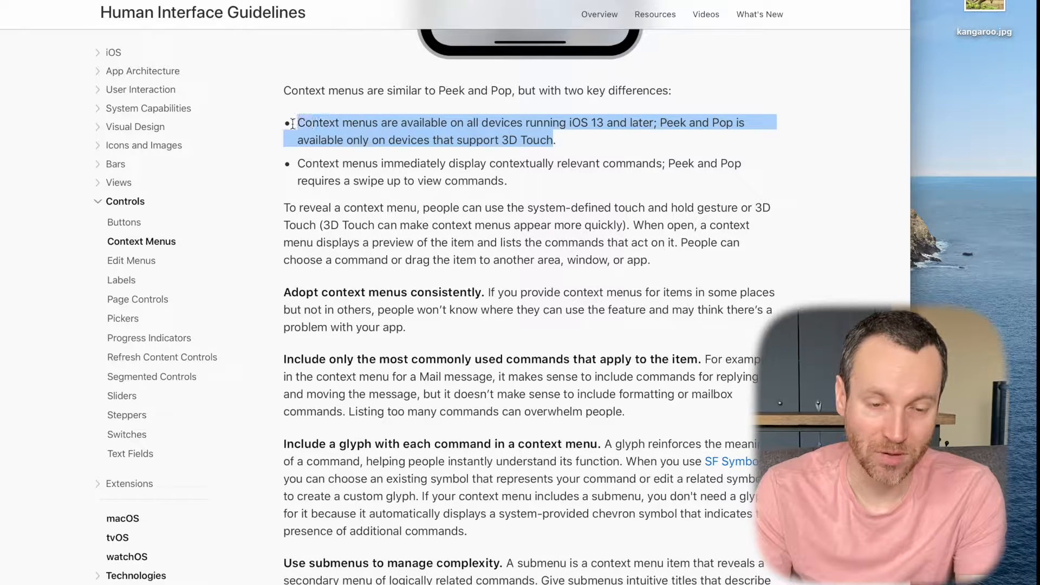
pyautogui.click(312, 187)
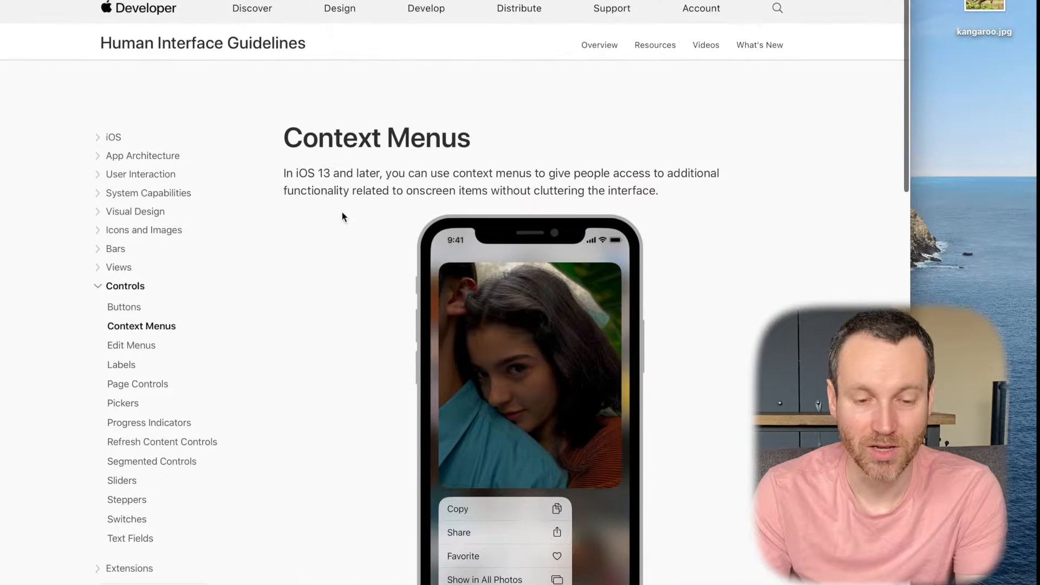
pyautogui.scroll(-3)
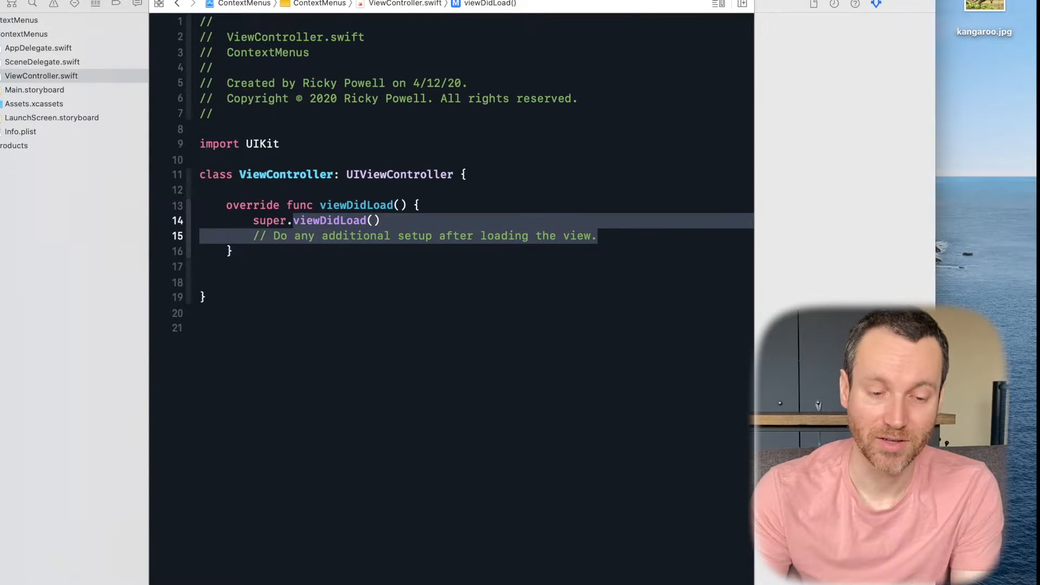
pyautogui.press('Delete')
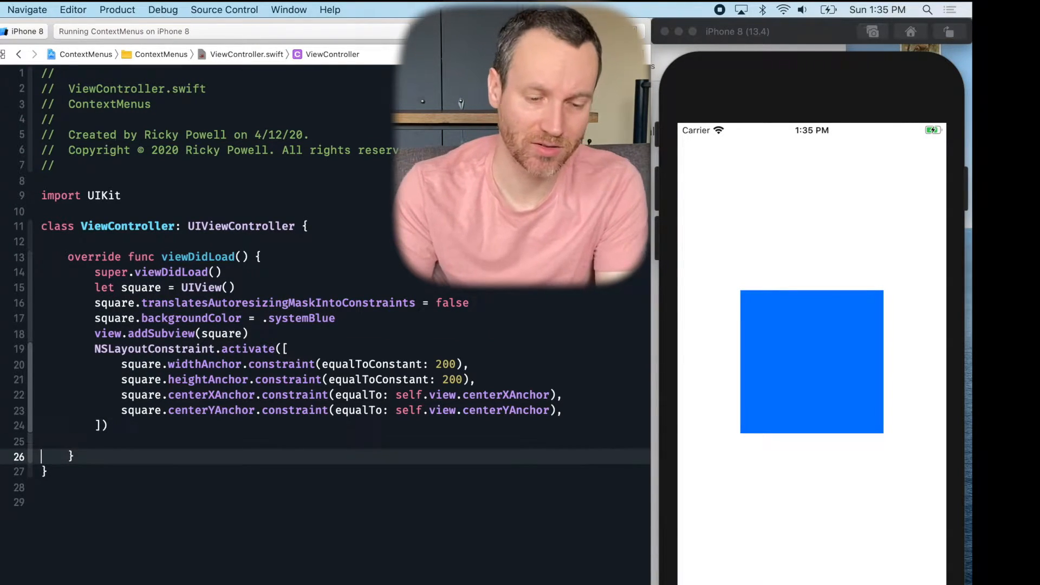
# Add a '// square's gesture' comment and tap the blue square in the running app
pyautogui.write("// square's gesture")
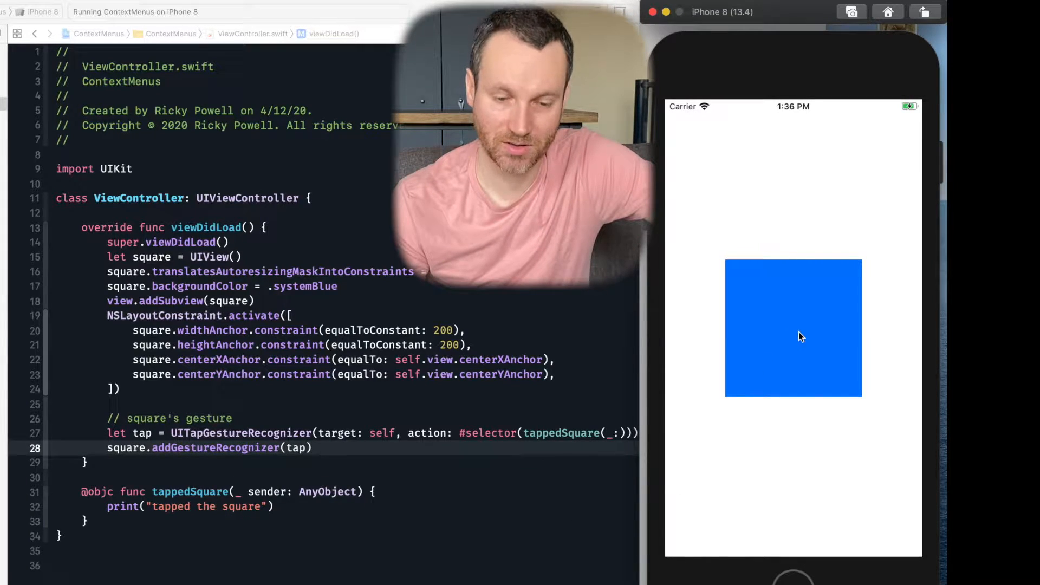
pyautogui.click(793, 328)
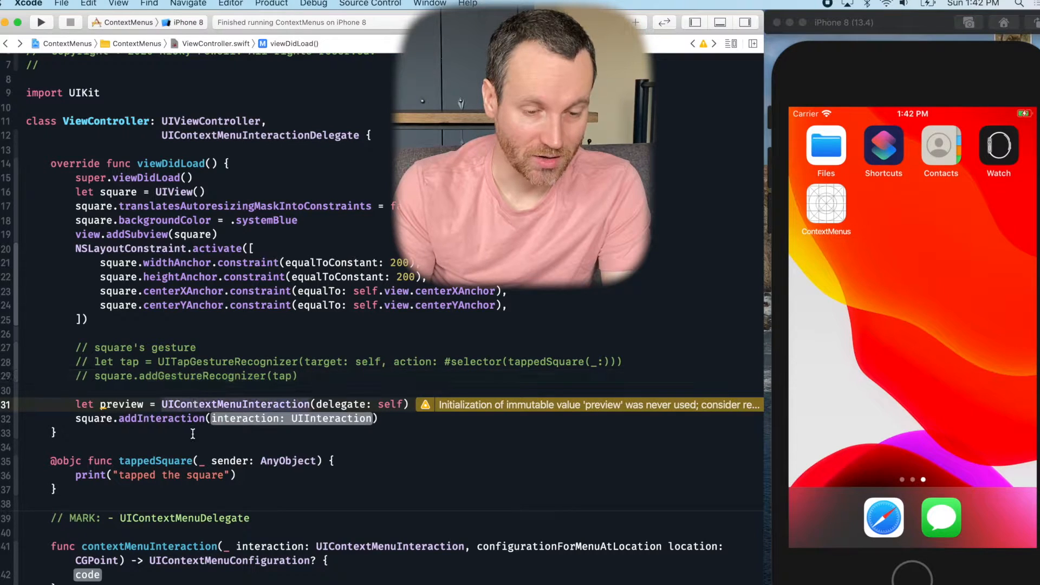
# Rename the interaction constant to menuInteraction and review the delegate method below
pyautogui.write('menu')
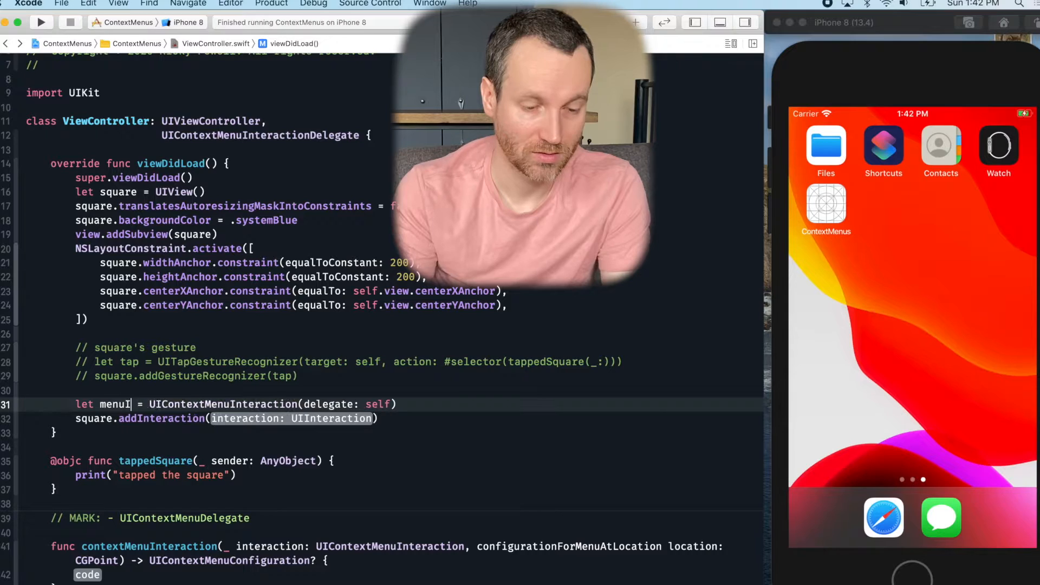
pyautogui.write('nteraction')
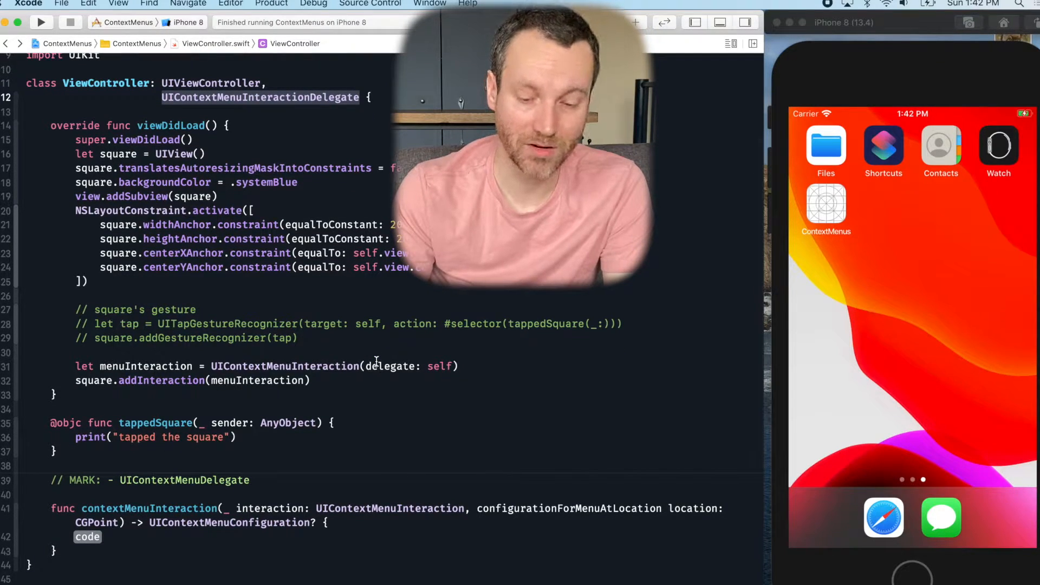
pyautogui.scroll(-3)
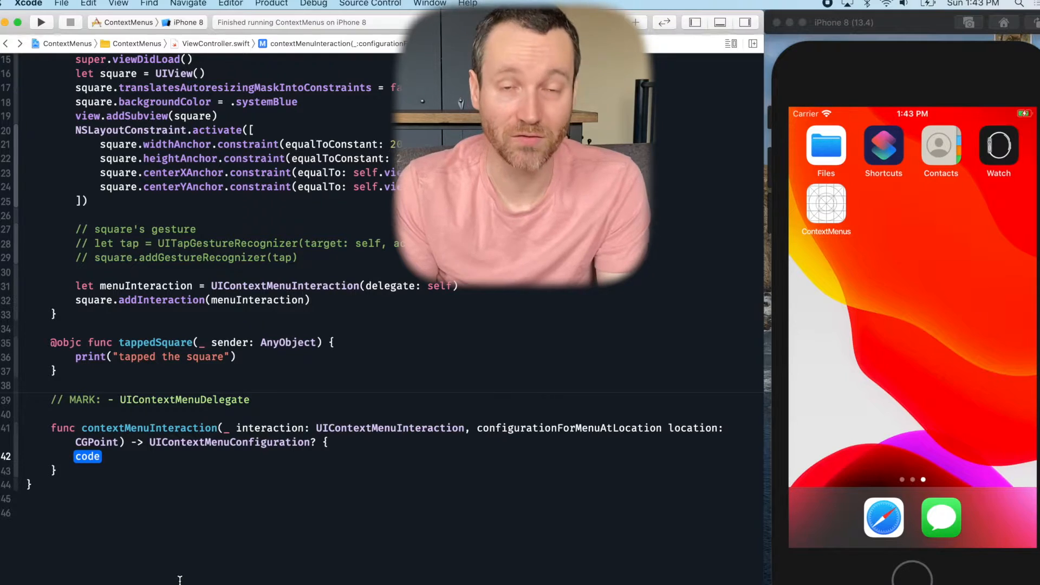
# Return UIContextMenuConfiguration with nil identifier and previewProvider, and a suggestedActions closure
pyautogui.write('return')
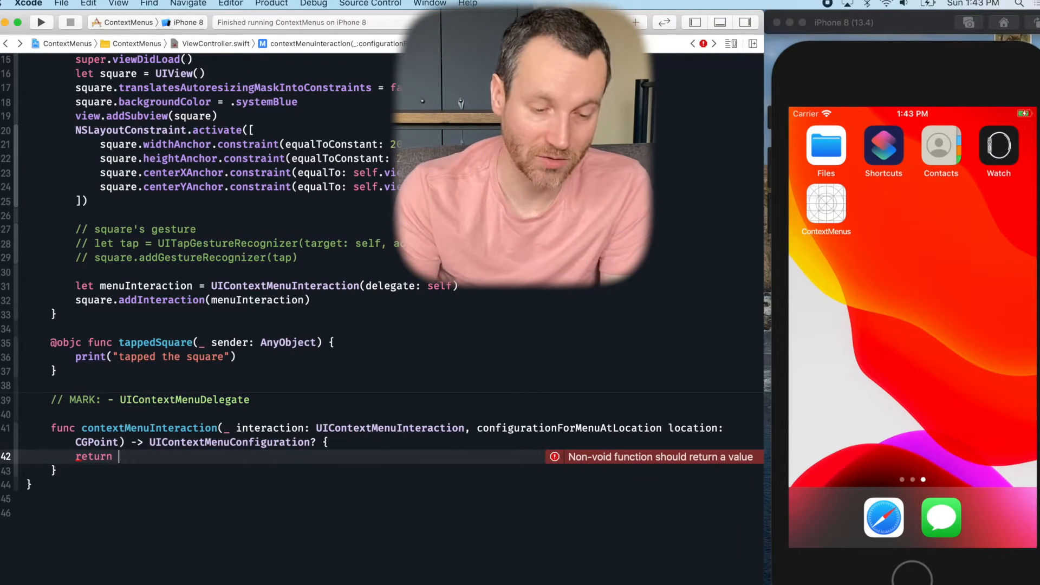
pyautogui.write('UIContextMenuConfiguration')
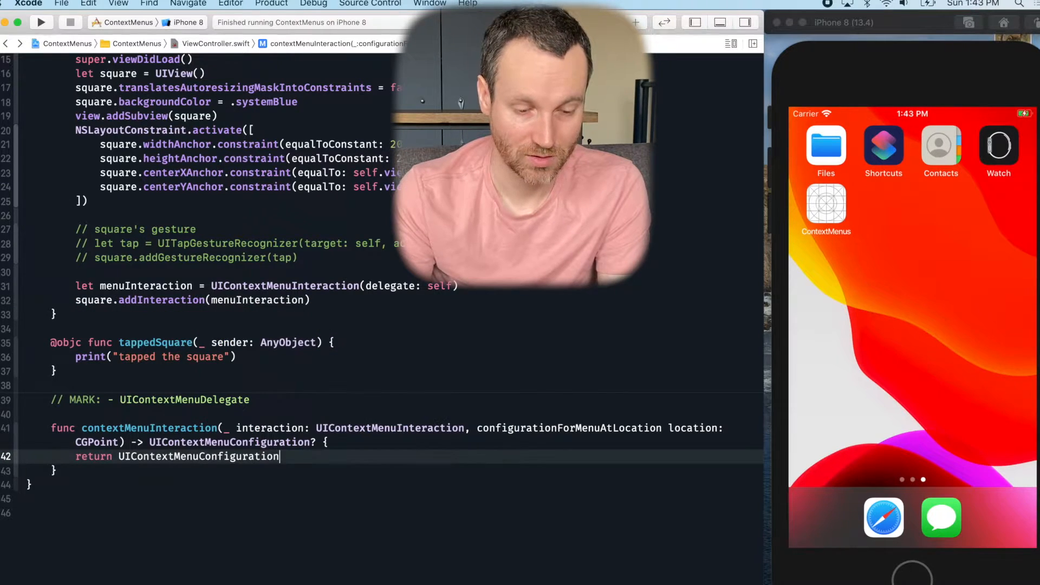
pyautogui.write('(')
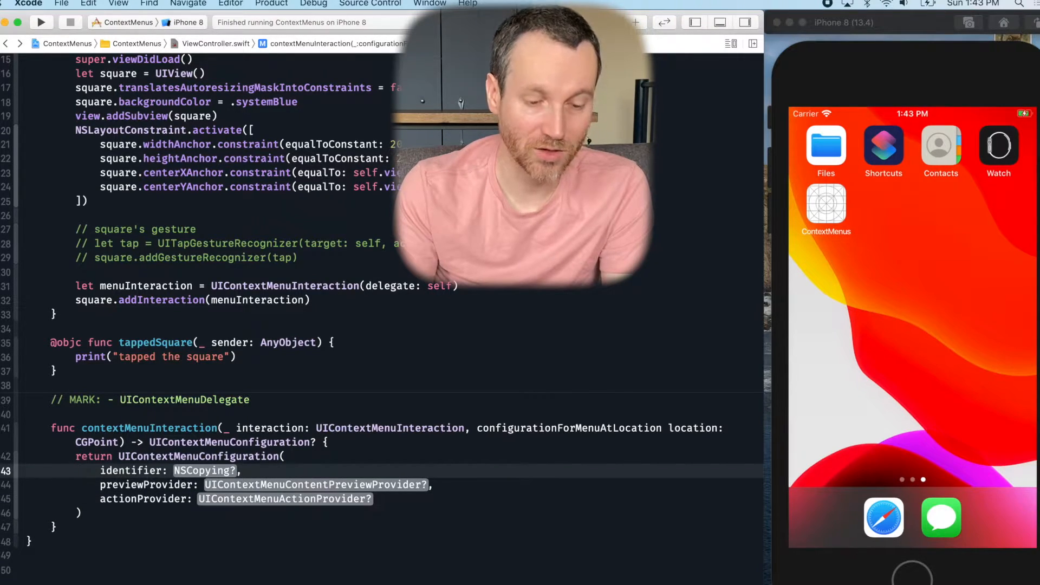
pyautogui.doubleClick(205, 471)
pyautogui.write('nil')
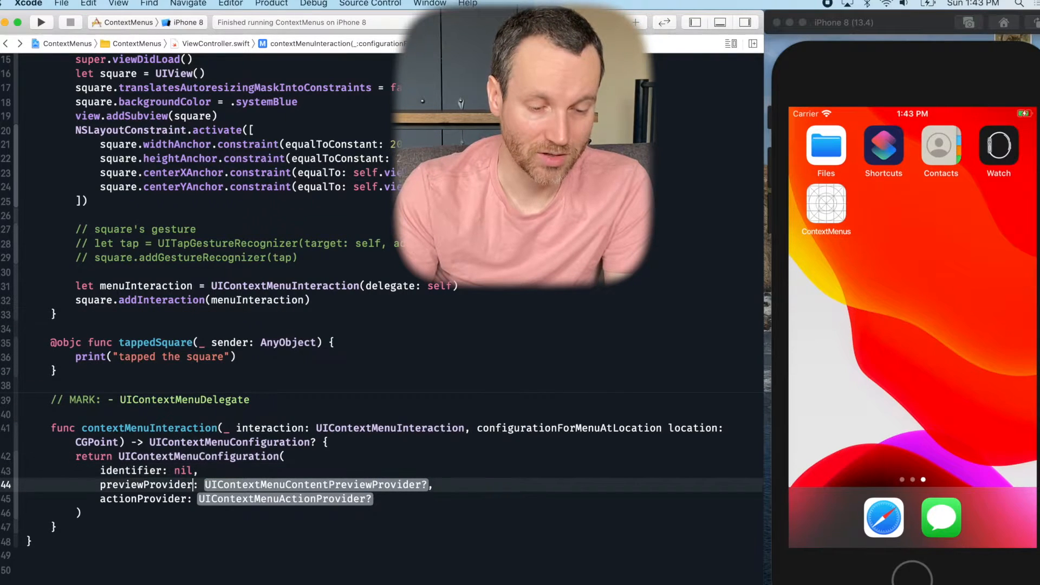
pyautogui.doubleClick(316, 485)
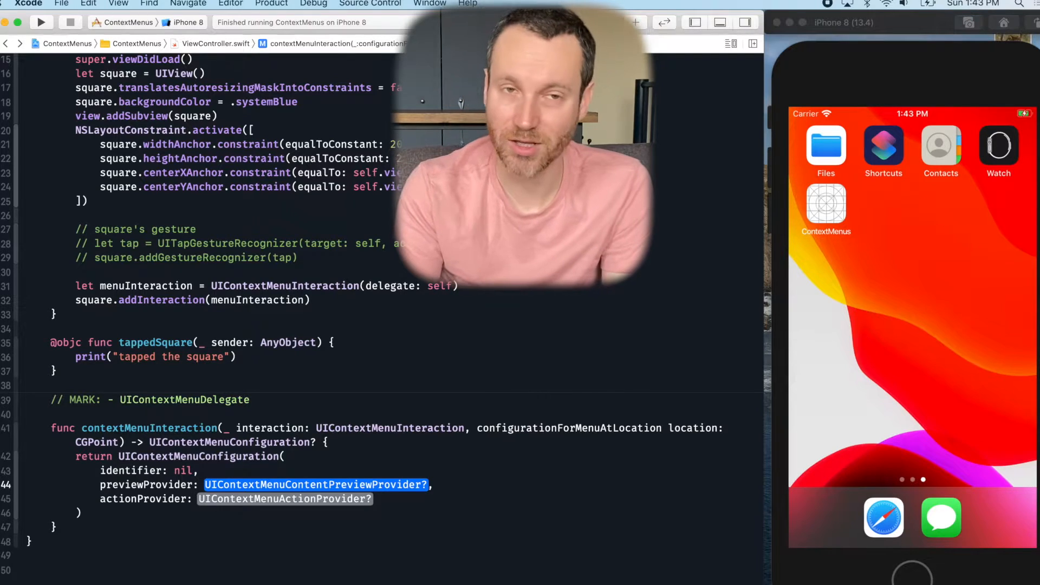
pyautogui.write('nil,')
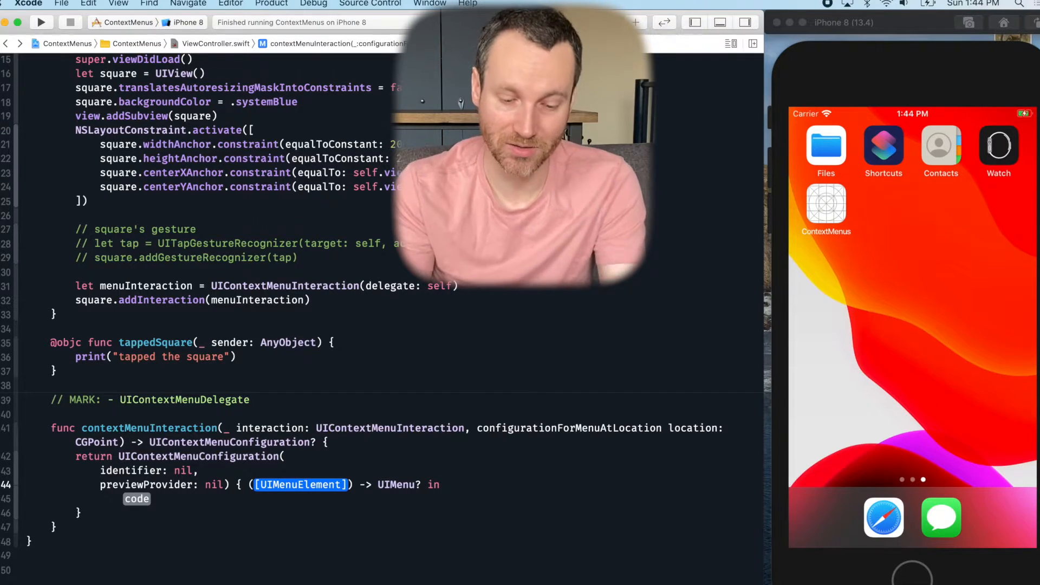
pyautogui.write('suggestedActions')
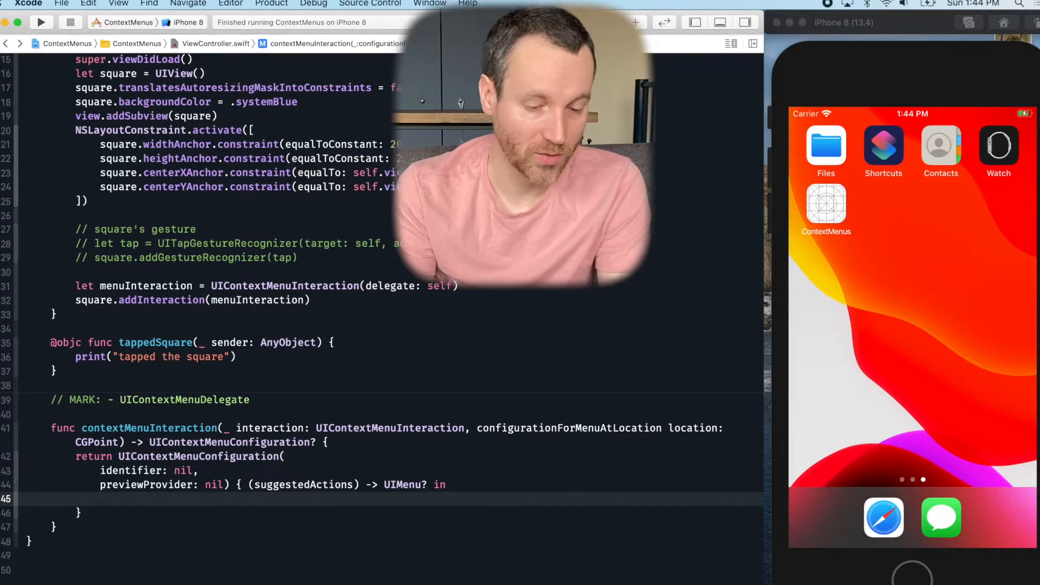
# Return a UIMenu titled "Hello Menu" with suggestedActions as its children
pyautogui.write('UIMen')
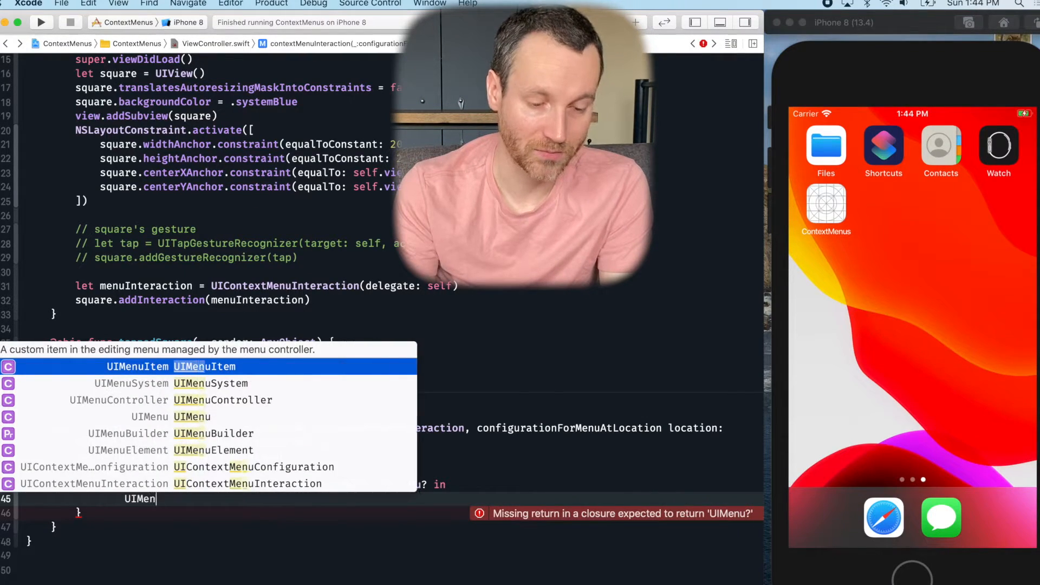
pyautogui.write('u')
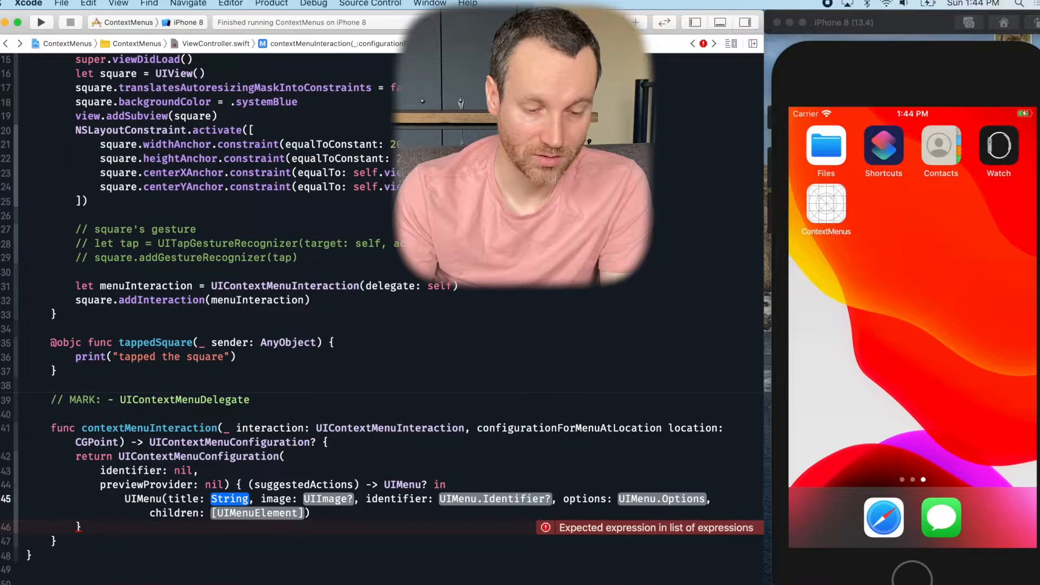
pyautogui.write('""')
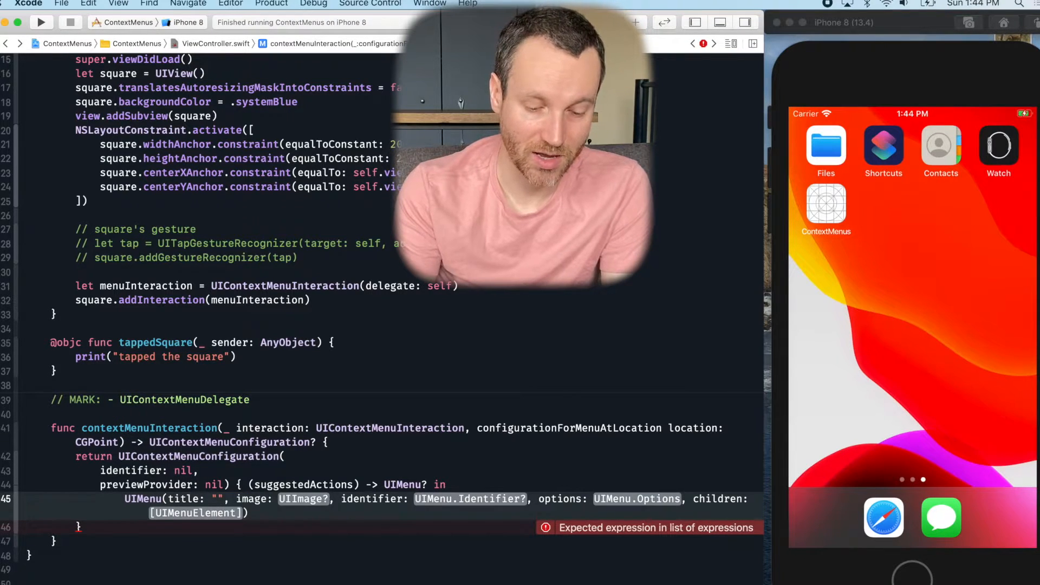
pyautogui.write('Hello')
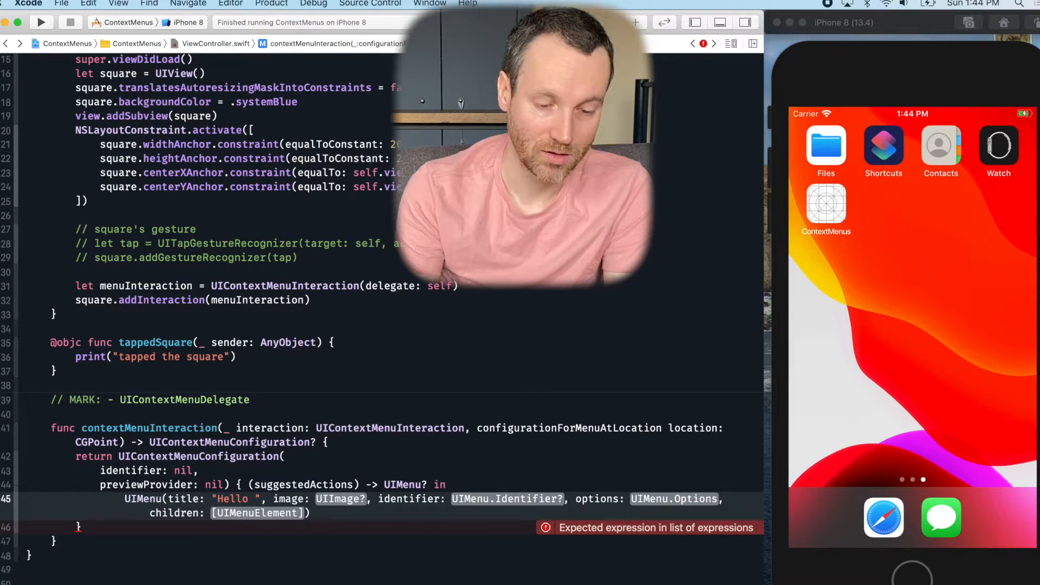
pyautogui.write('Men')
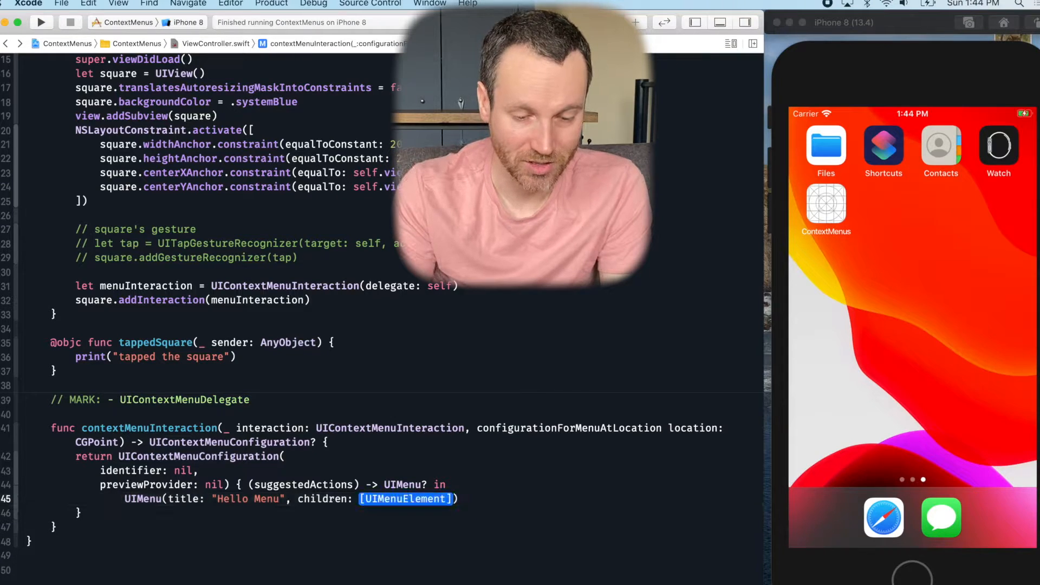
pyautogui.write('suggestedActions')
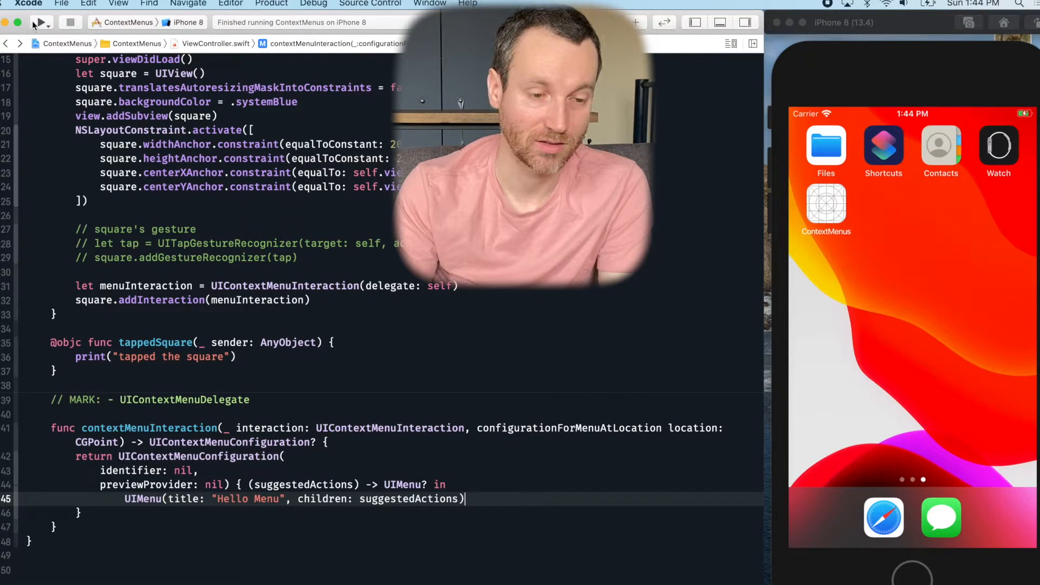
# Build and run the app, then long-press the blue square to try its menu
pyautogui.click(40, 22)
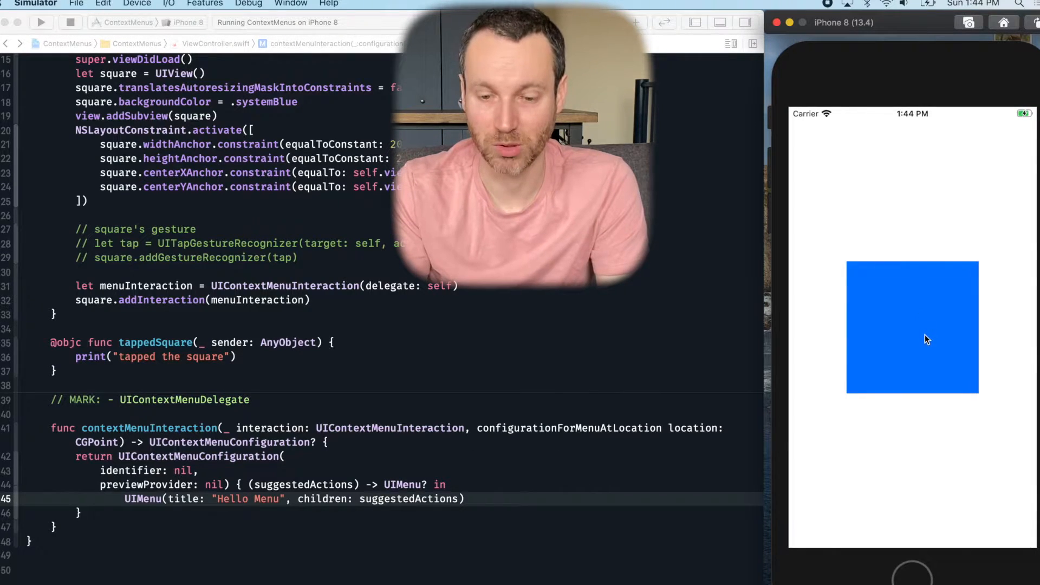
pyautogui.click(912, 327)
pyautogui.write('return ')
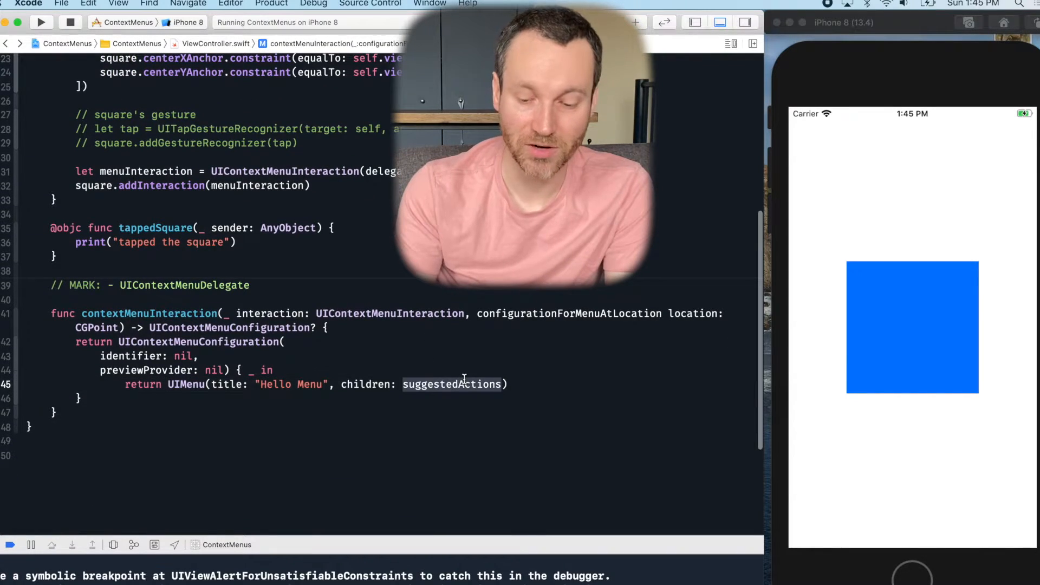
# Replace suggestedActions with an empty [] children array in the Hello Menu
pyautogui.write('[]')
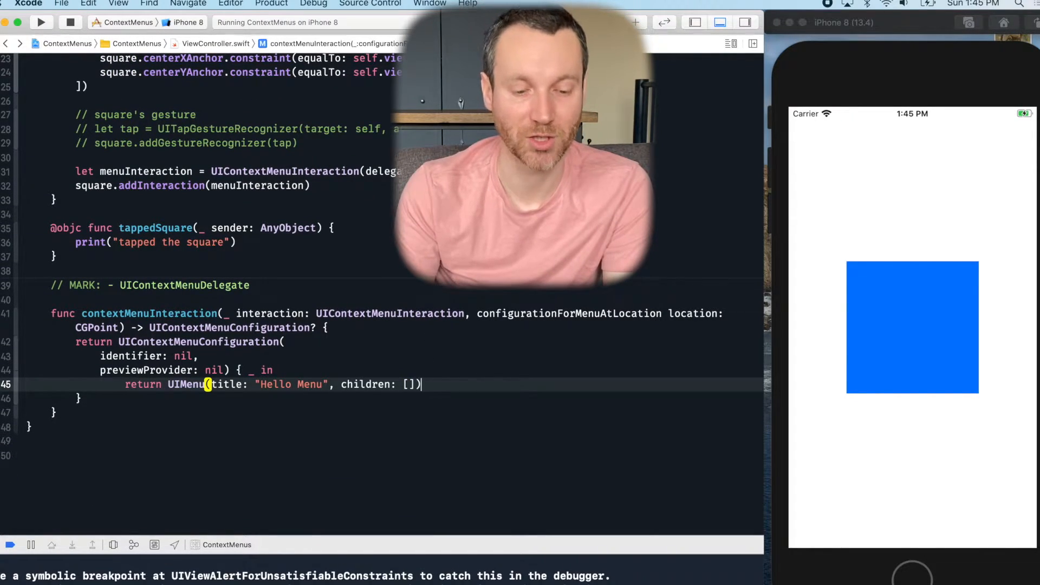
pyautogui.click(70, 21)
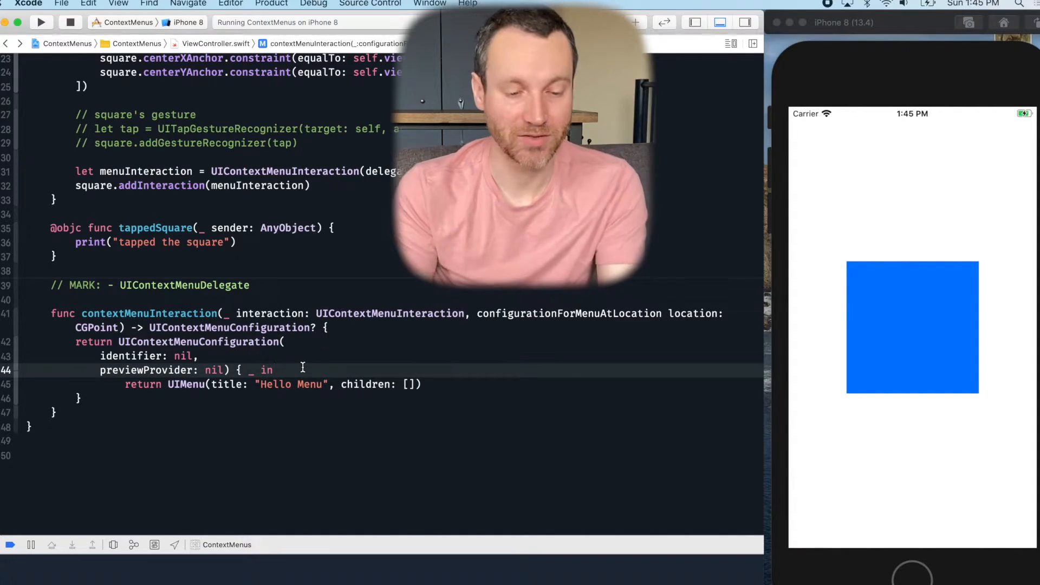
# Declare let copy as a "Copy" UIAction whose handler prints "Copy was selected"
pyautogui.write('le')
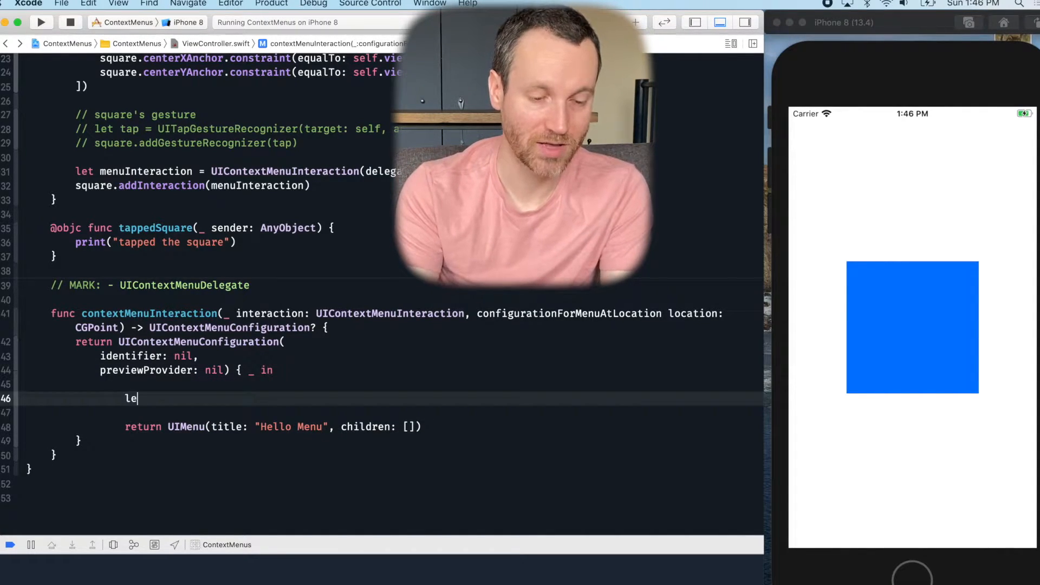
pyautogui.write('t')
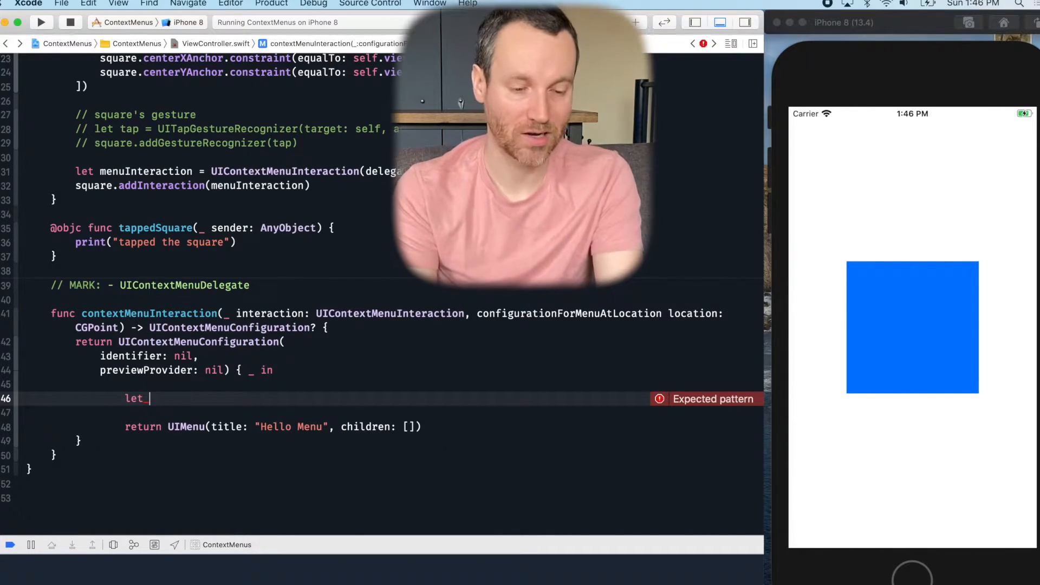
pyautogui.write('co')
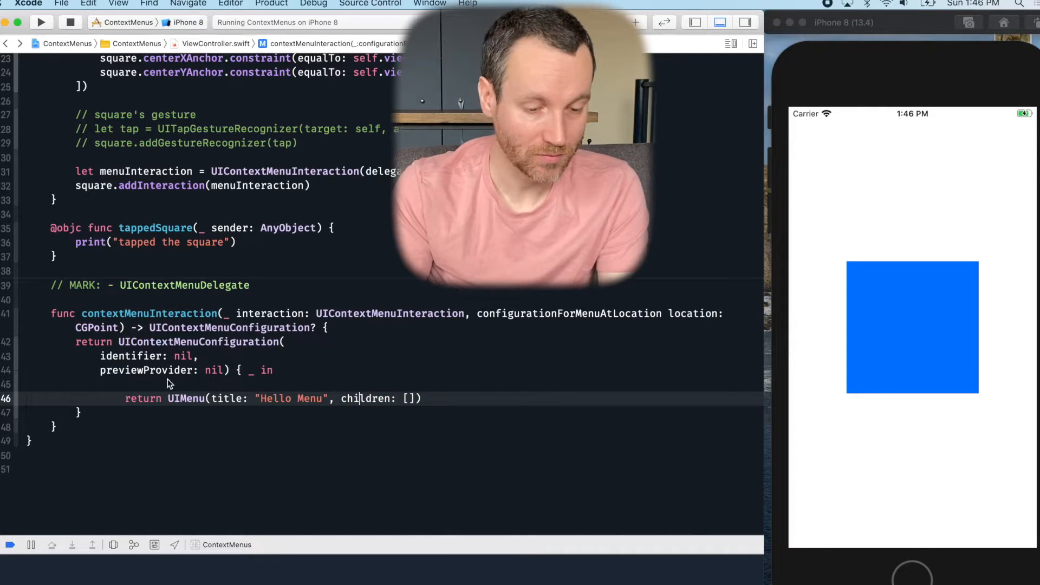
pyautogui.write('let copy = UIAction(')
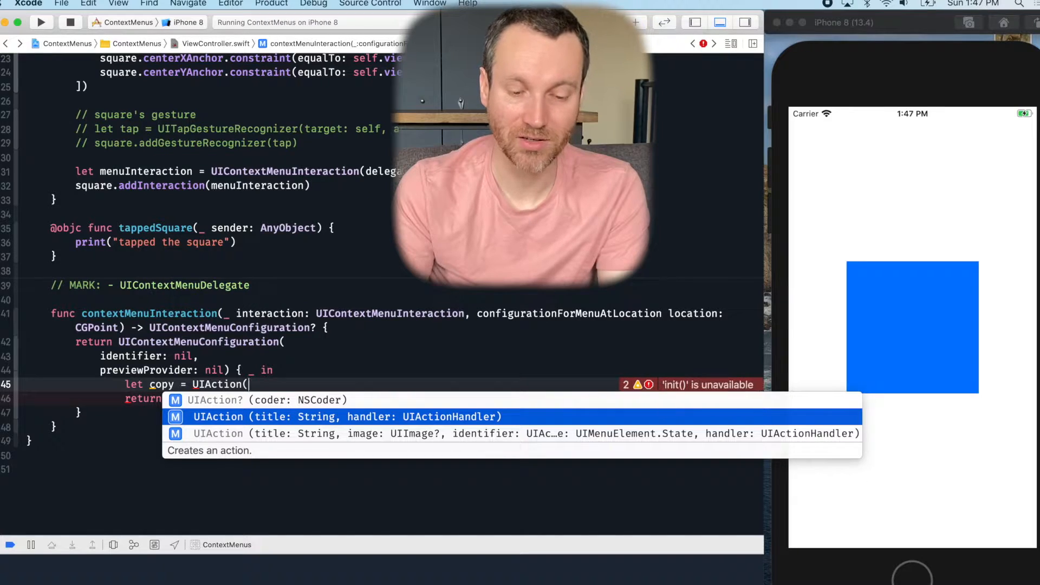
pyautogui.press('Down')
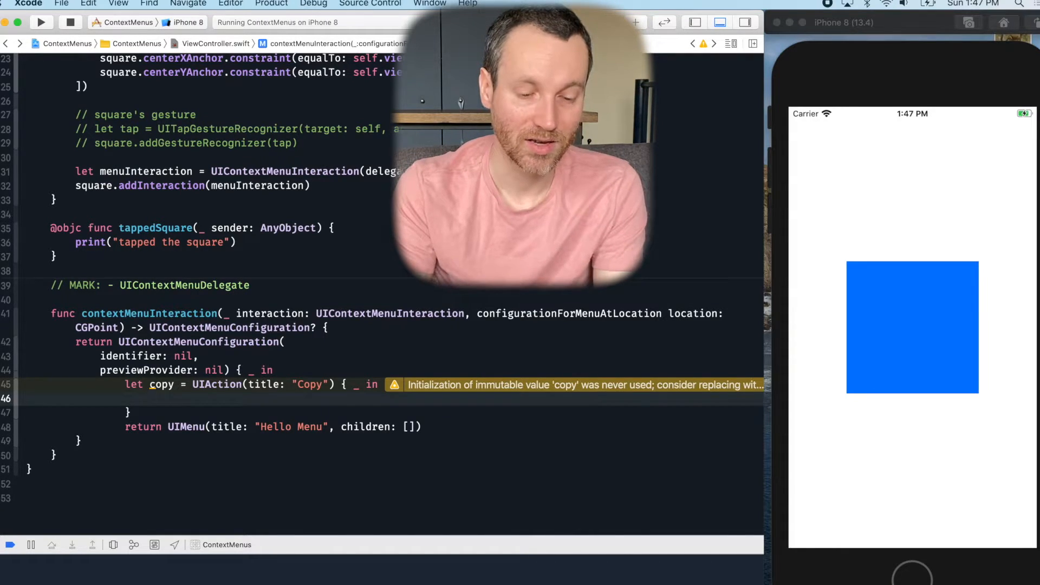
pyautogui.write('print("Copy was')
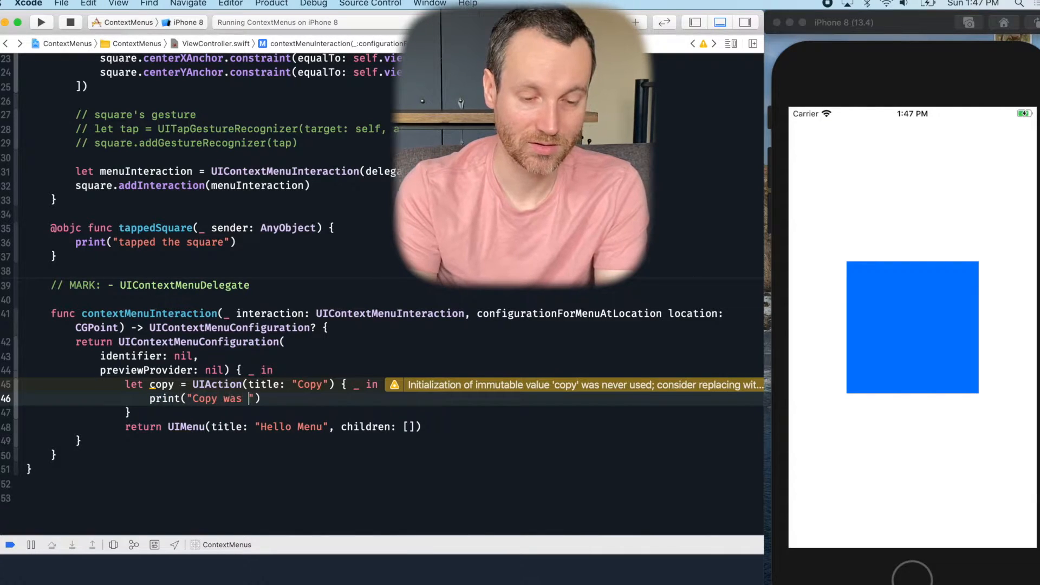
pyautogui.write('selec')
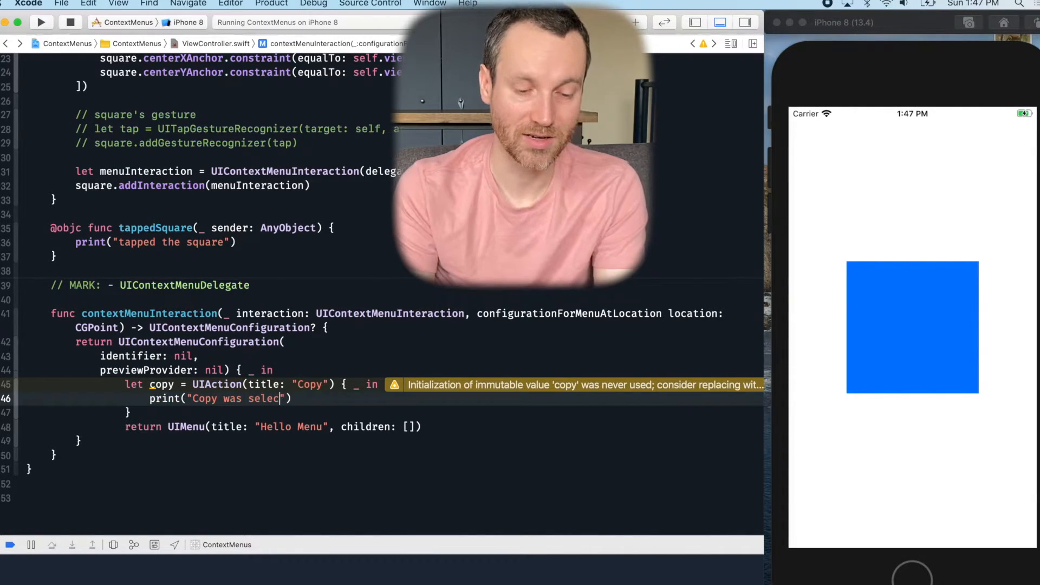
pyautogui.write('ted')
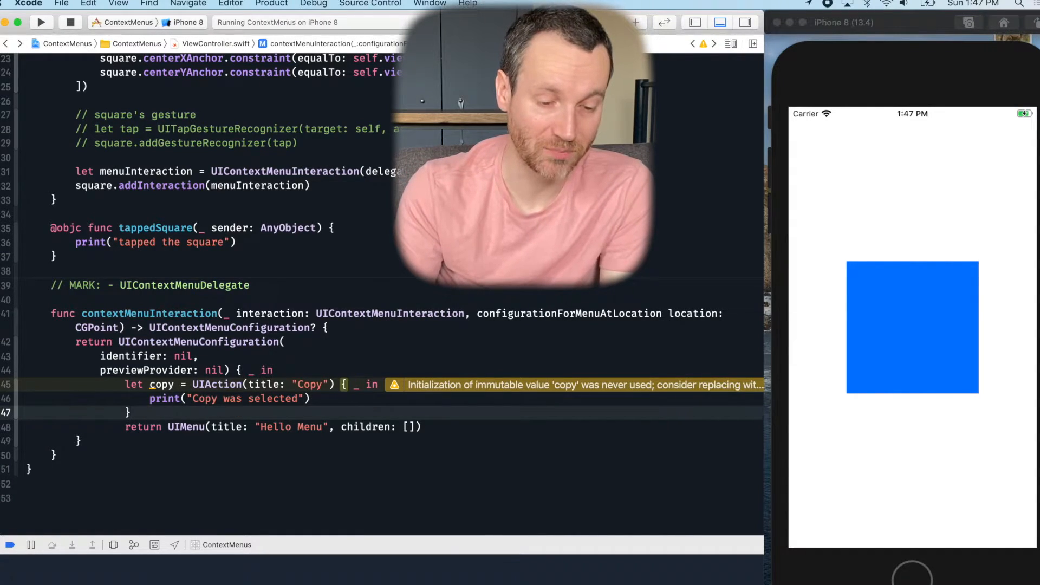
pyautogui.write('let')
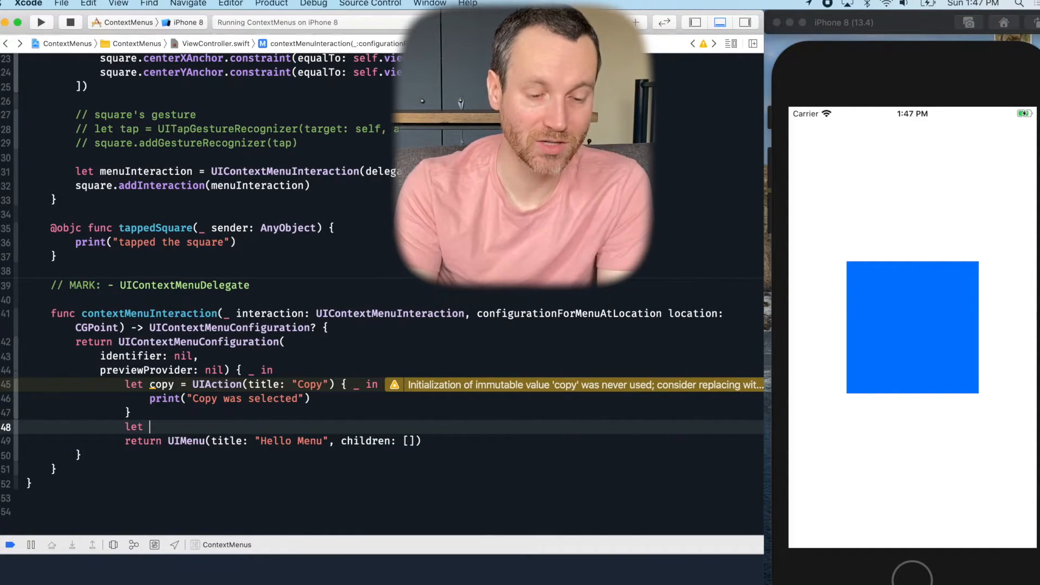
# Add a "Share" UIAction printing "Share was selected" and set children to [copy, share]
pyautogui.write('share = UIAction')
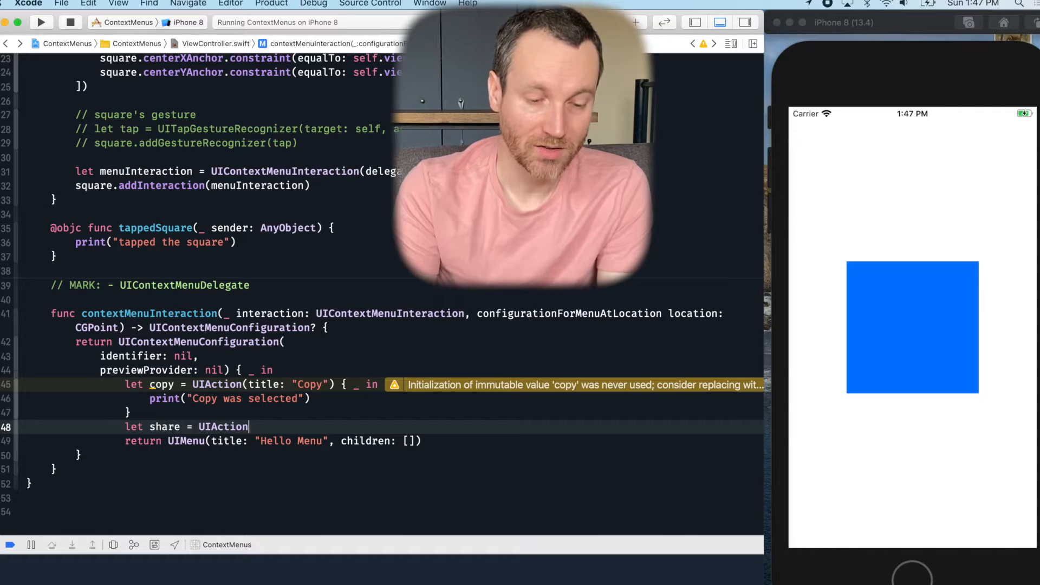
pyautogui.write('(t')
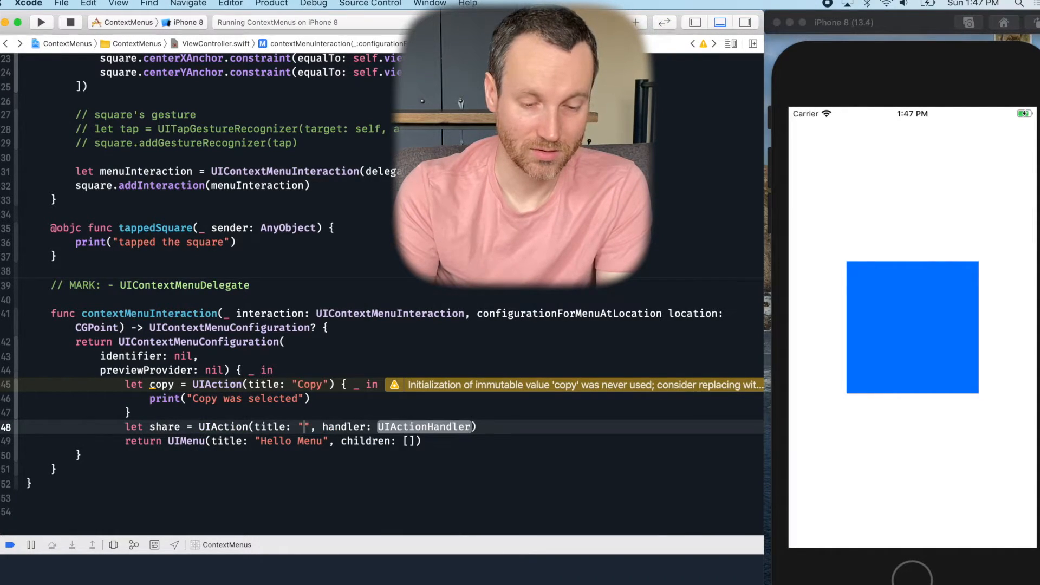
pyautogui.write('Share") {  i')
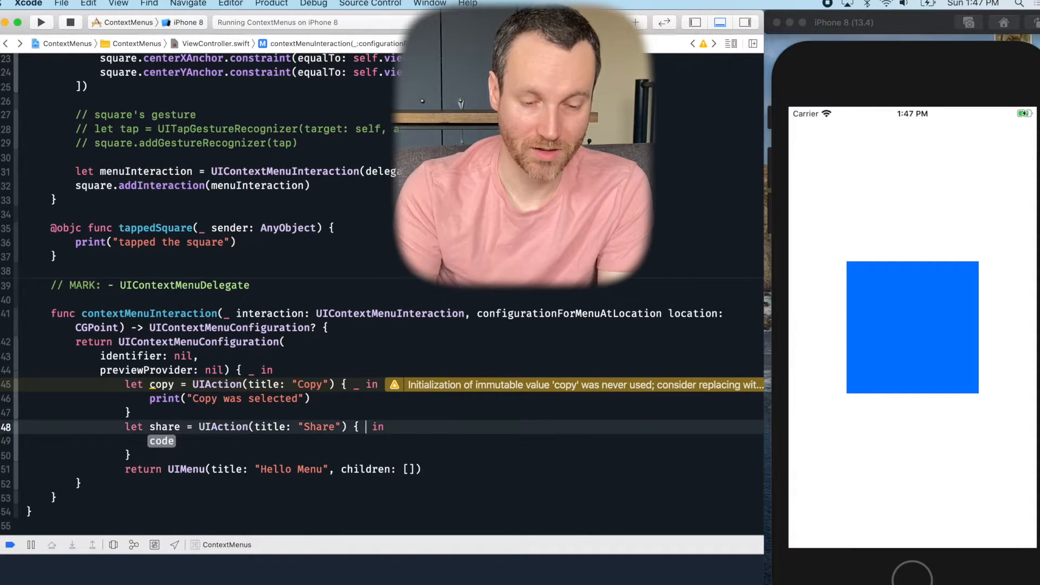
pyautogui.write('print("')
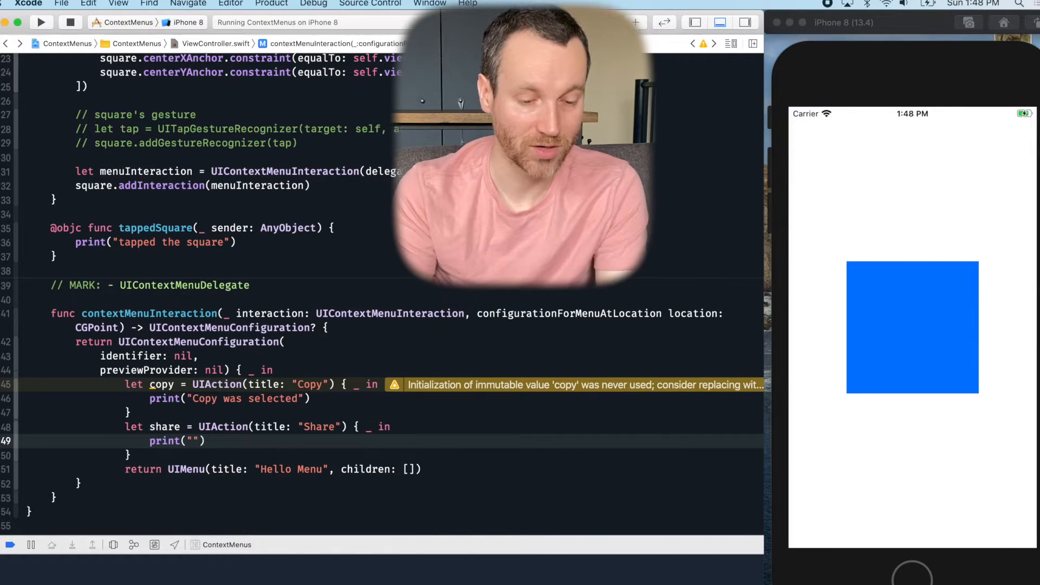
pyautogui.write('Share was')
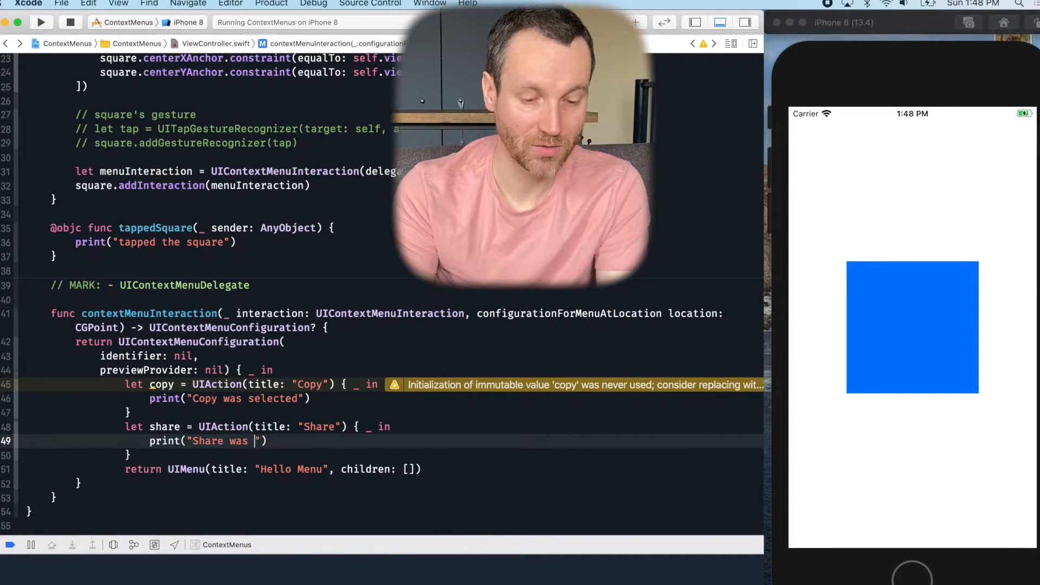
pyautogui.write('selected')
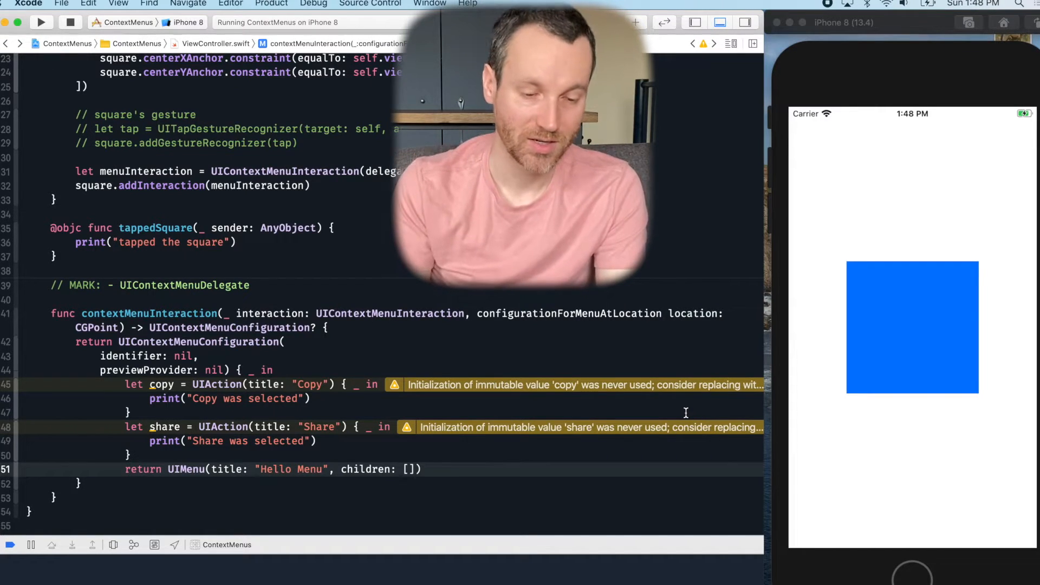
pyautogui.write('copy,')
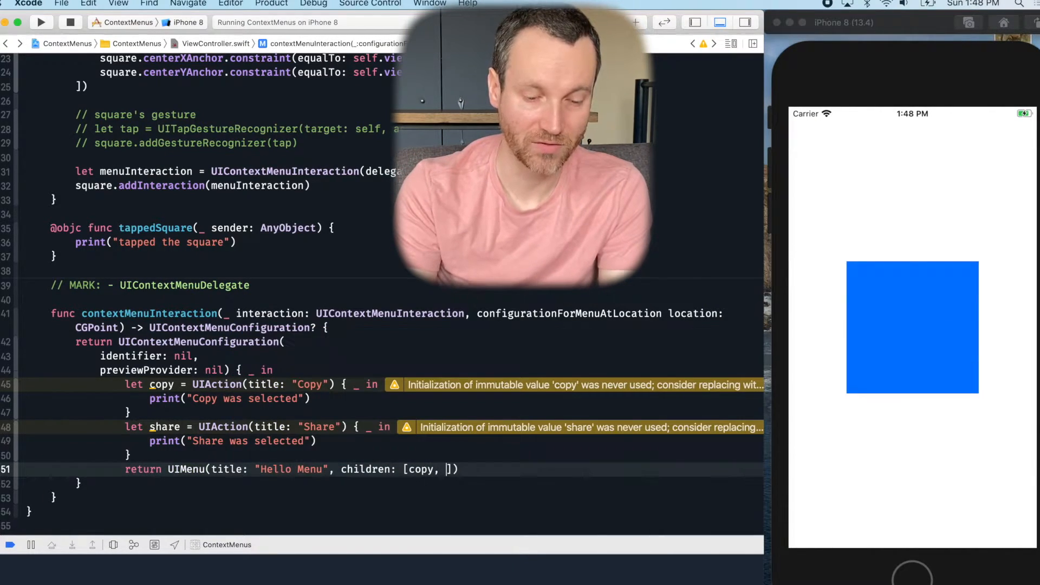
pyautogui.write('share')
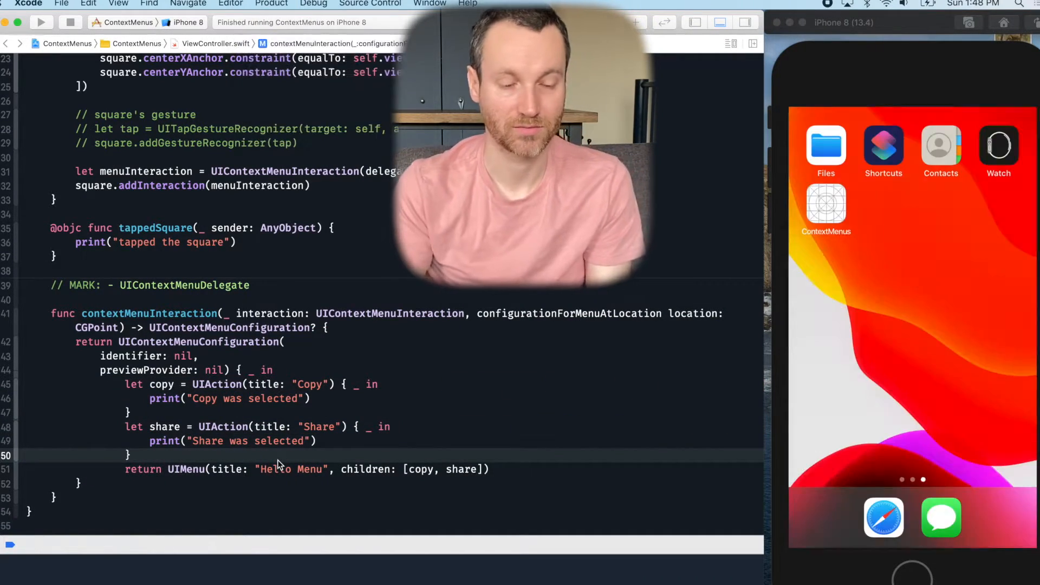
# Relaunch the app, then scroll to and select the old tappedSquare function
pyautogui.click(40, 21)
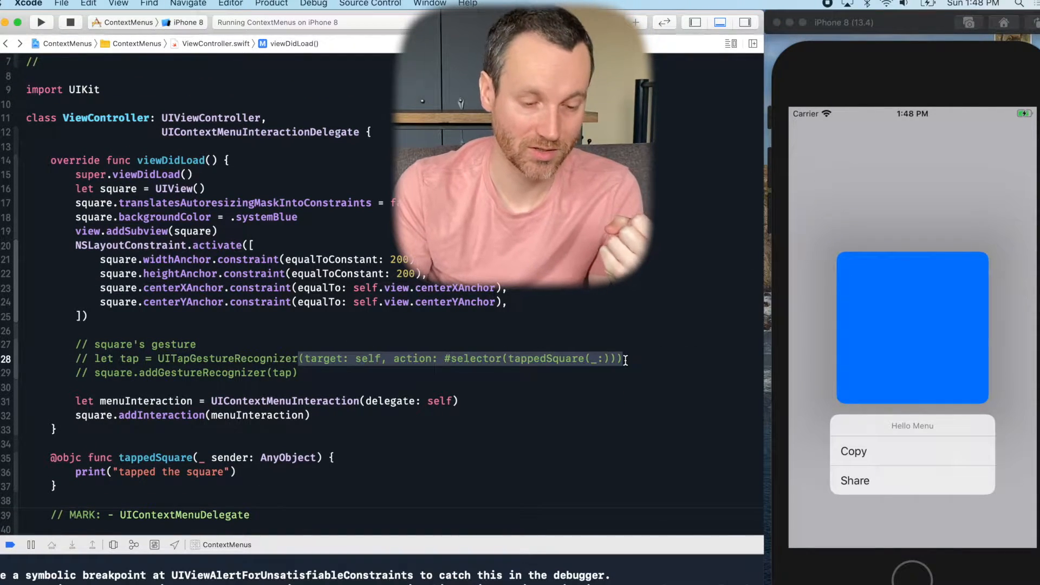
pyautogui.scroll(-3)
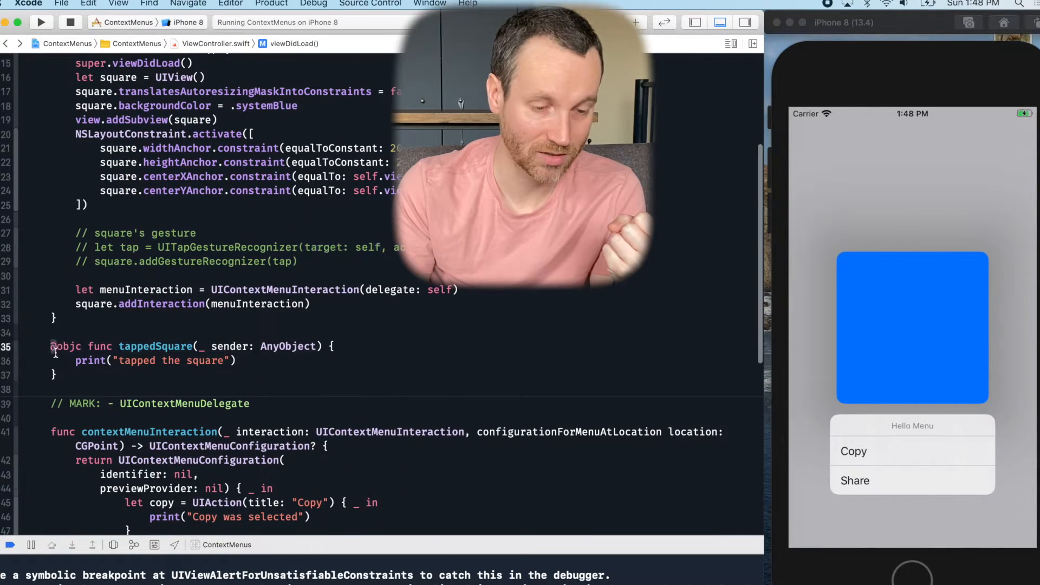
pyautogui.click(75, 360)
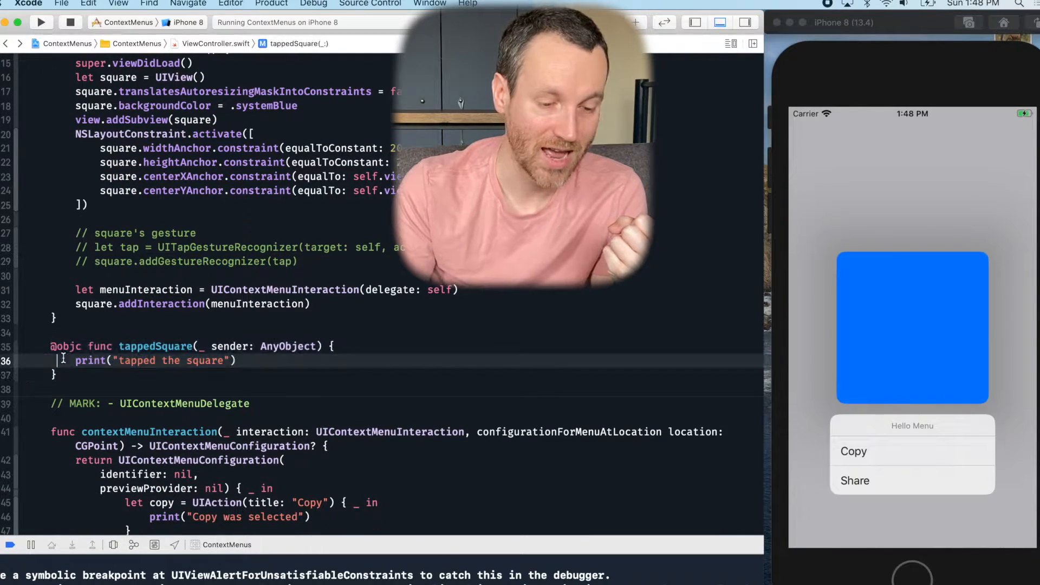
pyautogui.click(86, 390)
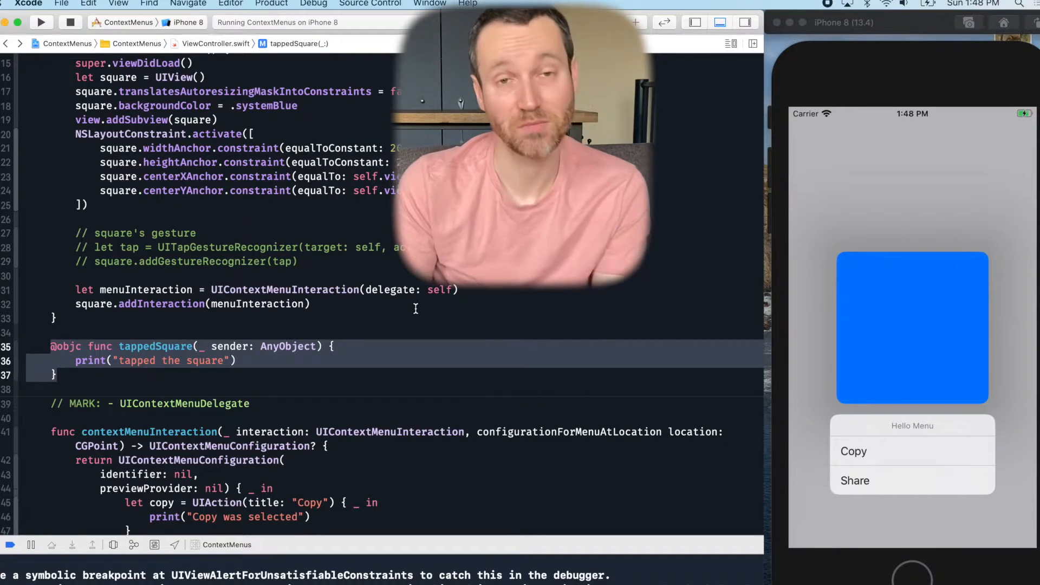
pyautogui.doubleClick(156, 345)
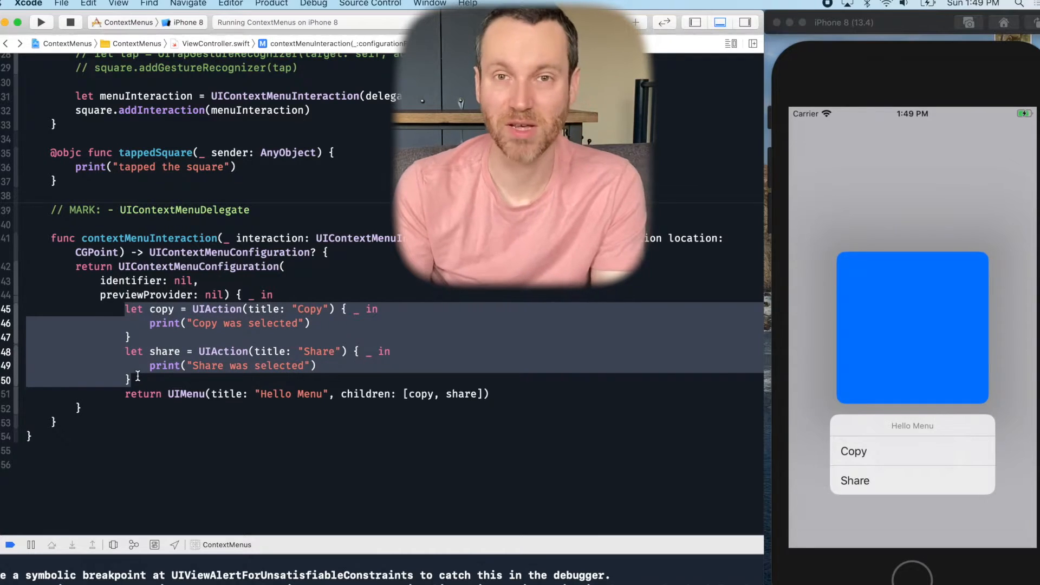
pyautogui.moveTo(899, 455)
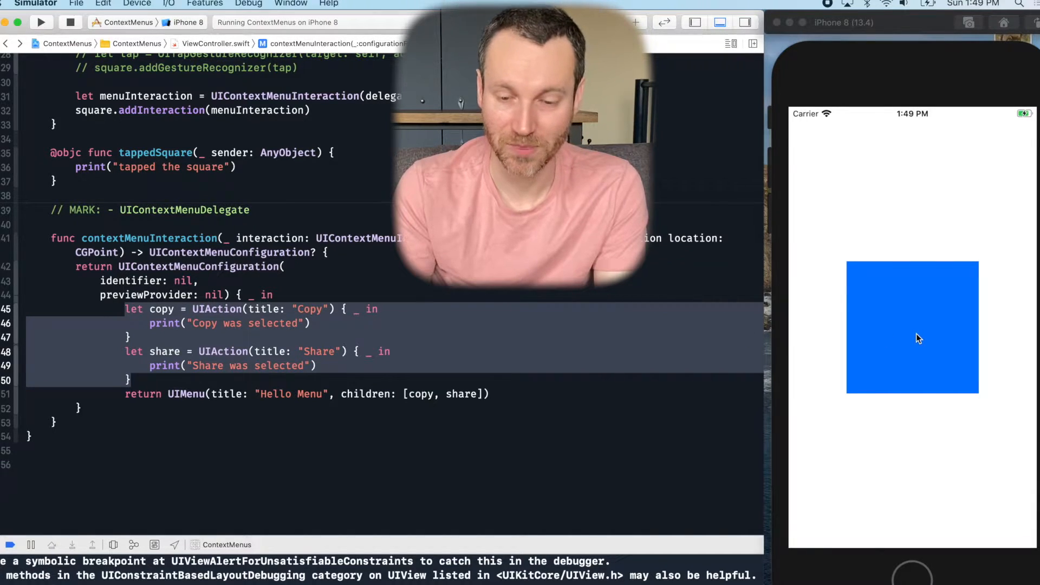
pyautogui.click(912, 327)
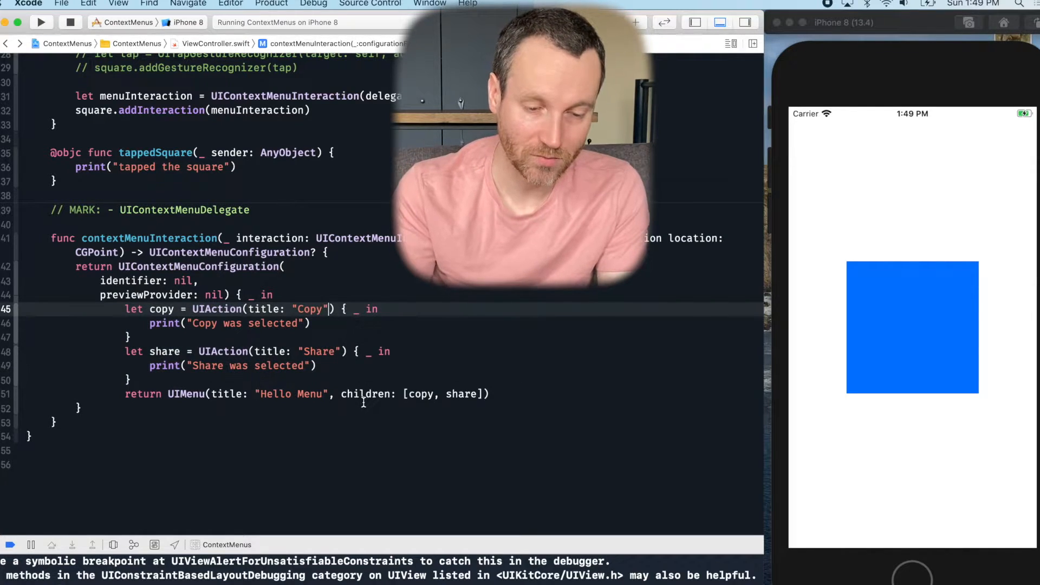
# Add image: UIImage(systemName: "arrrow.up") to the Copy UIAction on line 45
pyautogui.write(', image:')
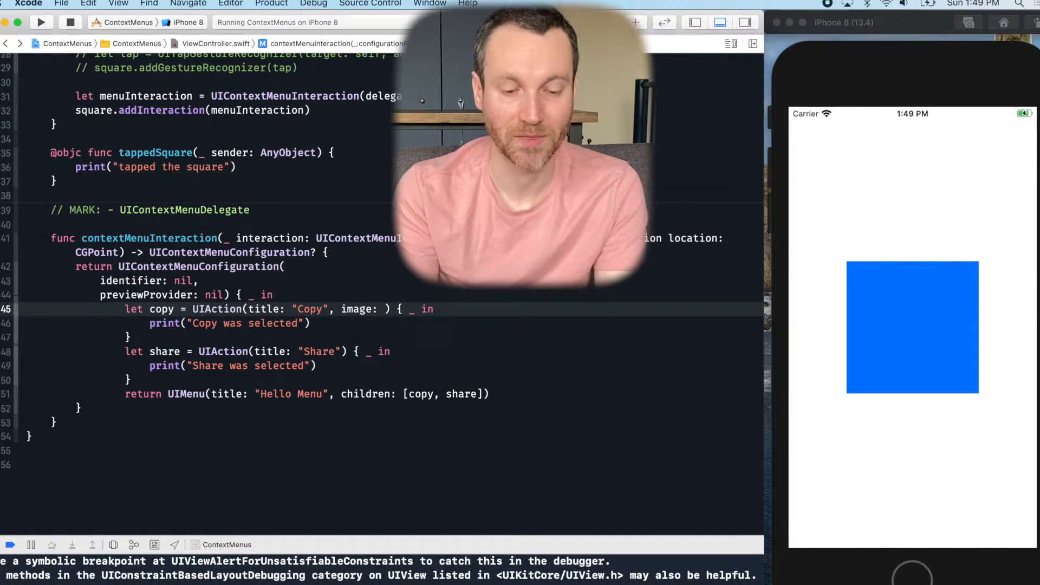
pyautogui.write('UIImage')
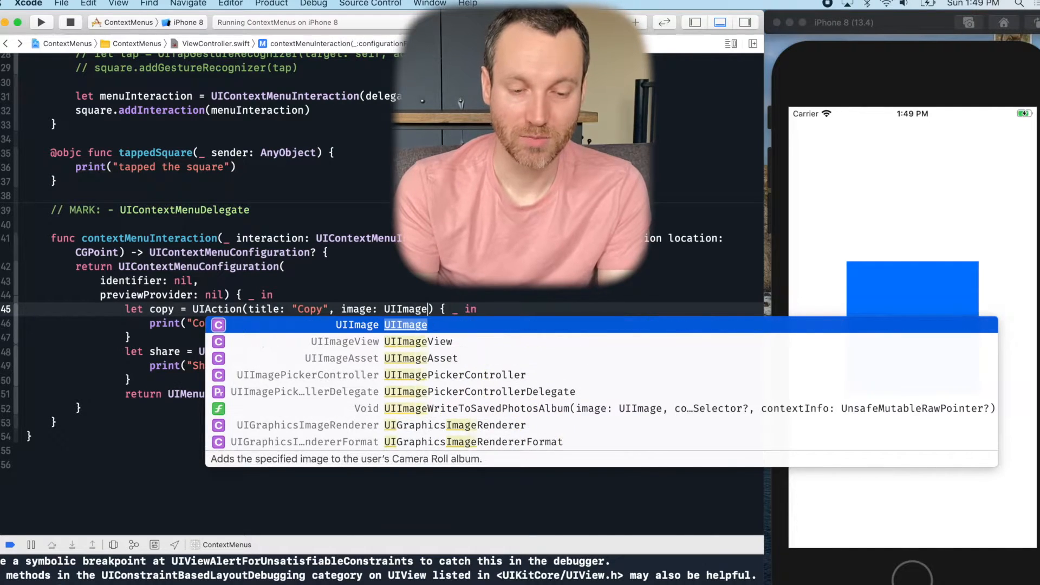
pyautogui.write('(systemName: "')
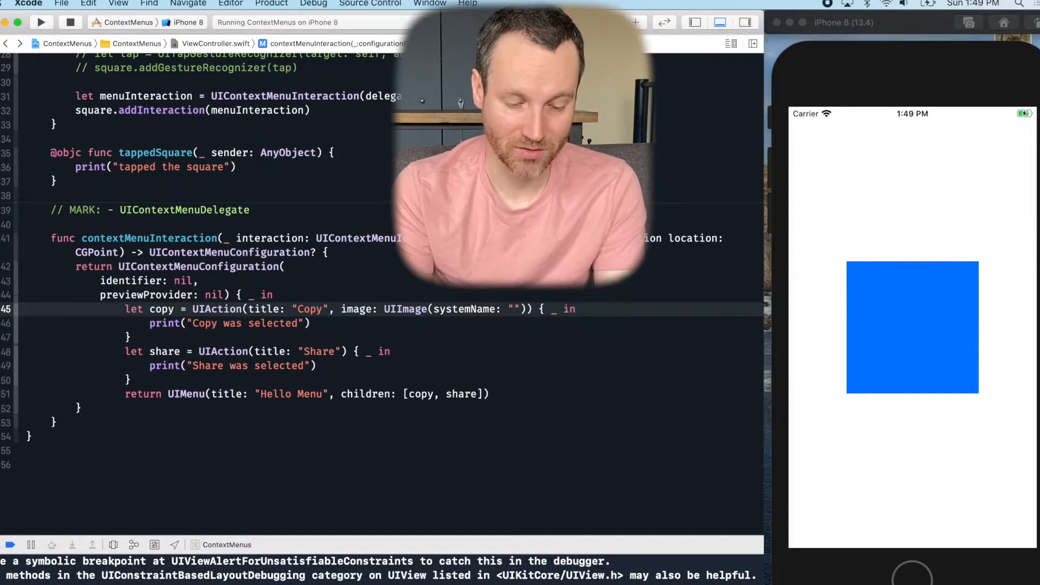
pyautogui.write('ar')
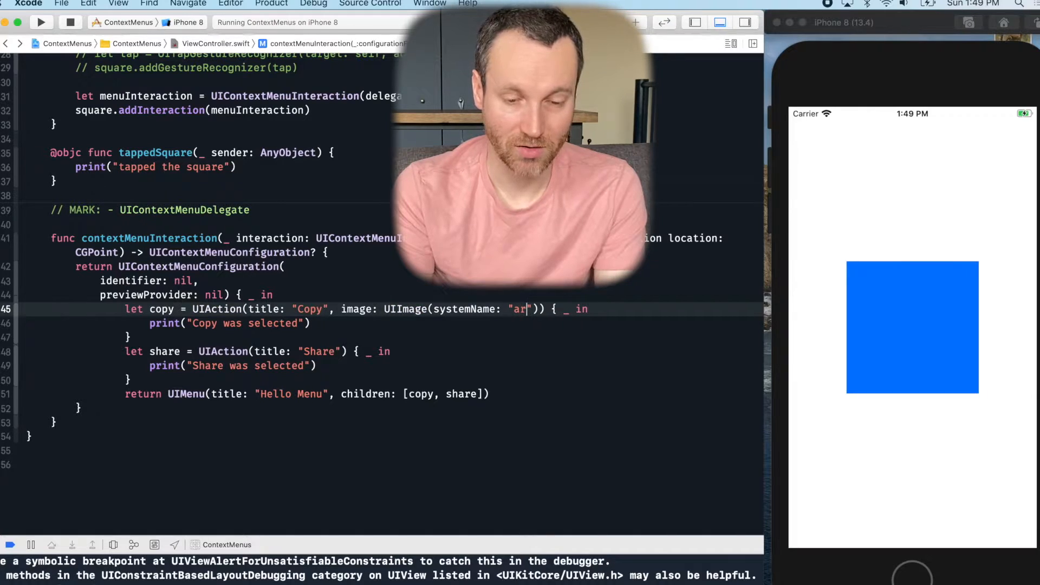
pyautogui.write('row.up')
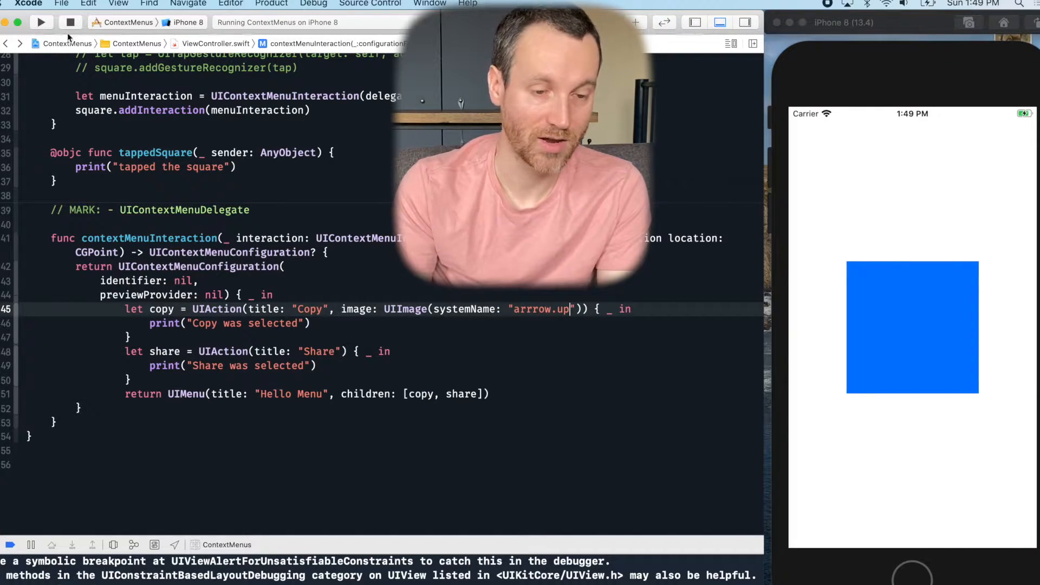
# Run the app and long-press the blue square to check the Copy icon
pyautogui.click(70, 21)
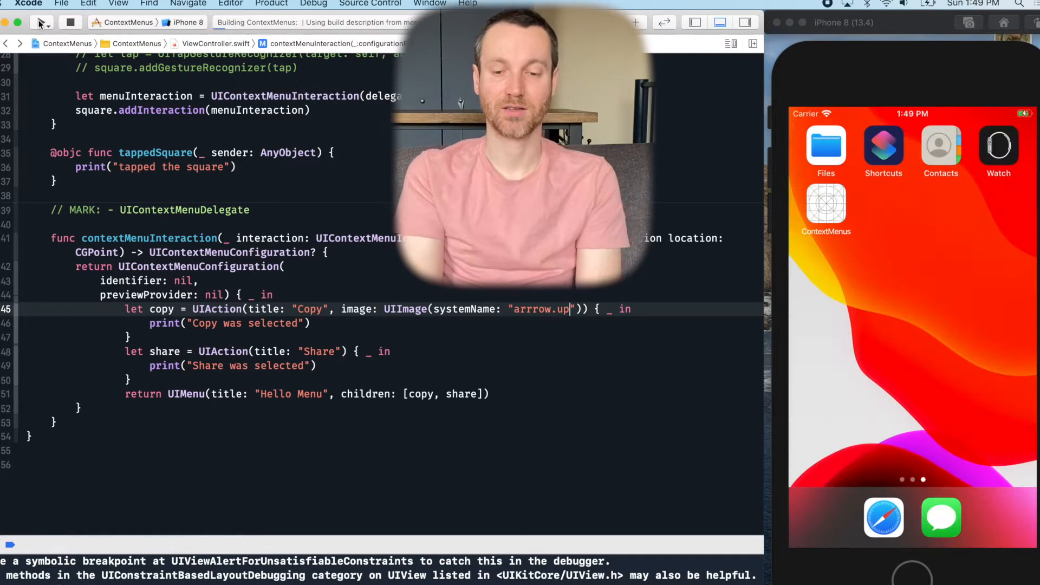
pyautogui.click(40, 22)
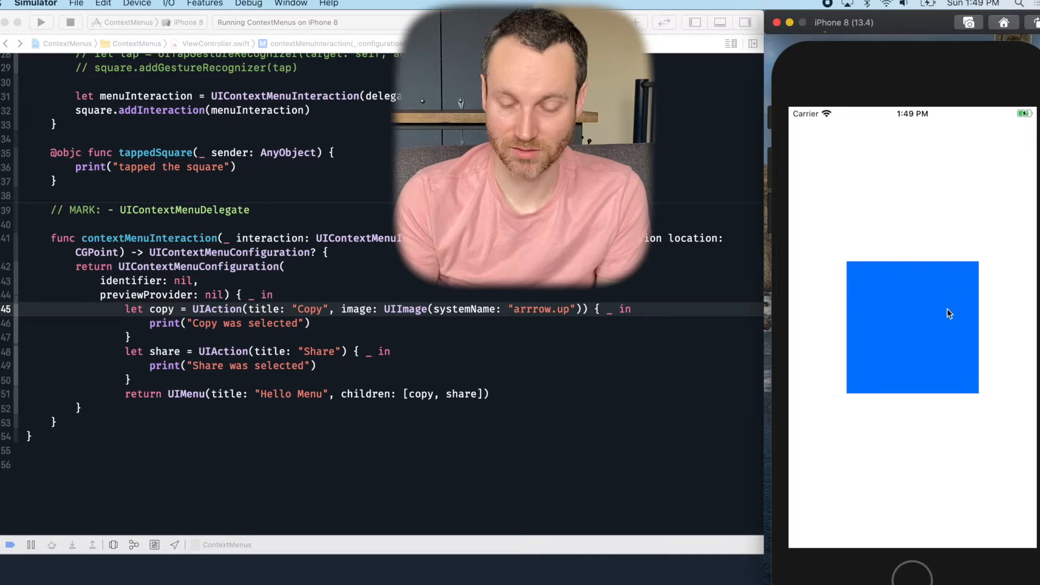
pyautogui.click(912, 327)
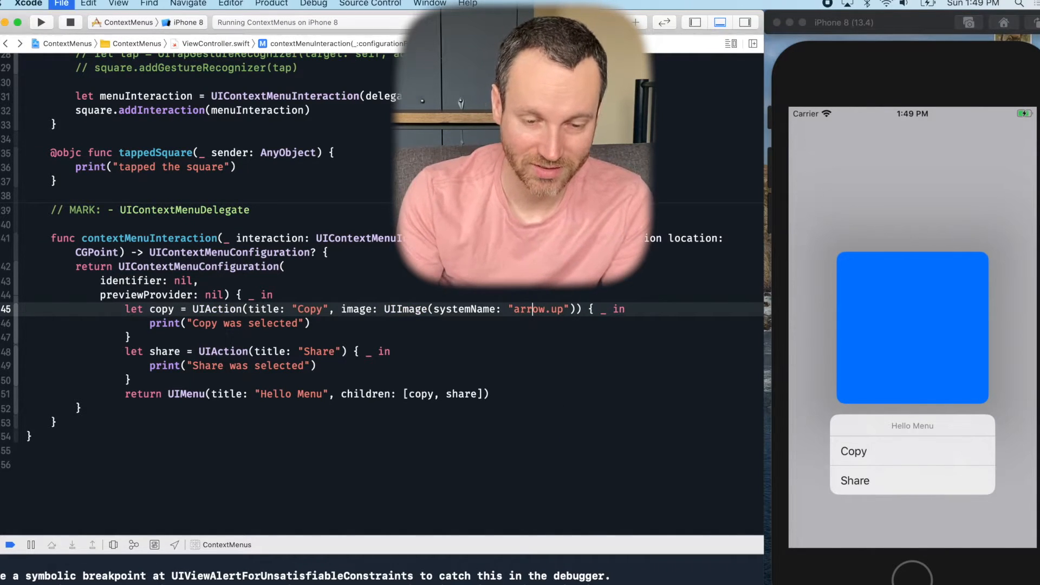
pyautogui.click(40, 21)
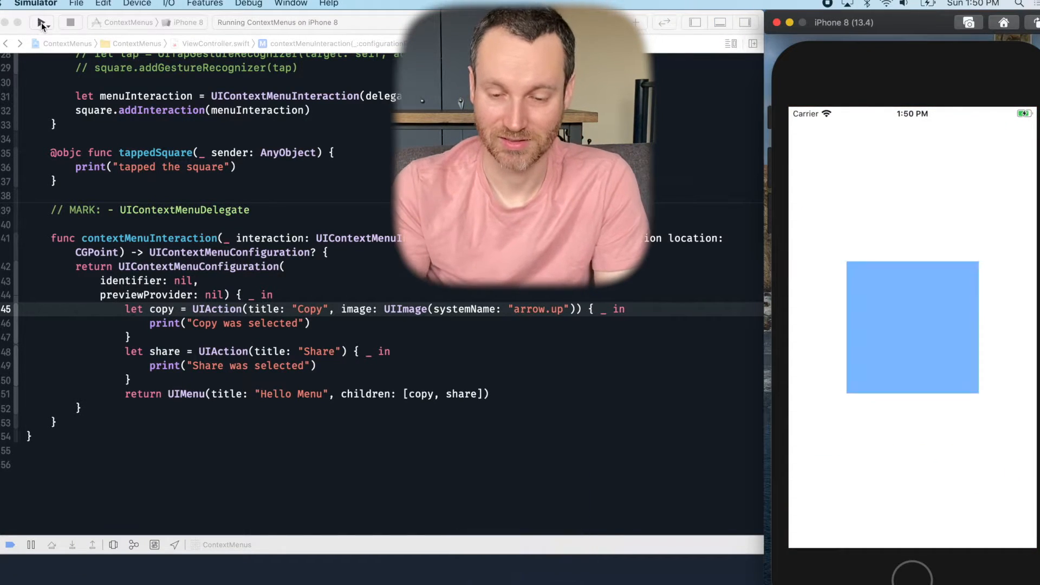
# Rerun with the arrow.up symbol corrected, then switch Copy to arrow.down and run again
pyautogui.click(913, 327)
pyautogui.write('down')
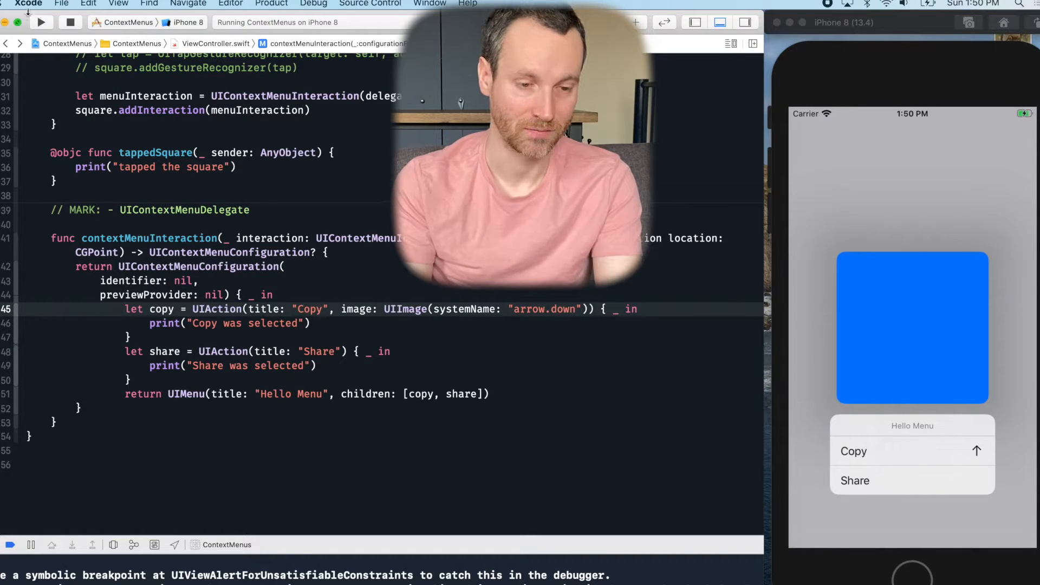
pyautogui.click(41, 22)
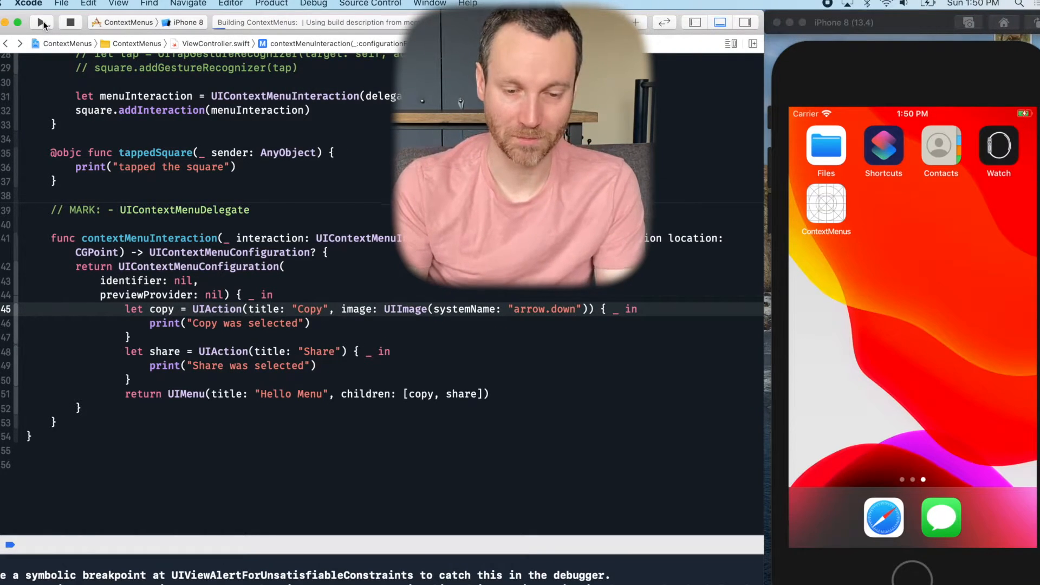
pyautogui.click(41, 22)
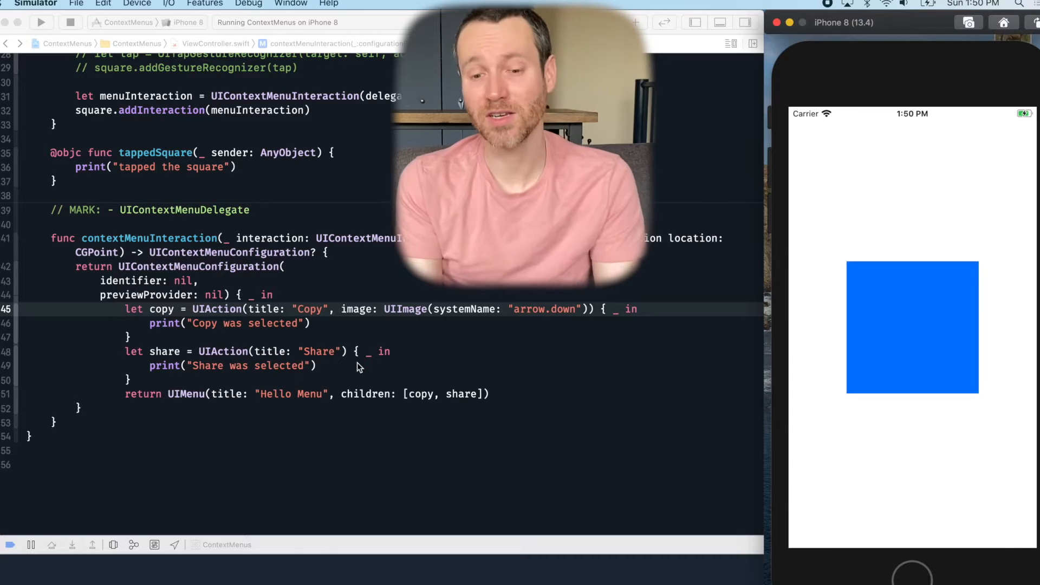
pyautogui.click(912, 326)
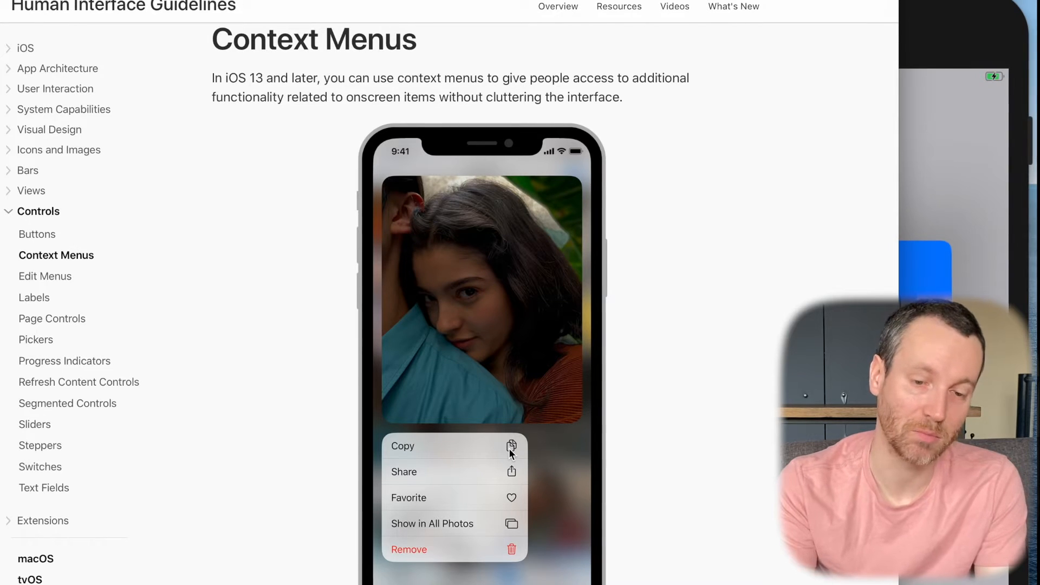
# Launch the SF Symbols app from Spotlight by typing 'sf'
pyautogui.write('sf')
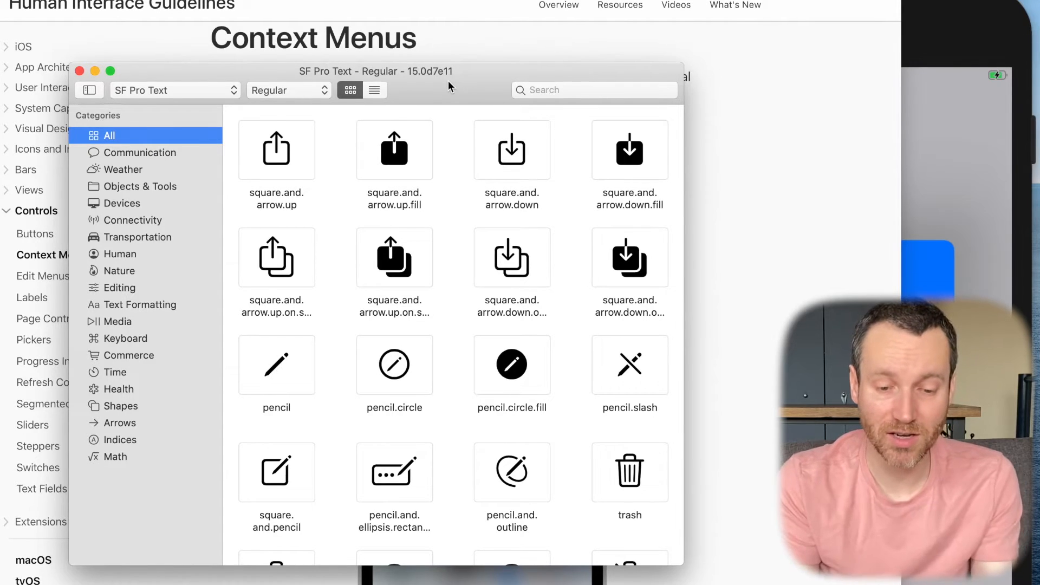
# Inspect the square.and.arrow.up.fill symbol, then search the library for 'copy'
pyautogui.click(276, 150)
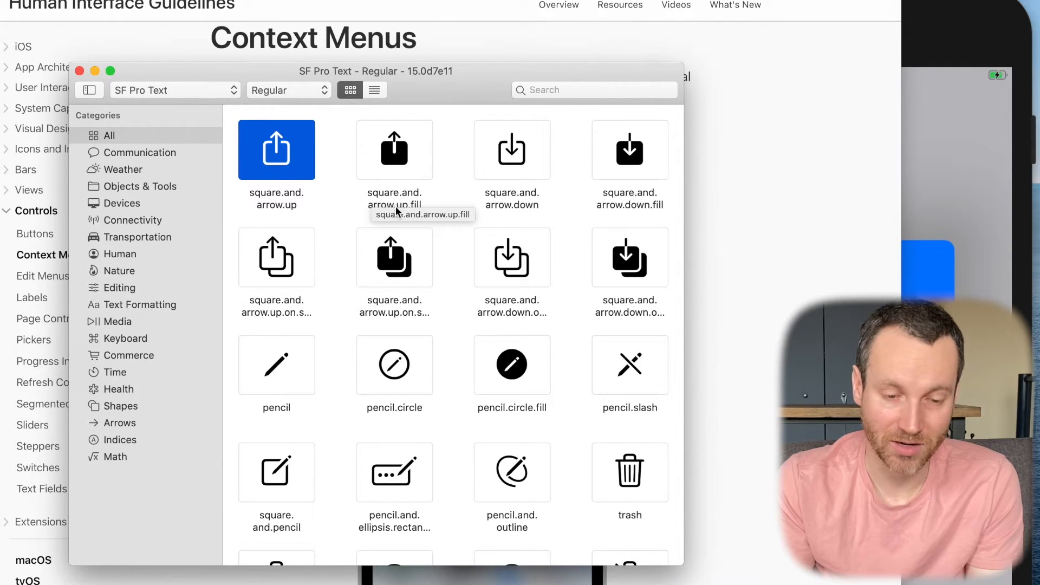
pyautogui.click(394, 150)
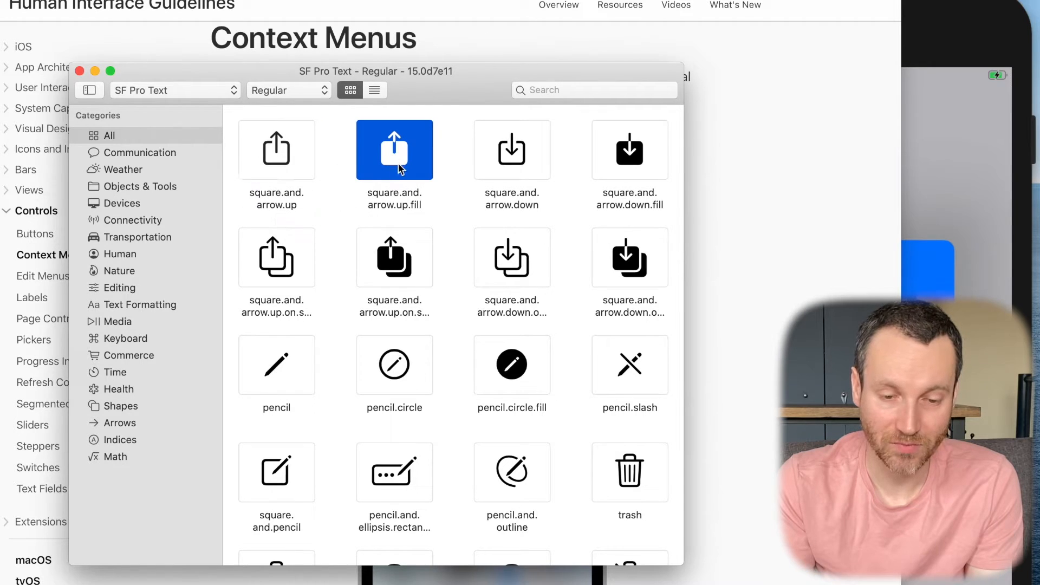
pyautogui.click(394, 149)
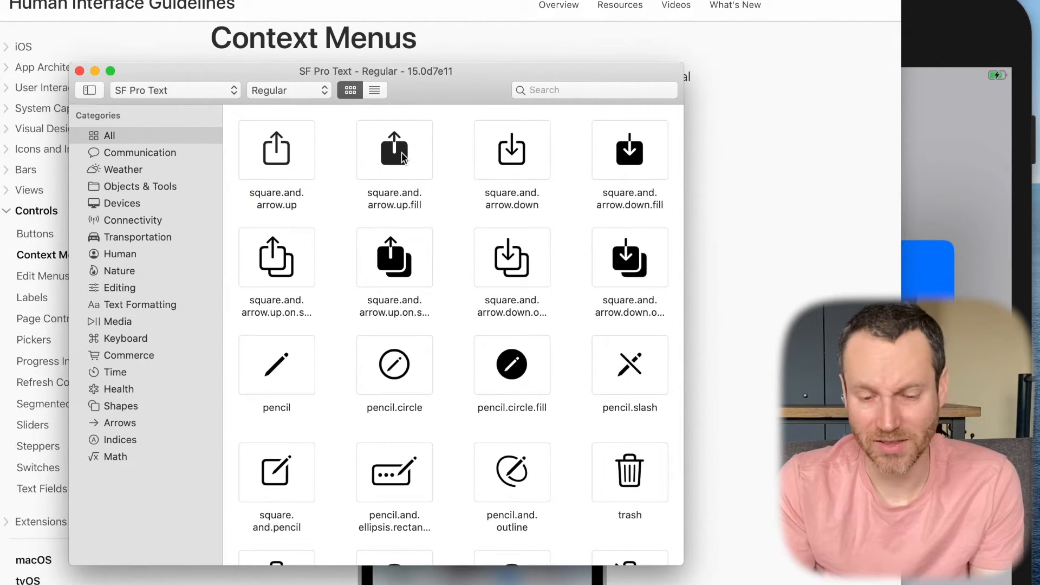
pyautogui.click(594, 90)
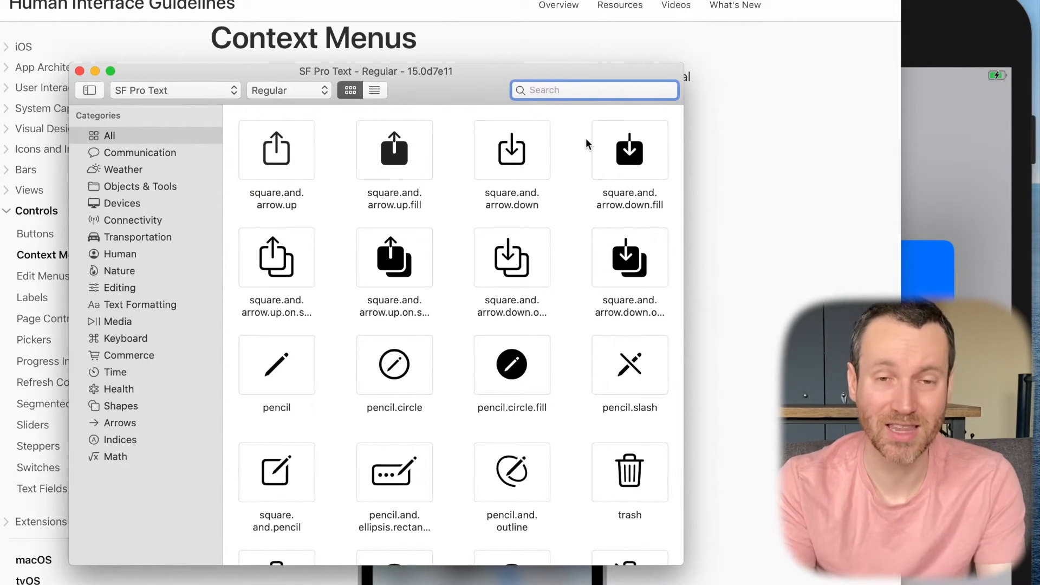
pyautogui.write('c')
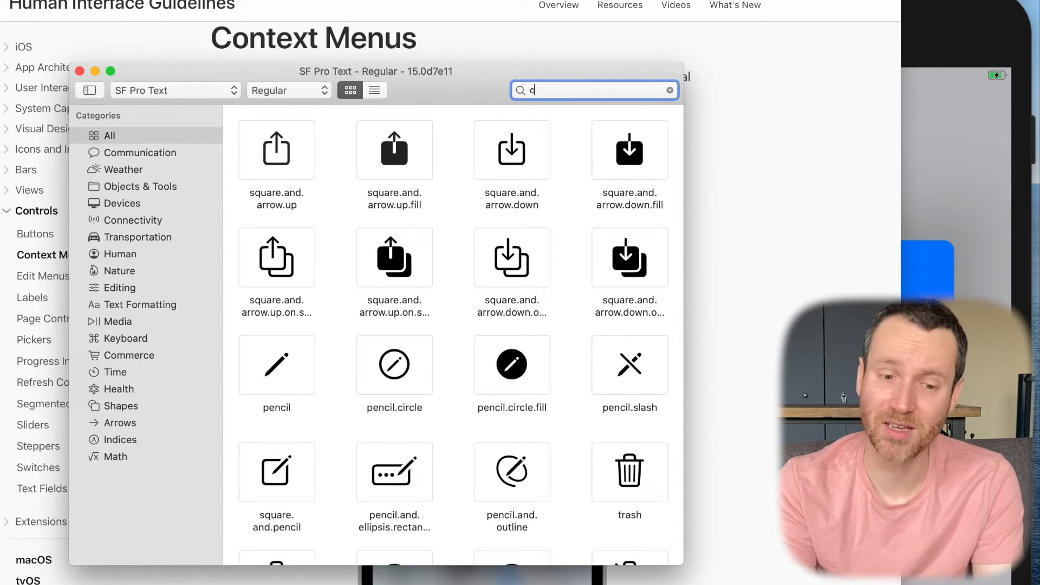
pyautogui.write('opy')
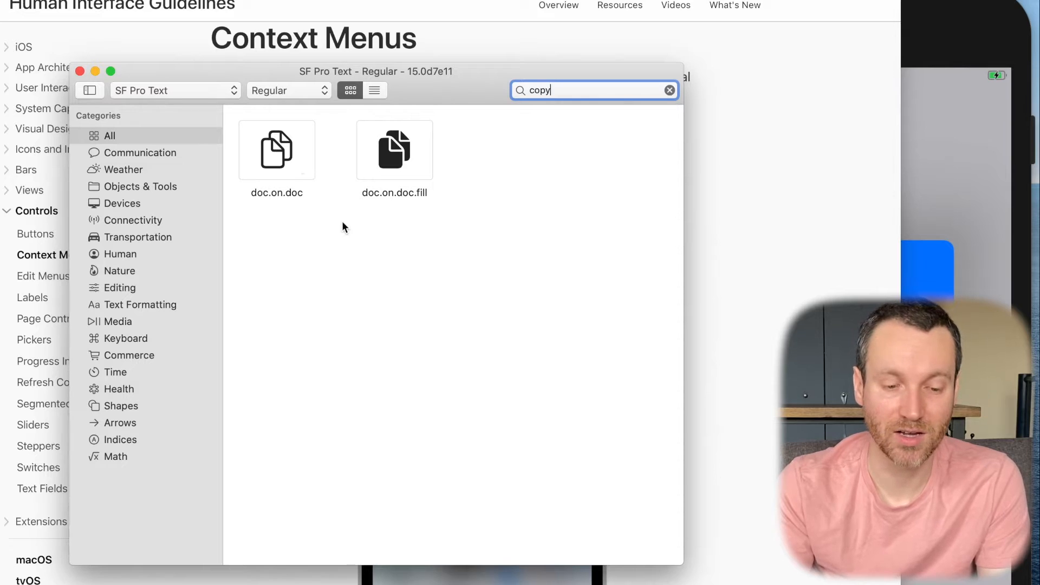
pyautogui.moveTo(277, 150)
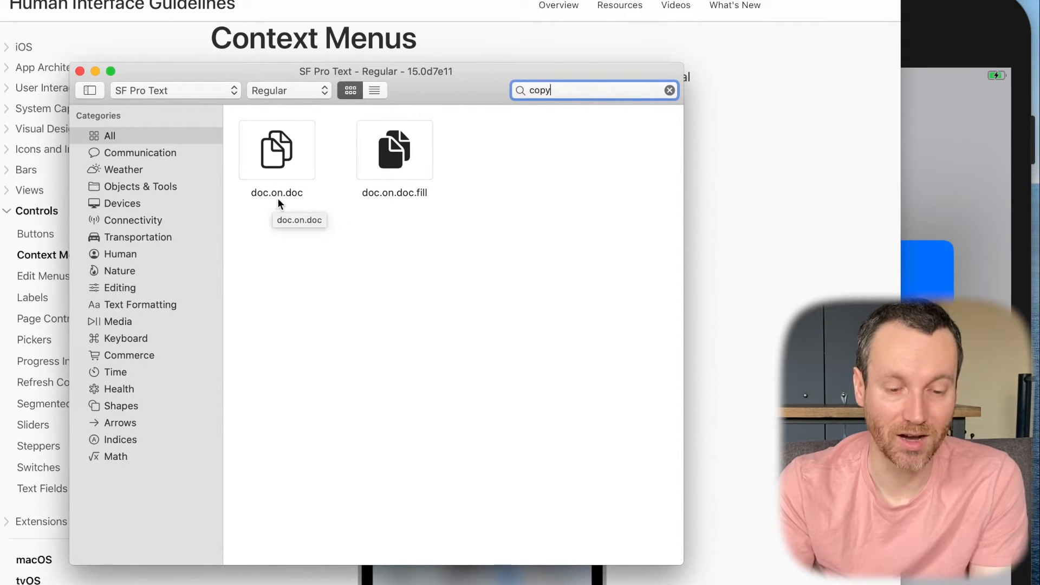
pyautogui.moveTo(379, 208)
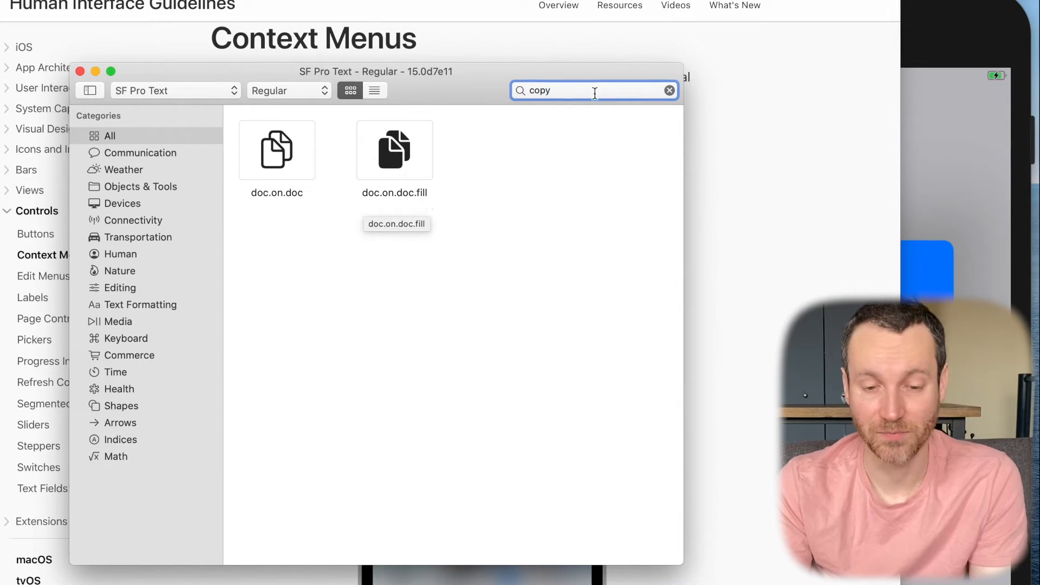
# Replace the search with 'up' and scroll through the matching symbols
pyautogui.click(668, 90)
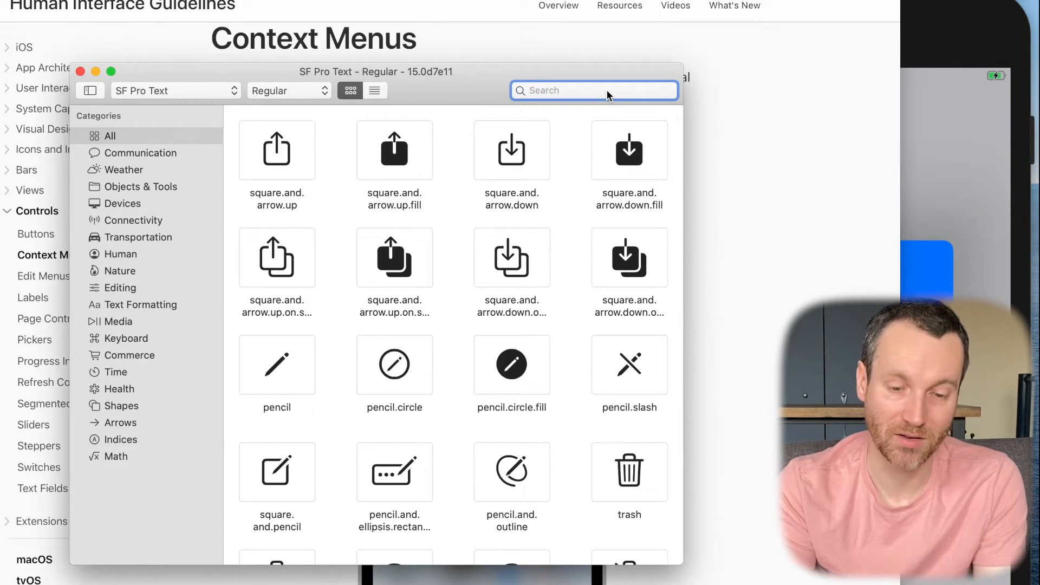
pyautogui.write('up')
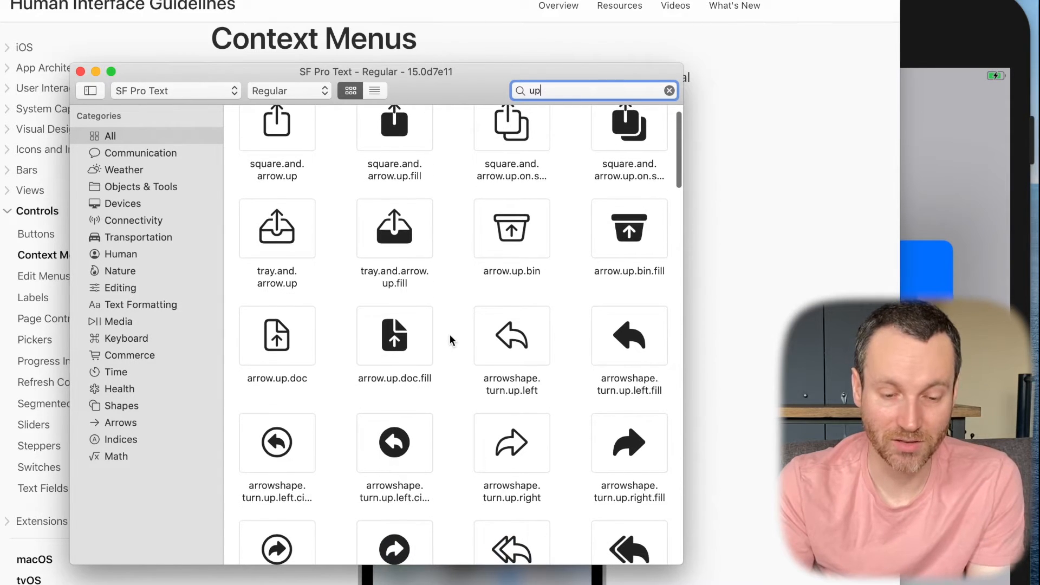
pyautogui.scroll(-3)
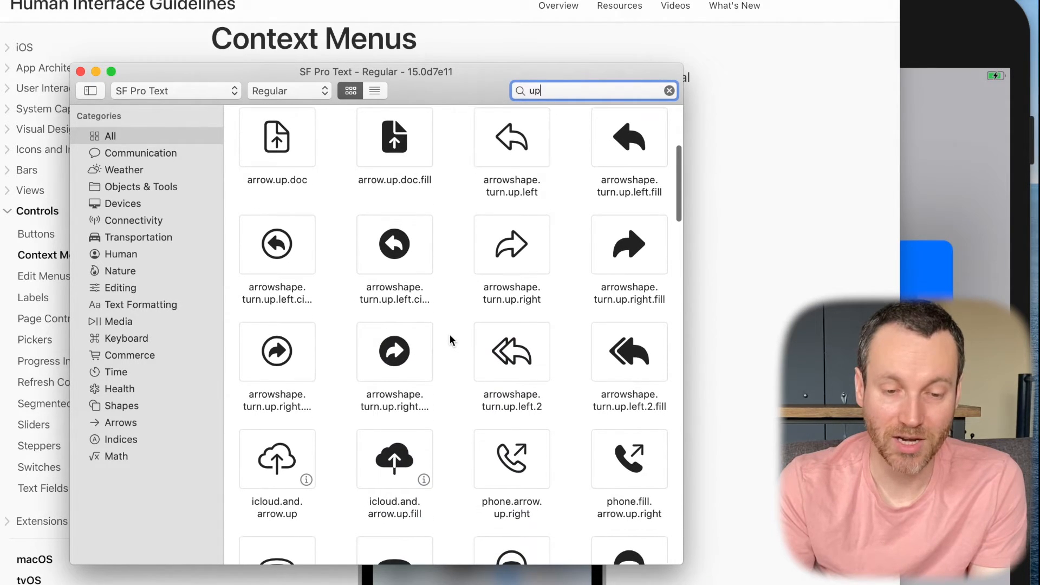
pyautogui.scroll(-3)
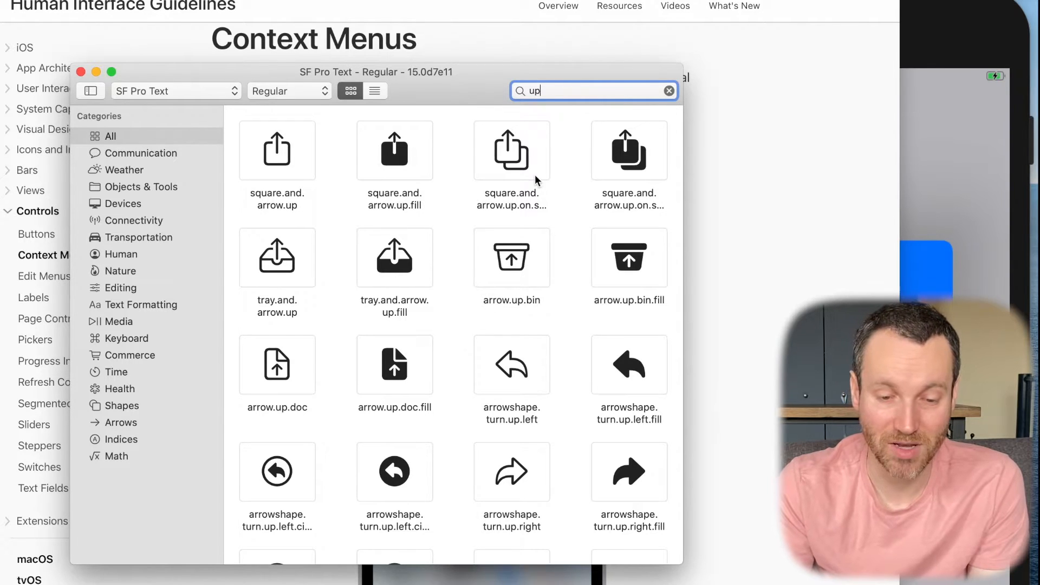
pyautogui.moveTo(511, 153)
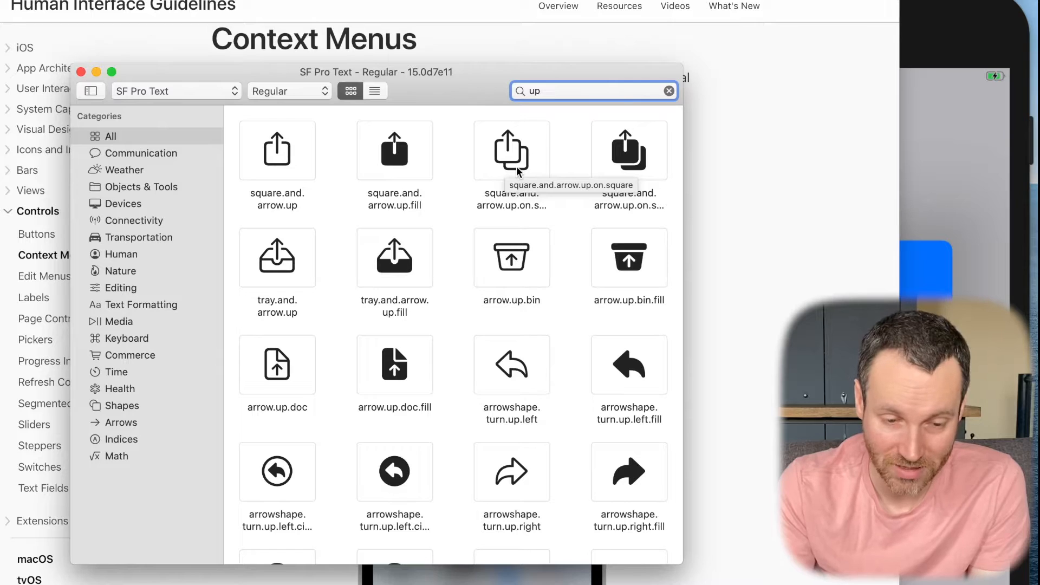
pyautogui.moveTo(468, 284)
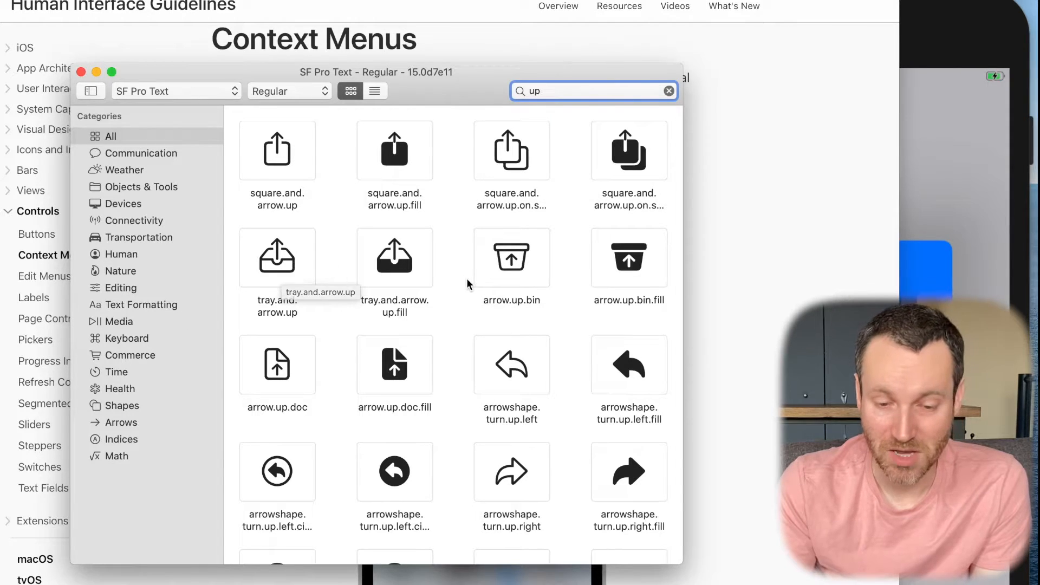
pyautogui.scroll(-3)
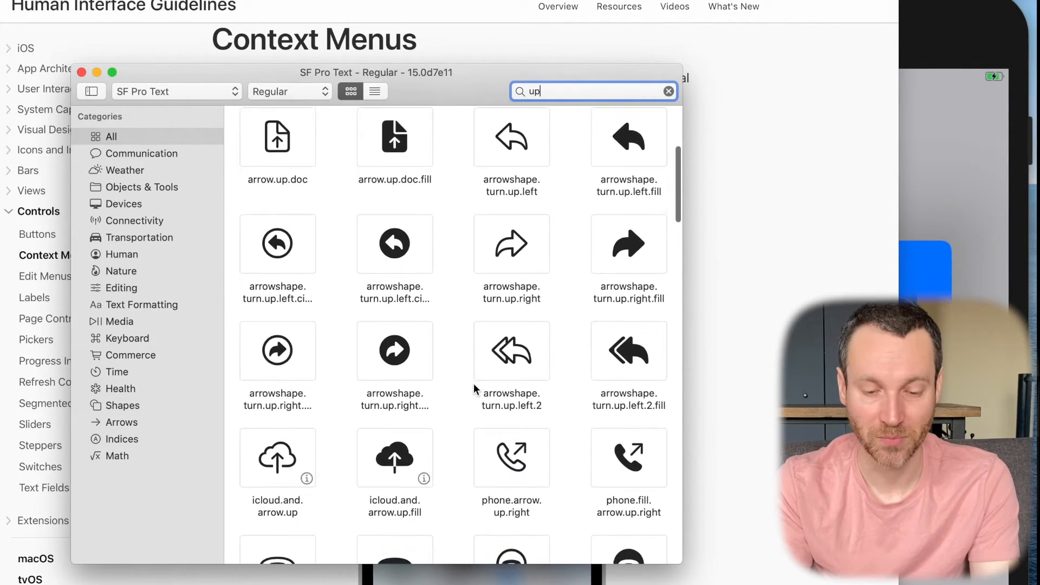
pyautogui.scroll(-3)
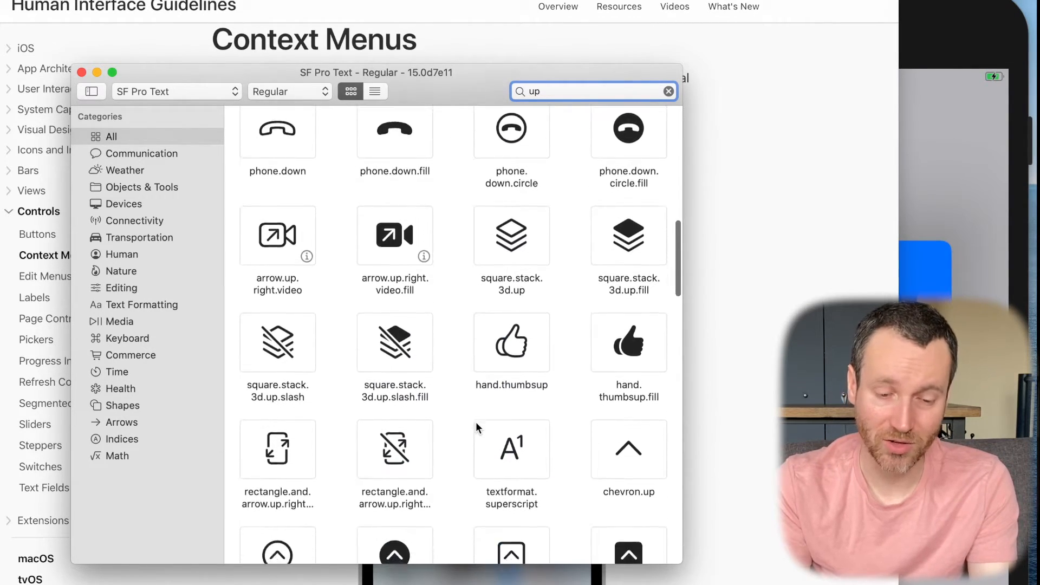
pyautogui.scroll(-3)
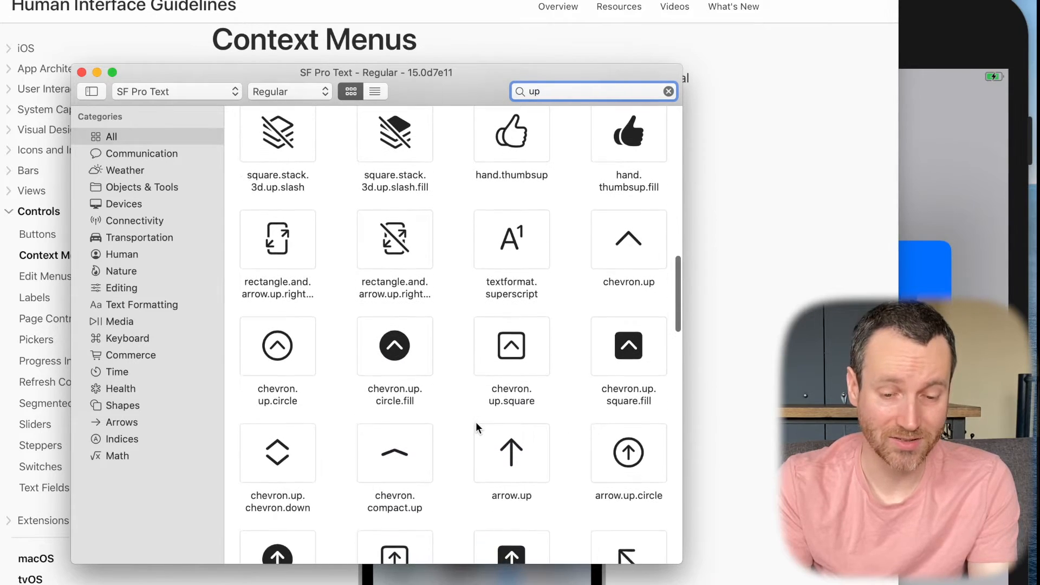
pyautogui.scroll(-3)
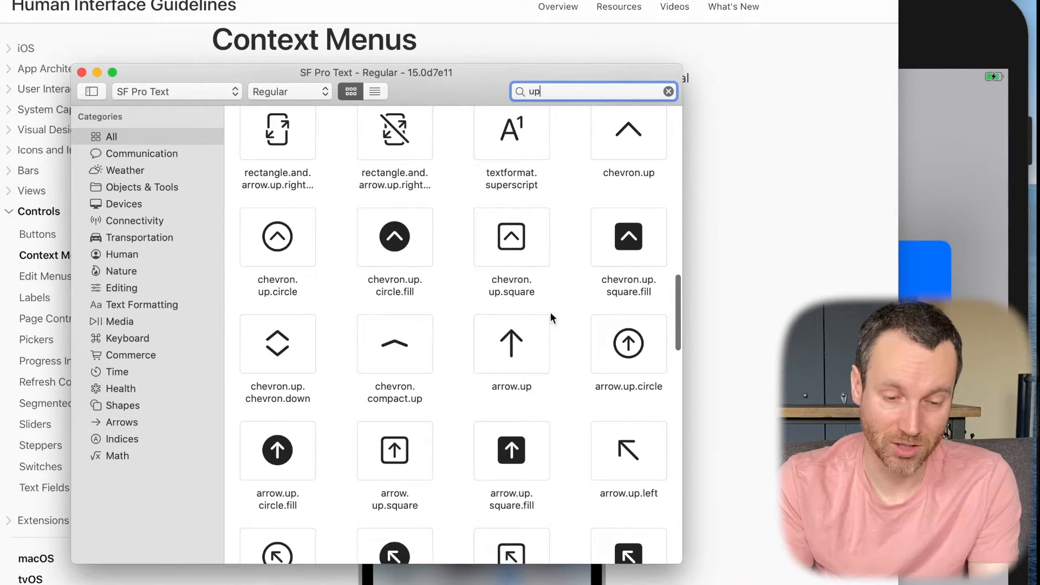
pyautogui.scroll(-3)
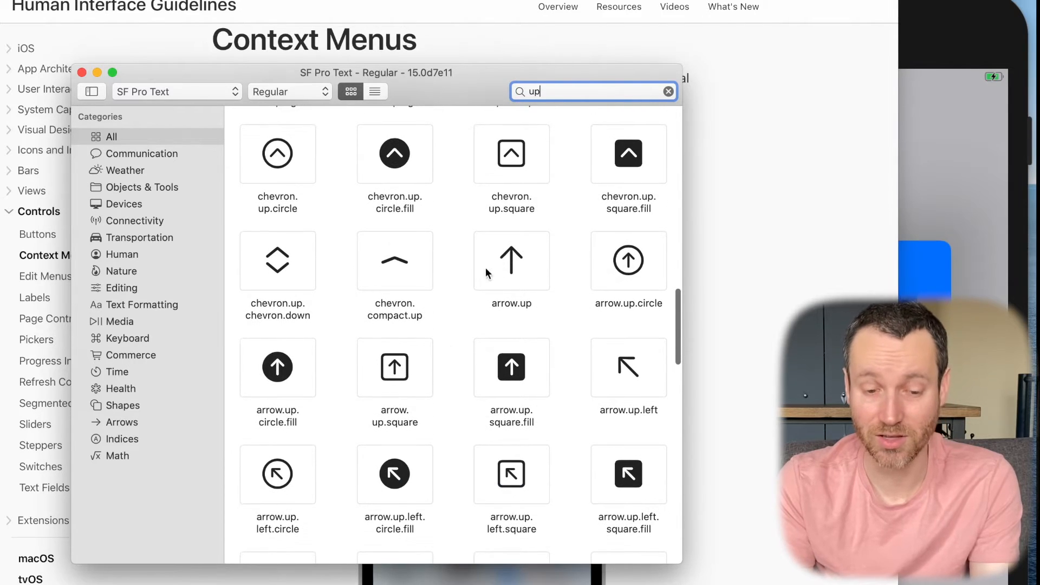
pyautogui.scroll(-3)
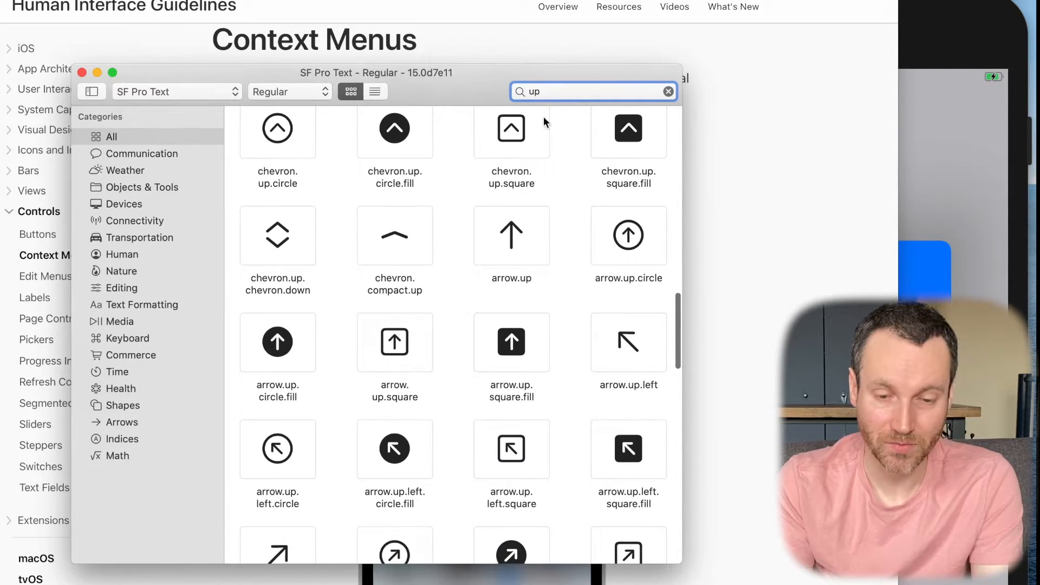
# Change Copy's symbol name to doc.on.doc, rerun, and long-press the square to see it
pyautogui.write('cpy')
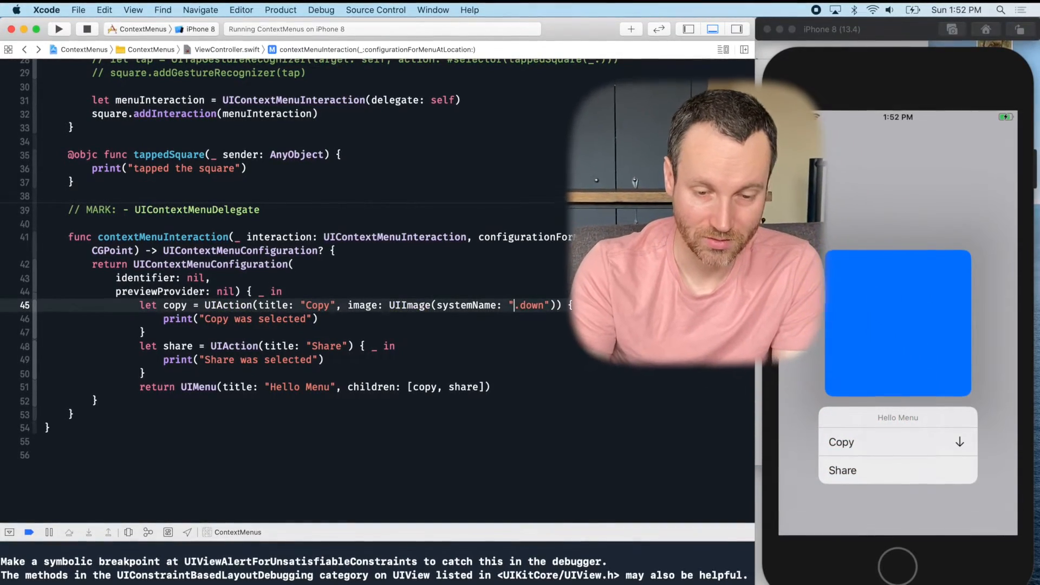
pyautogui.write('doc.on.')
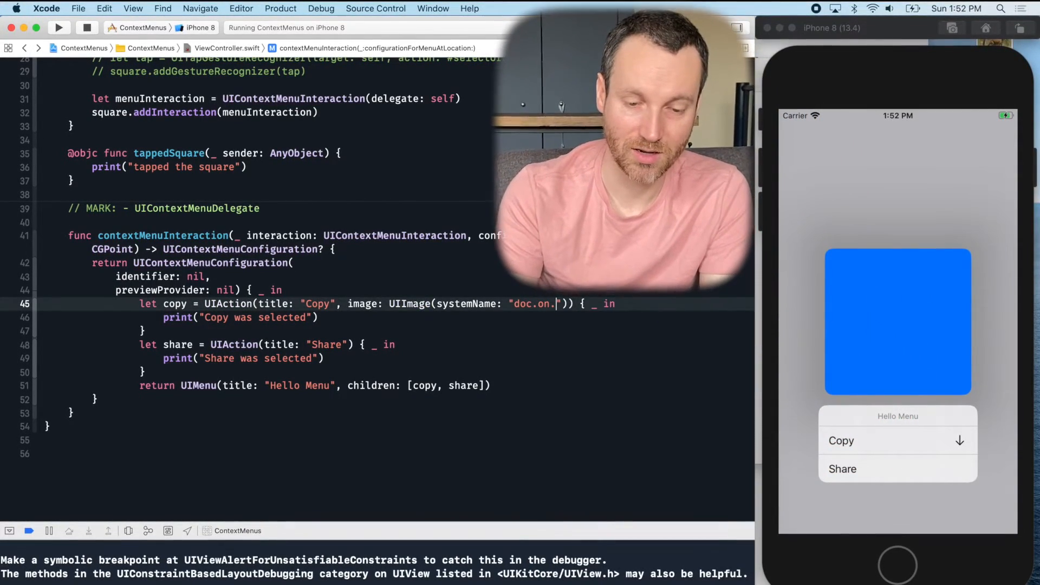
pyautogui.write('doc')
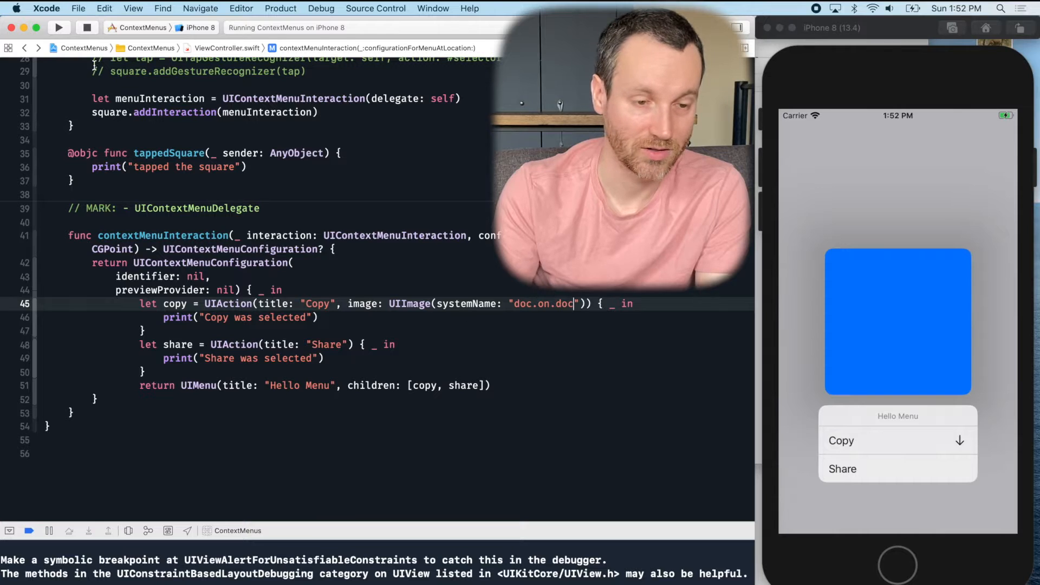
pyautogui.click(58, 27)
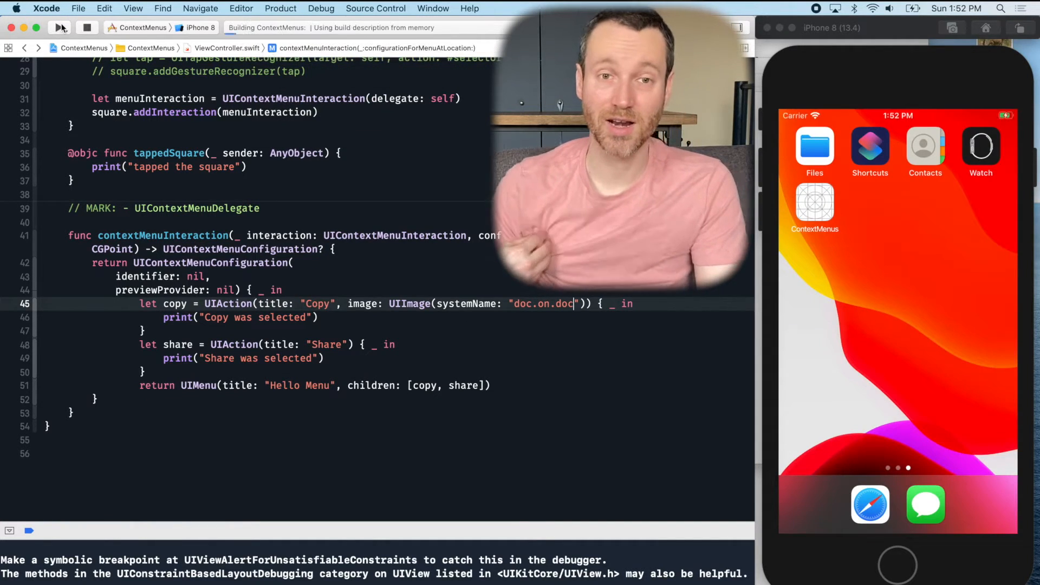
pyautogui.click(59, 27)
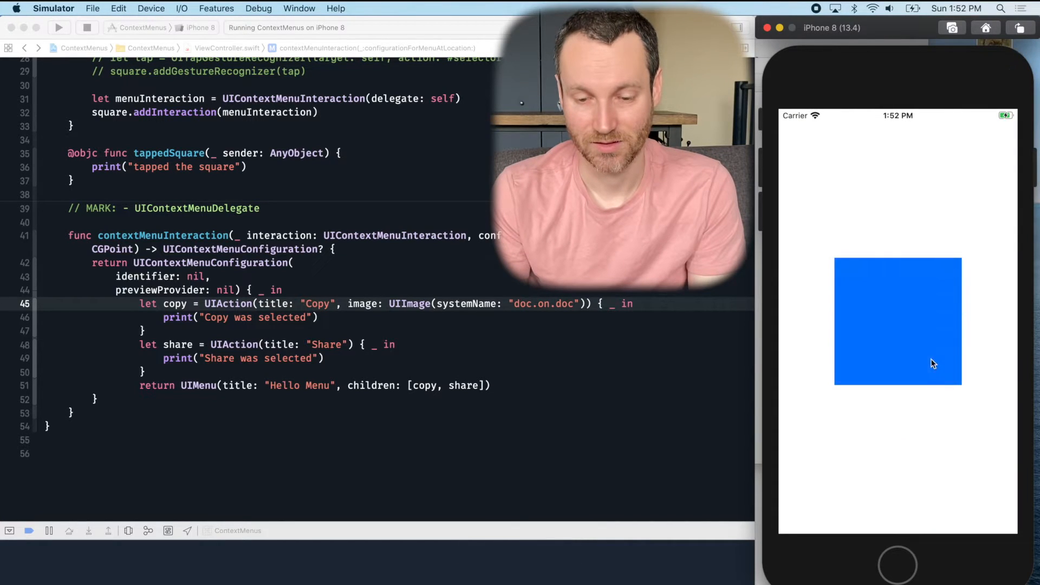
pyautogui.click(898, 322)
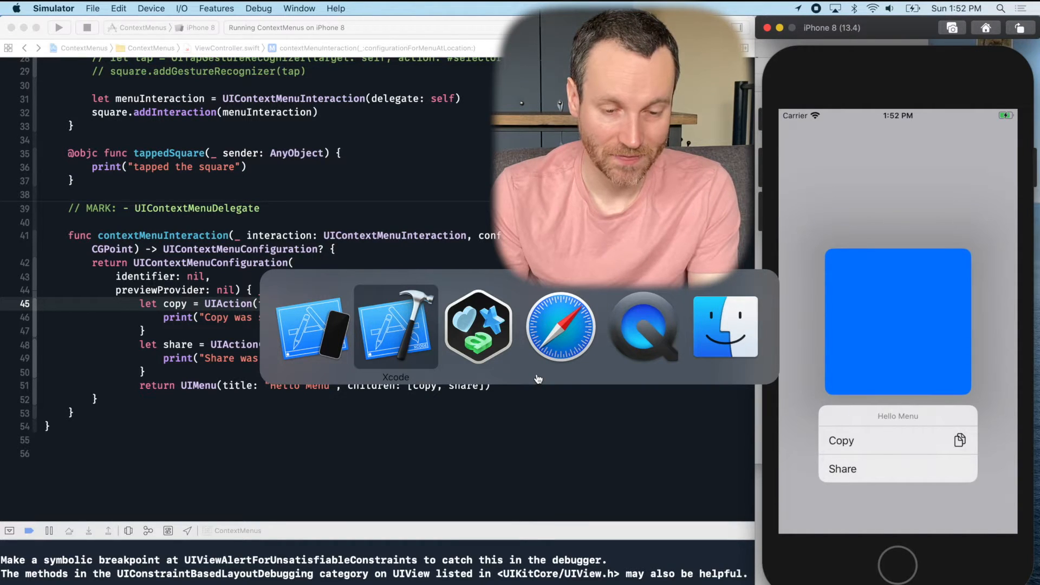
# Set the UIMenu title to "", rerun after stopping the old instance, and check the menu
pyautogui.click(561, 325)
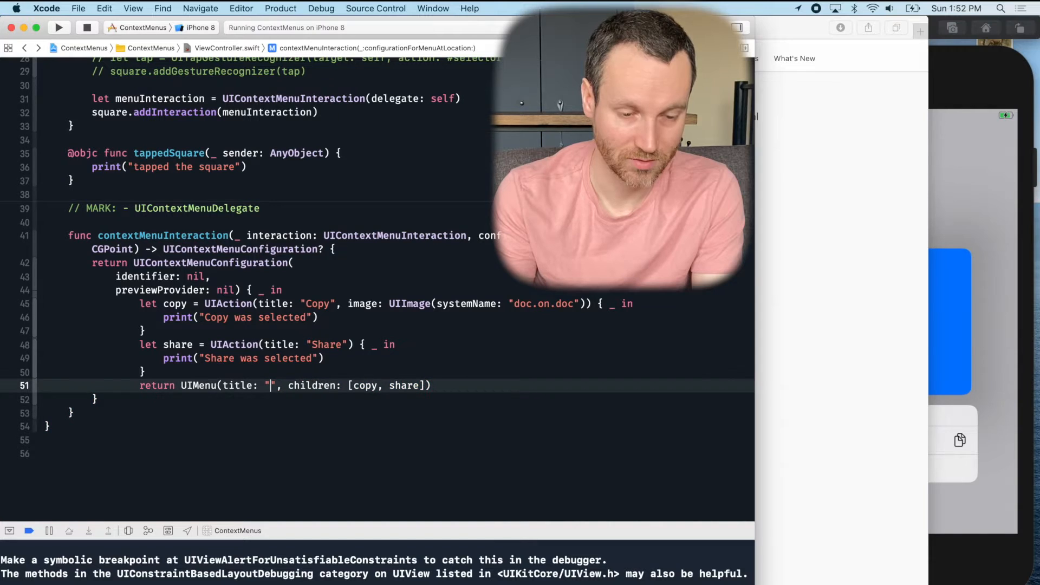
pyautogui.click(58, 27)
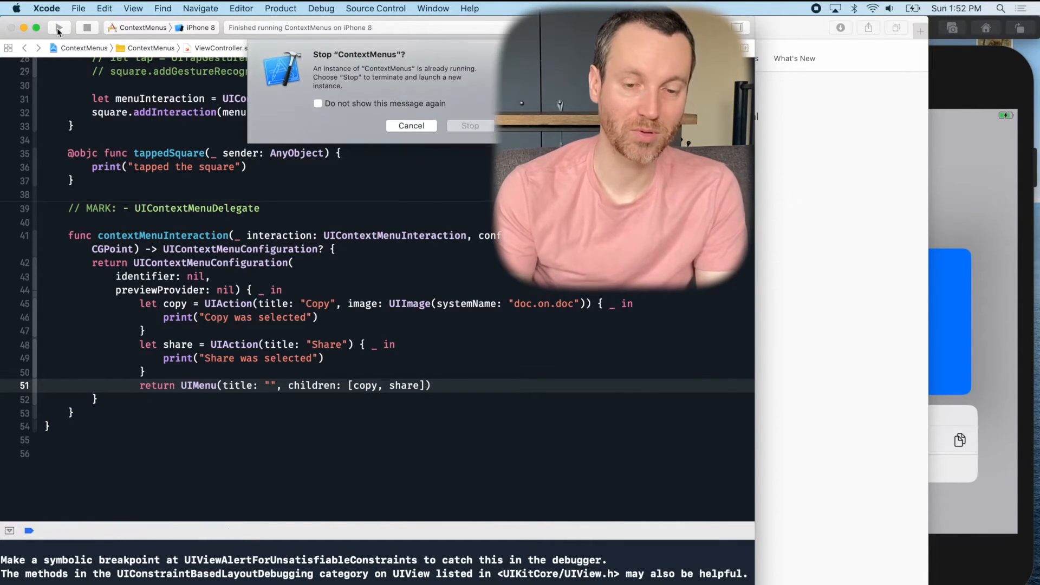
pyautogui.click(470, 126)
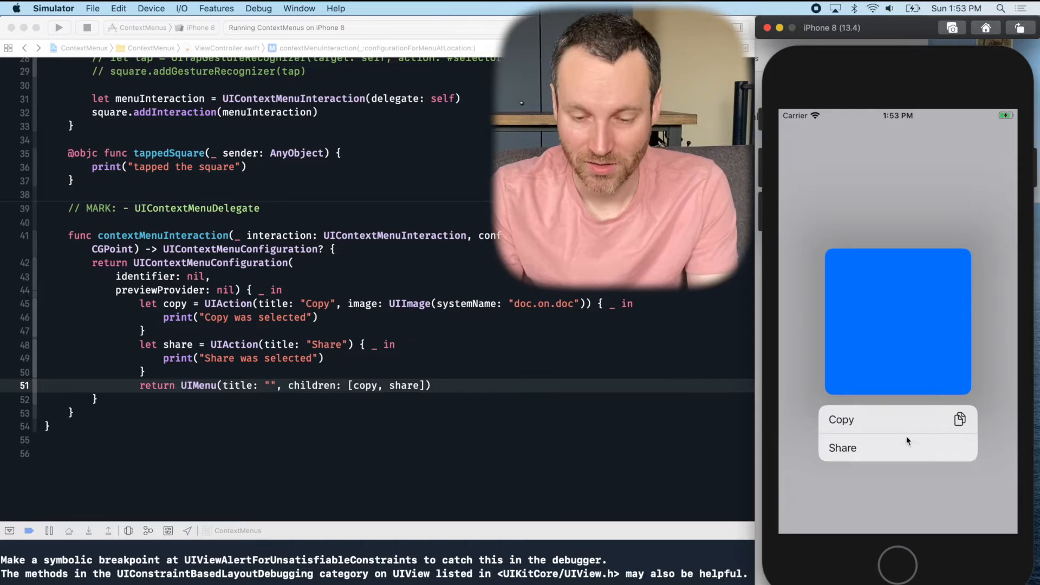
pyautogui.moveTo(875, 423)
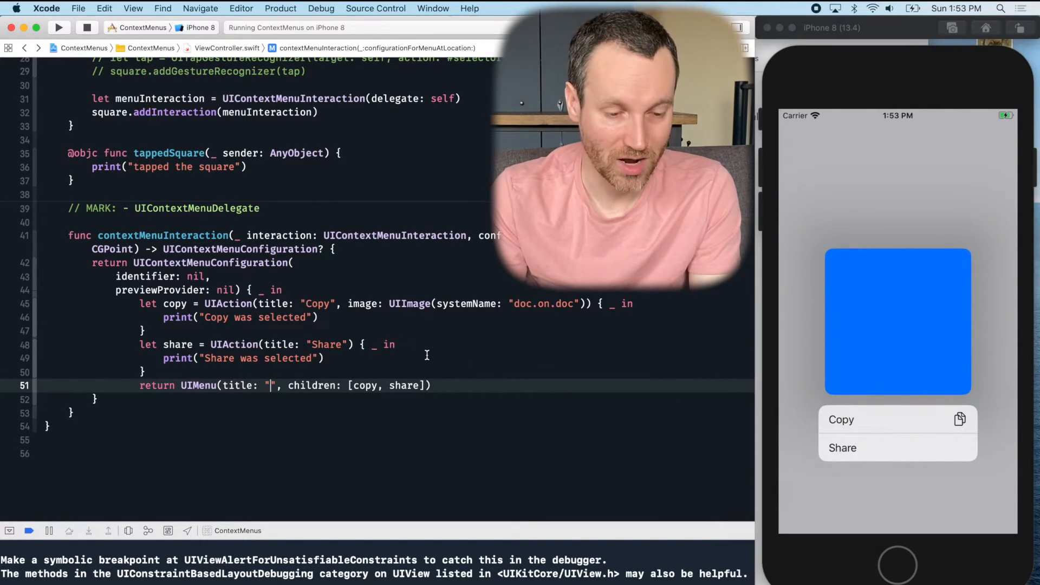
pyautogui.press('cmd+tab')
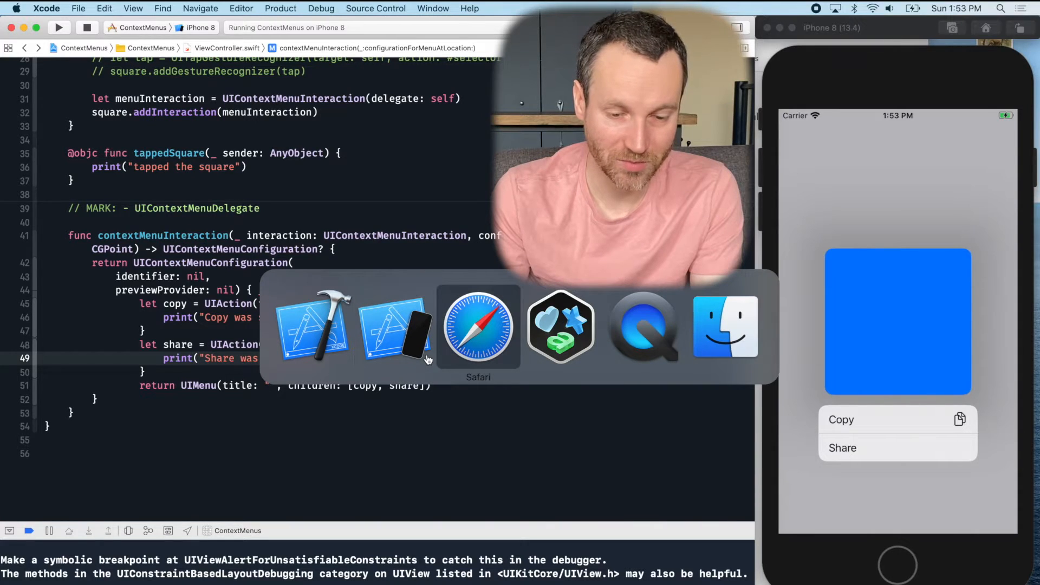
pyautogui.click(479, 326)
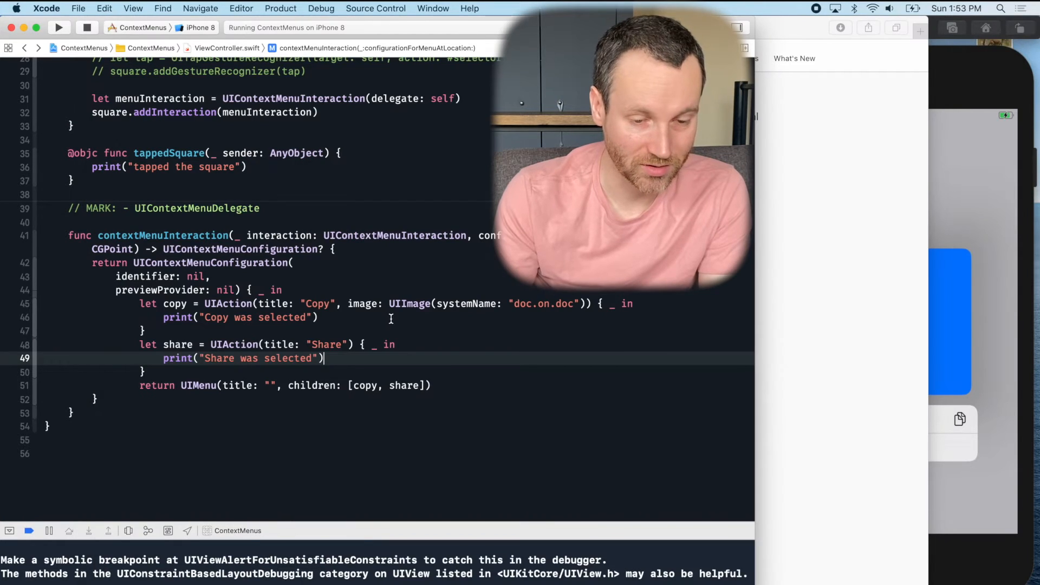
# Declare let favorite = UIAction titled Favorite with a star system image
pyautogui.write('let')
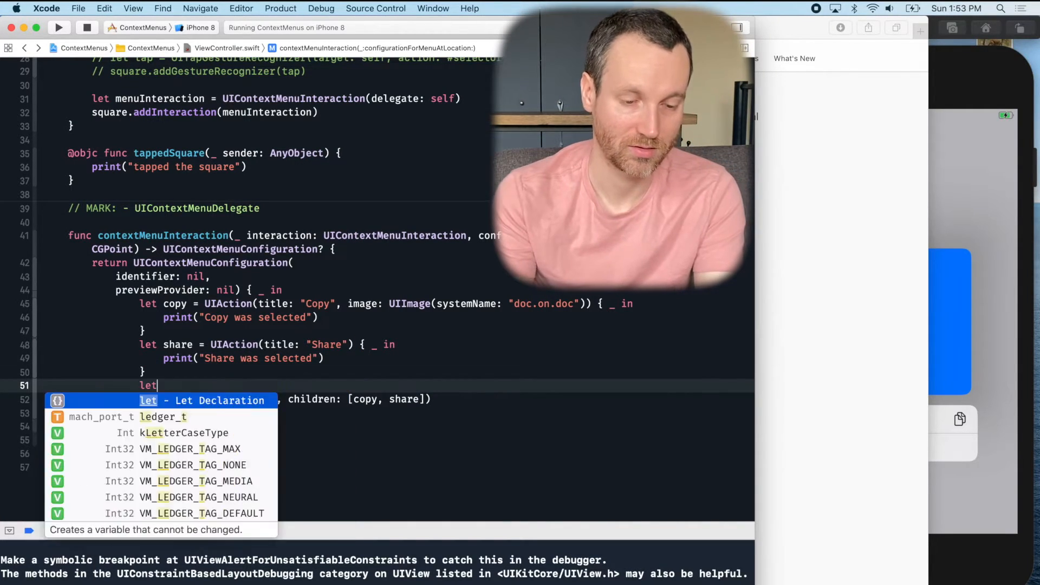
pyautogui.write('favorite = U')
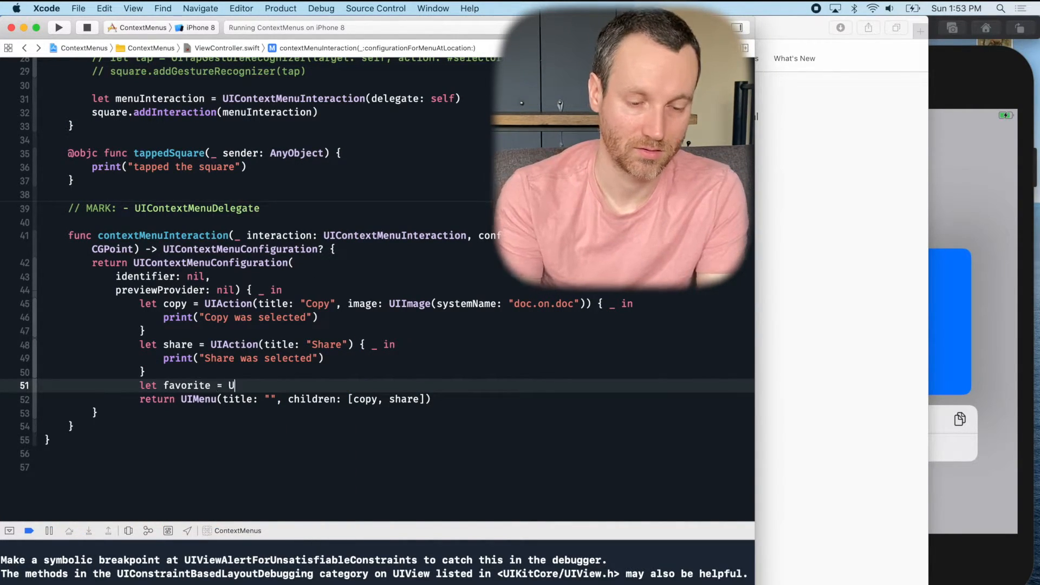
pyautogui.write('IAction(')
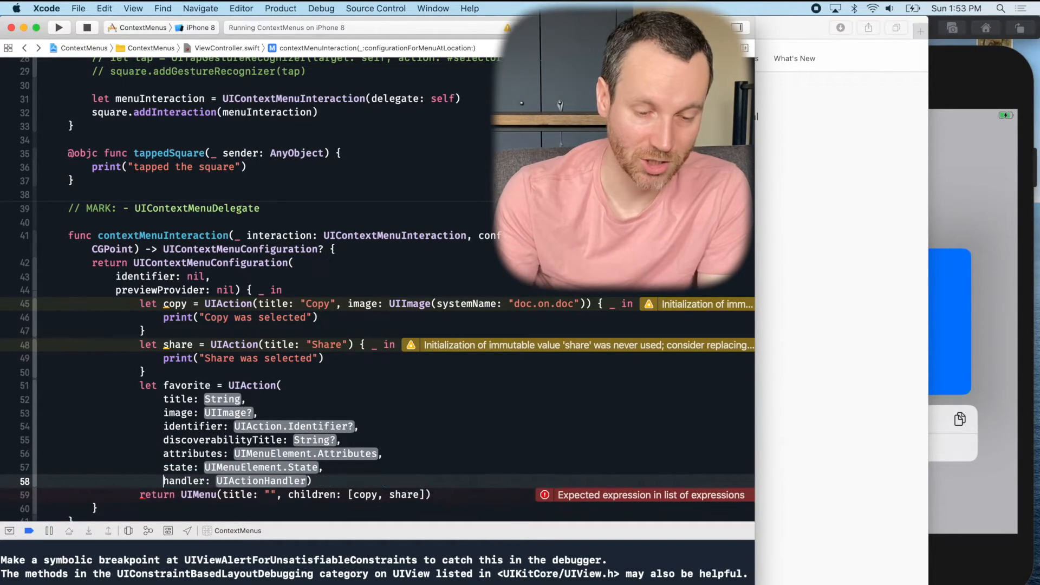
pyautogui.press('return')
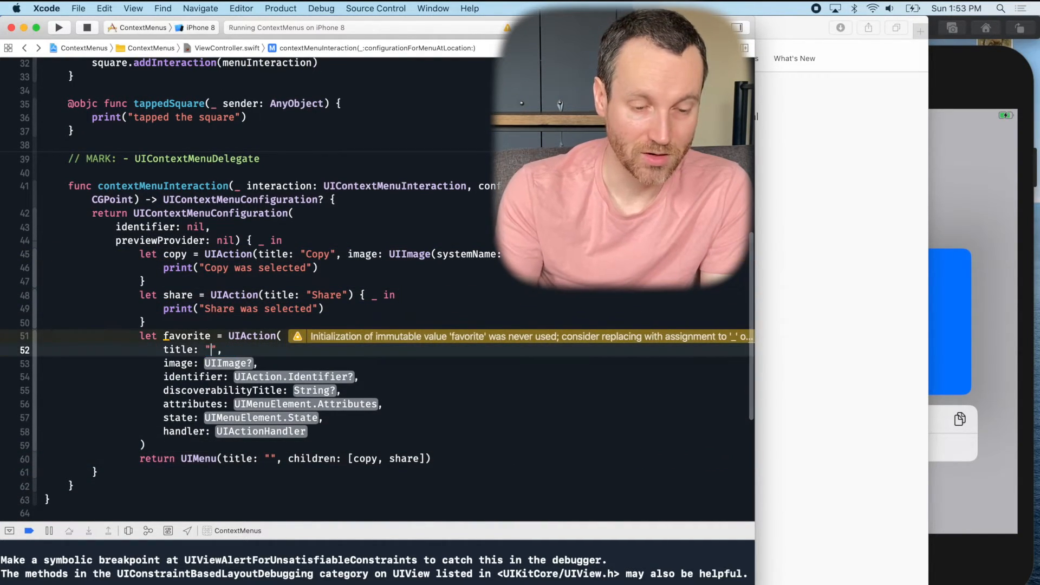
pyautogui.write('Favoirte')
pyautogui.click(211, 363)
pyautogui.write('U')
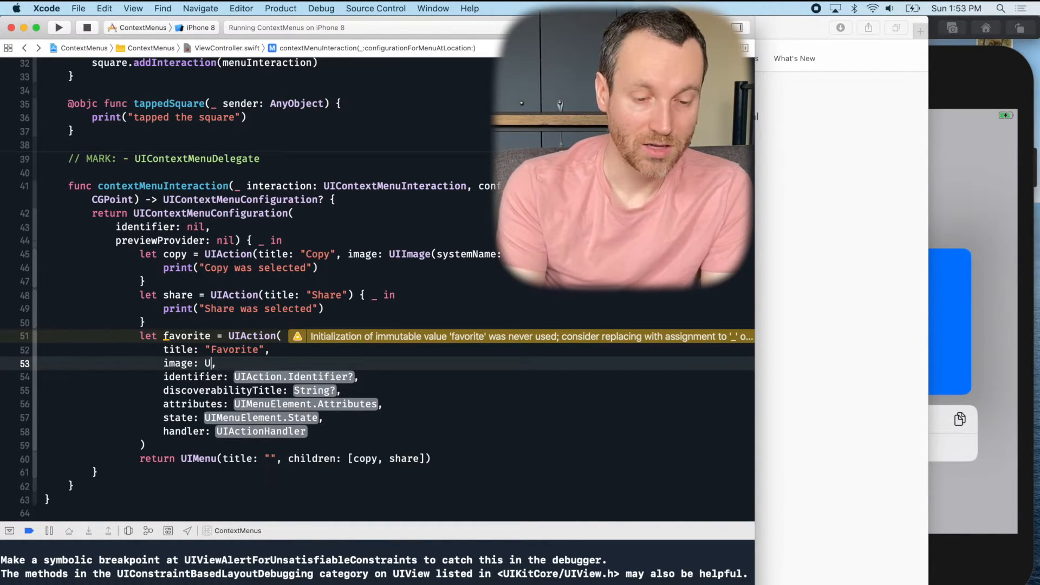
pyautogui.write('Image(systemName: "start')
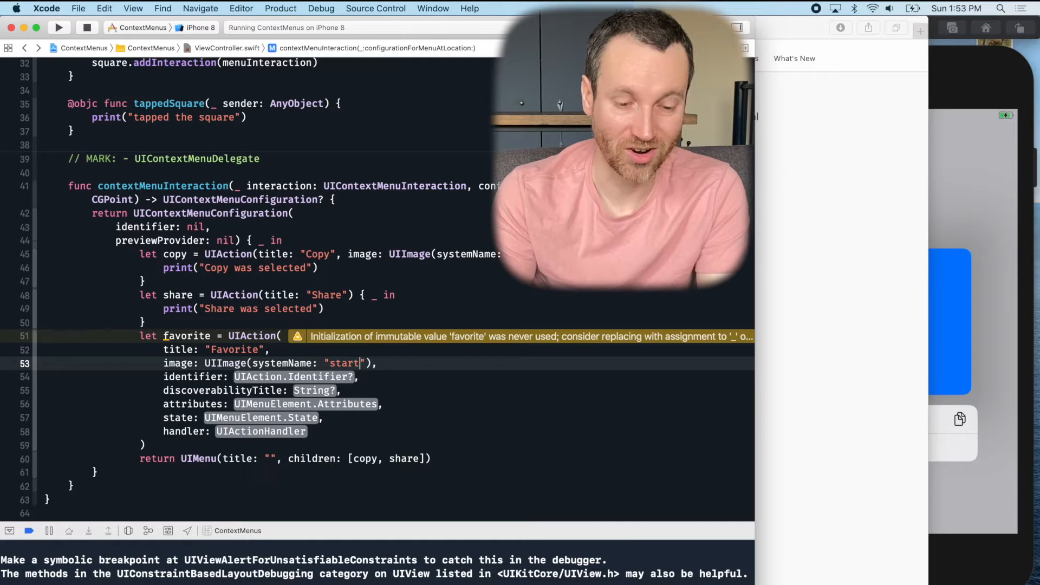
pyautogui.press('Backspace')
pyautogui.write('nil')
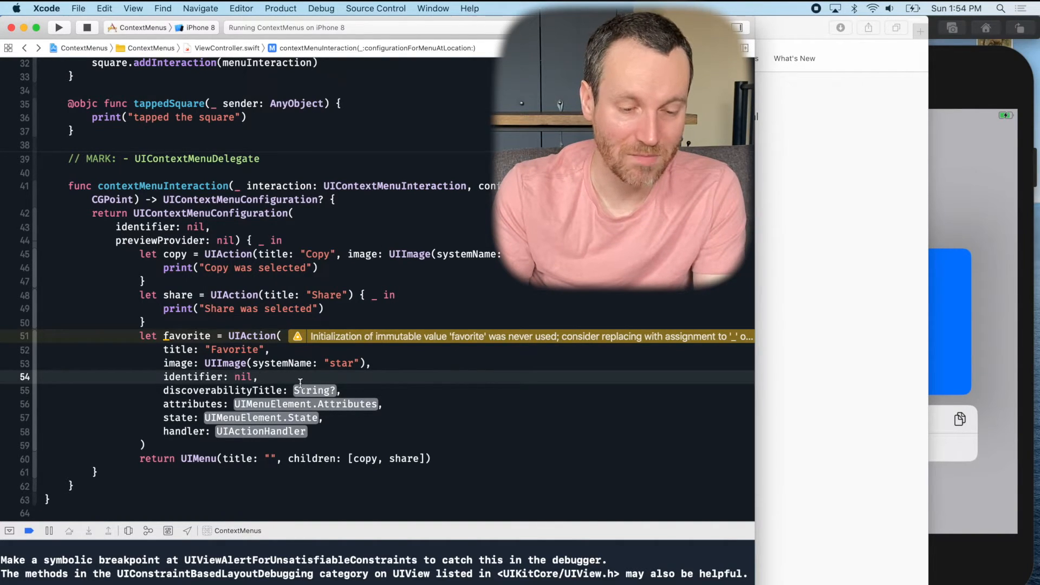
# Set Favorite's discoverabilityTitle to nil, attributes to .disabled, and state to .on
pyautogui.doubleClick(315, 390)
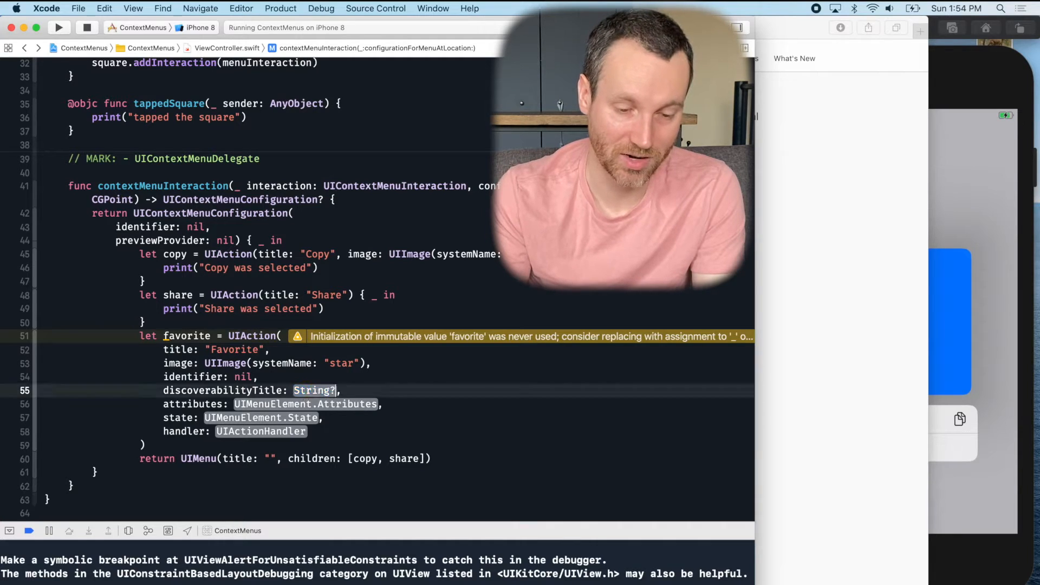
pyautogui.write('nil')
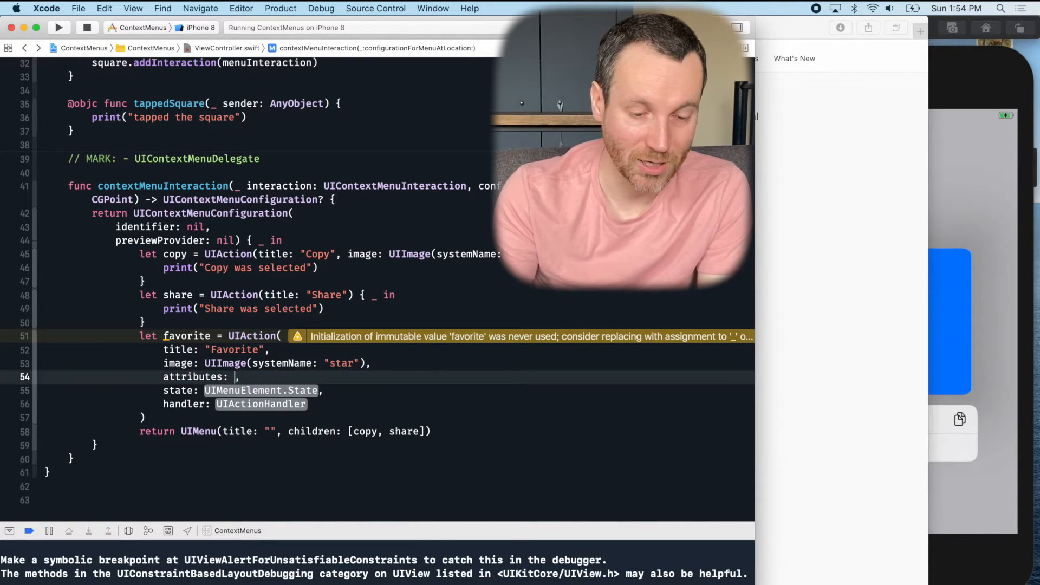
pyautogui.write('.')
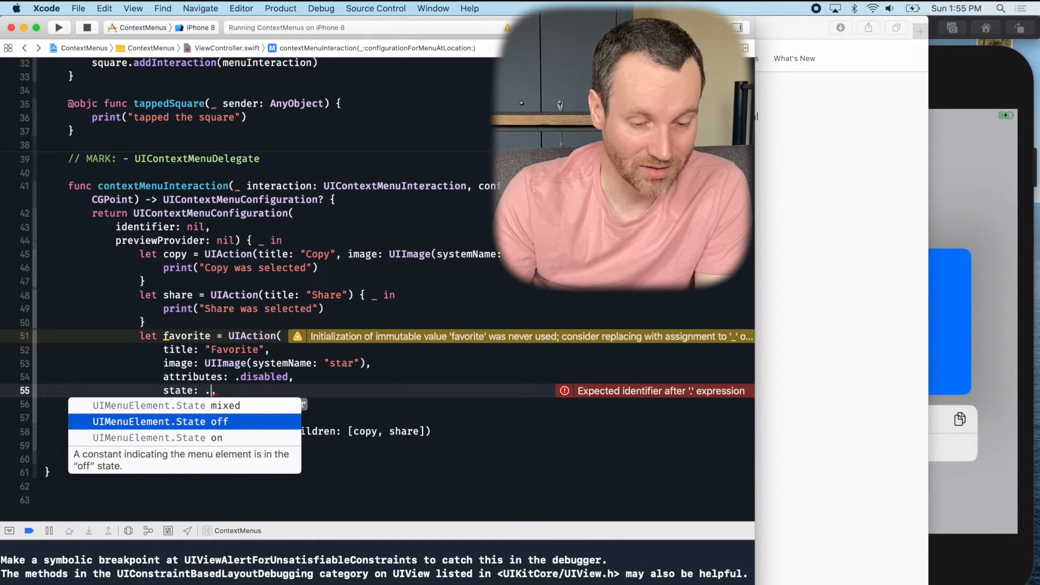
pyautogui.press('down')
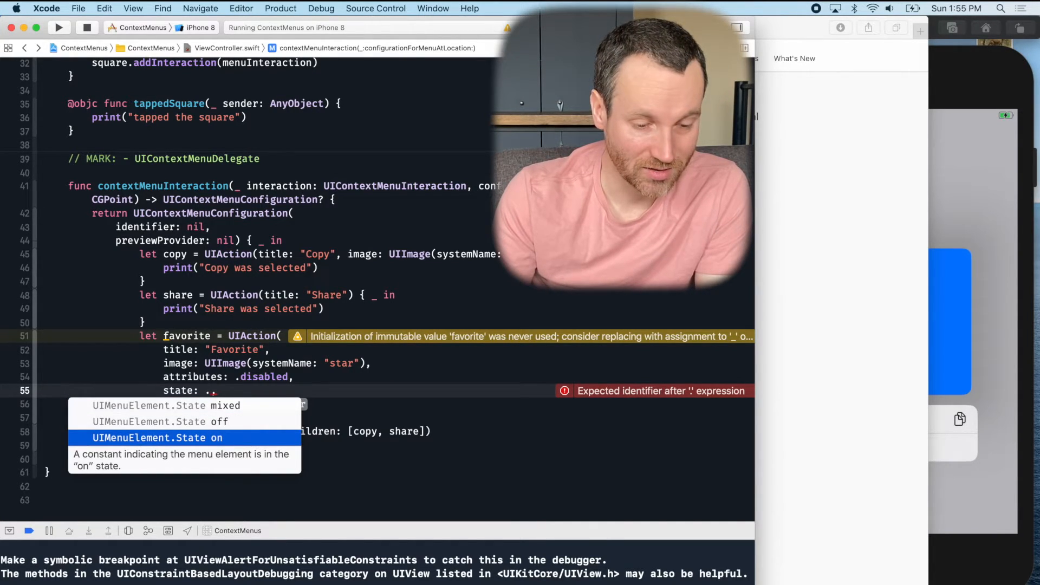
pyautogui.press('Up')
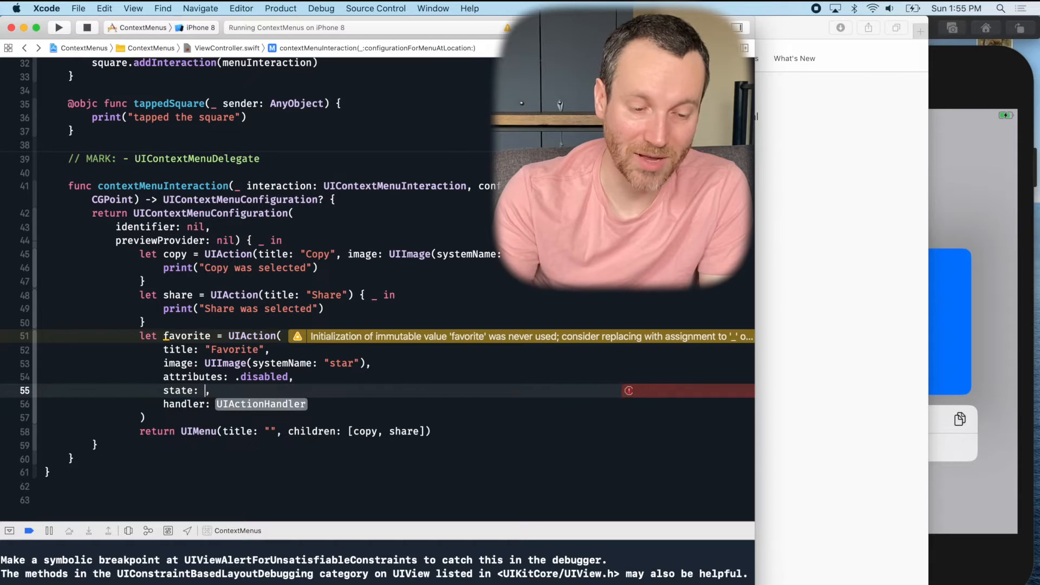
pyautogui.write('nil) { _ in')
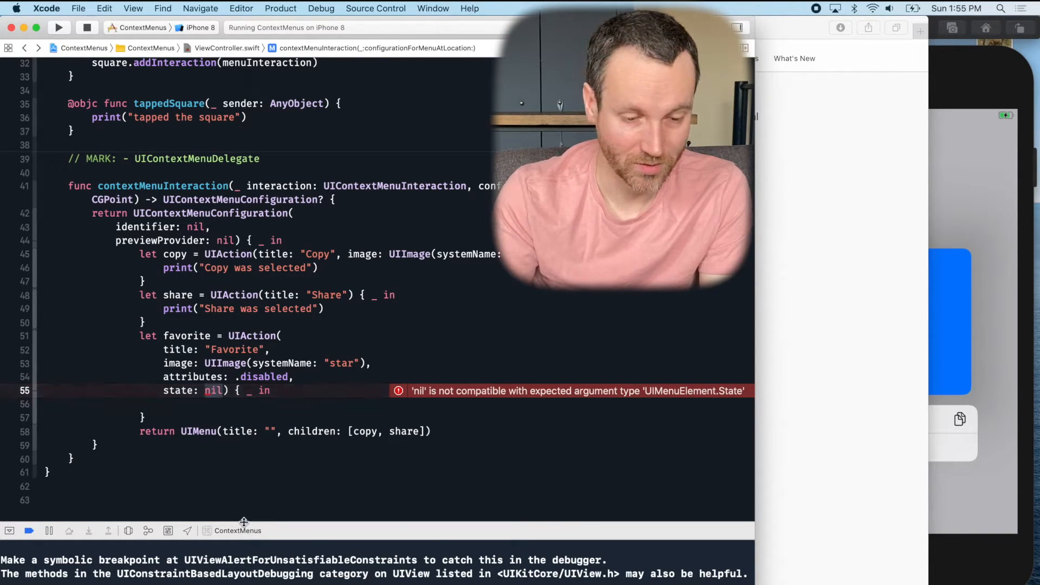
pyautogui.write('.on')
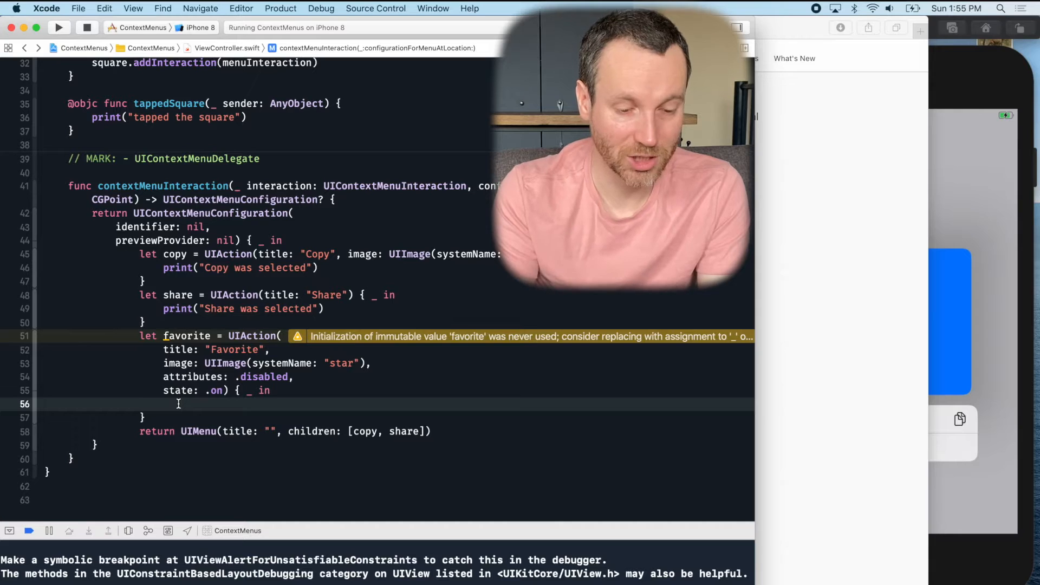
# Make Favorite's handler print("Favorite was selected")
pyautogui.write('print("")')
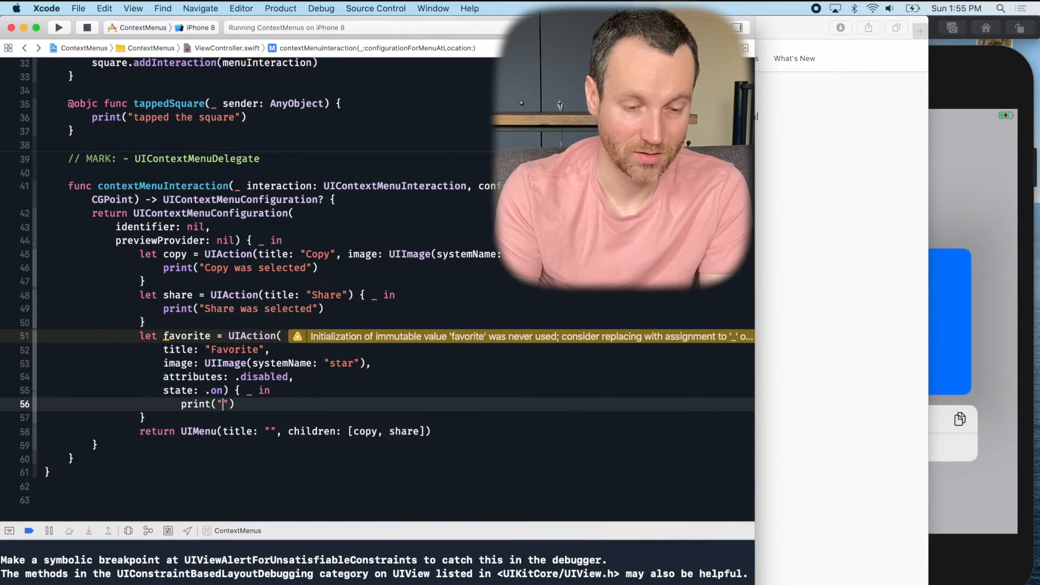
pyautogui.write('Favoi')
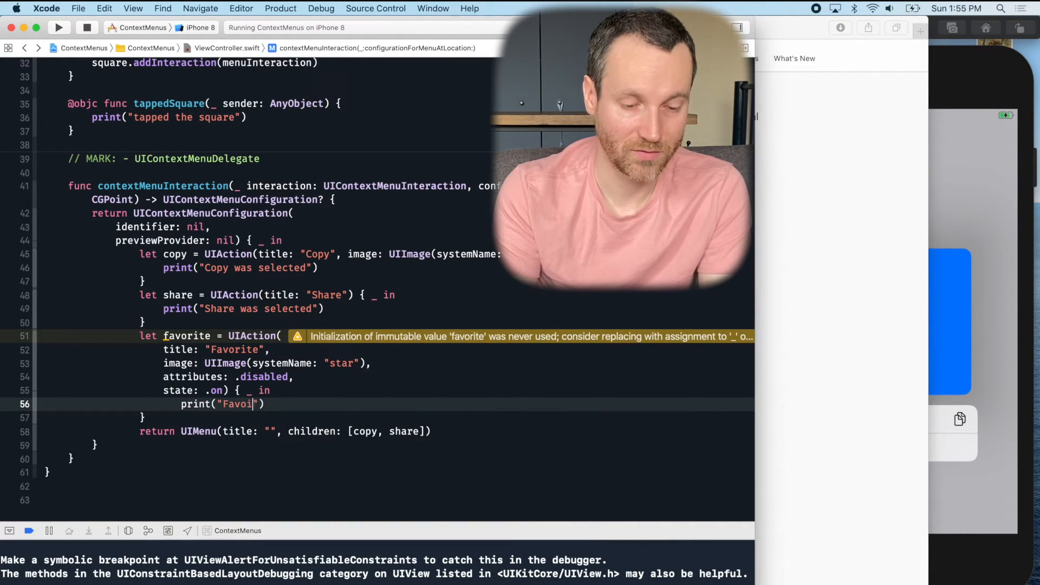
pyautogui.write('ro')
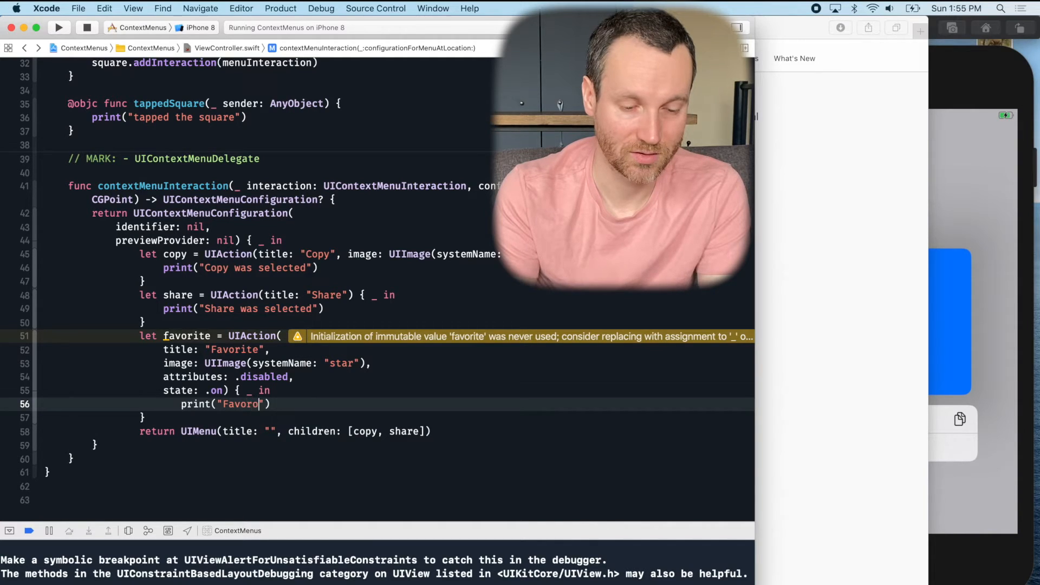
pyautogui.write('ite was s')
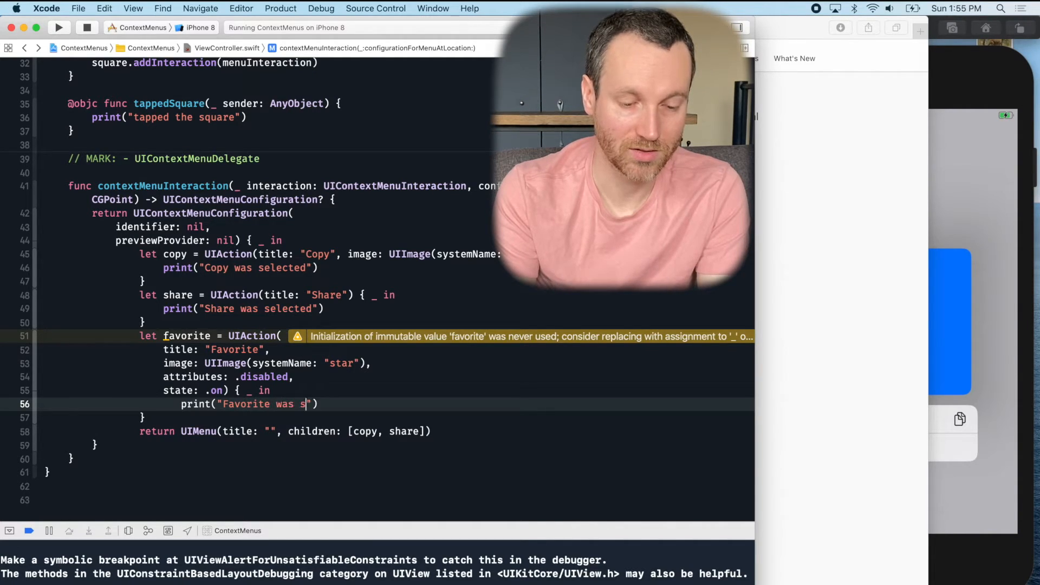
pyautogui.write('elected')
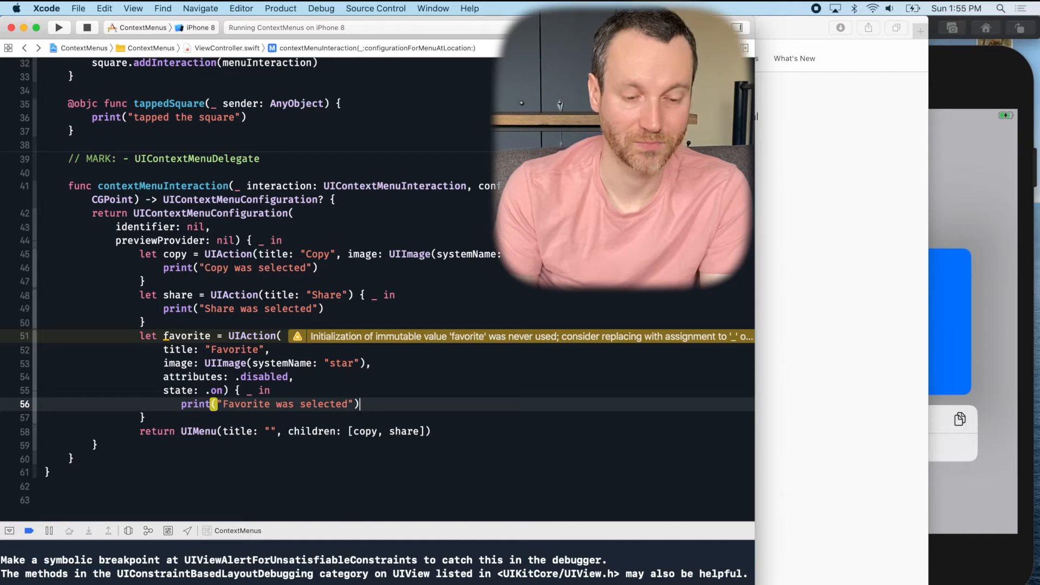
pyautogui.click(59, 27)
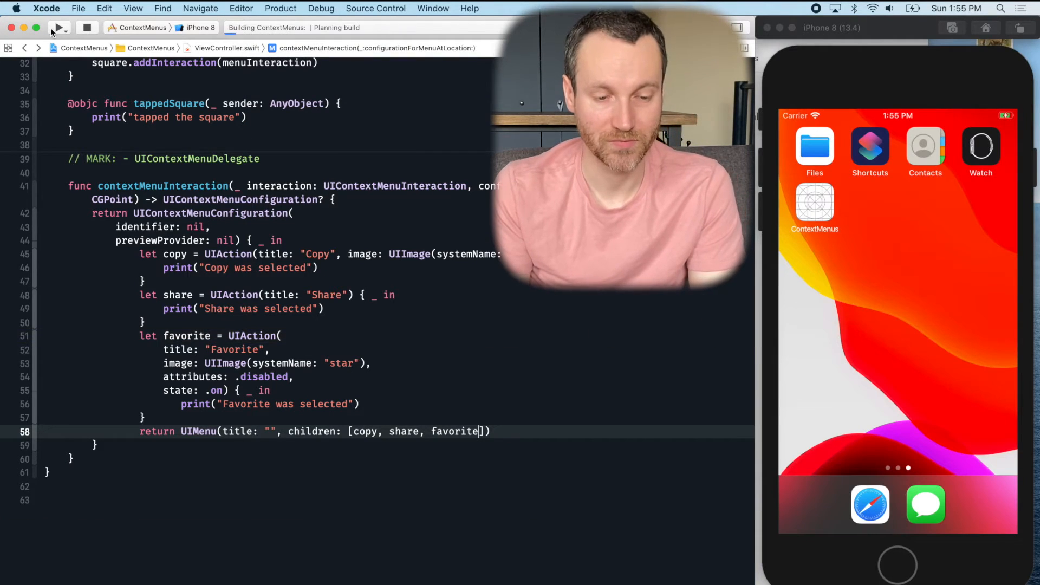
# Run to see the greyed Favorite, try state .mixed, then set .off and rerun
pyautogui.click(59, 28)
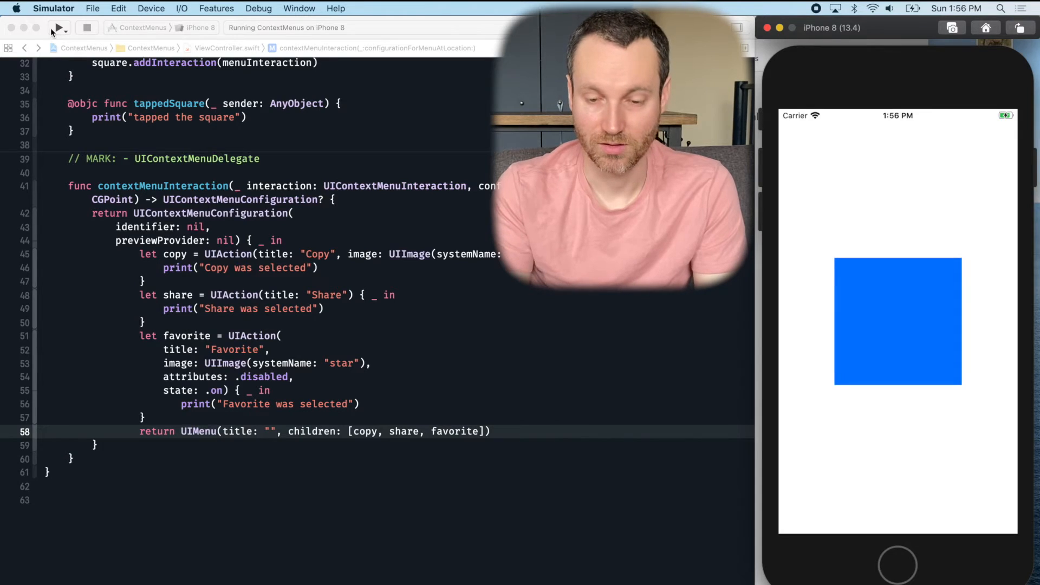
pyautogui.click(898, 321)
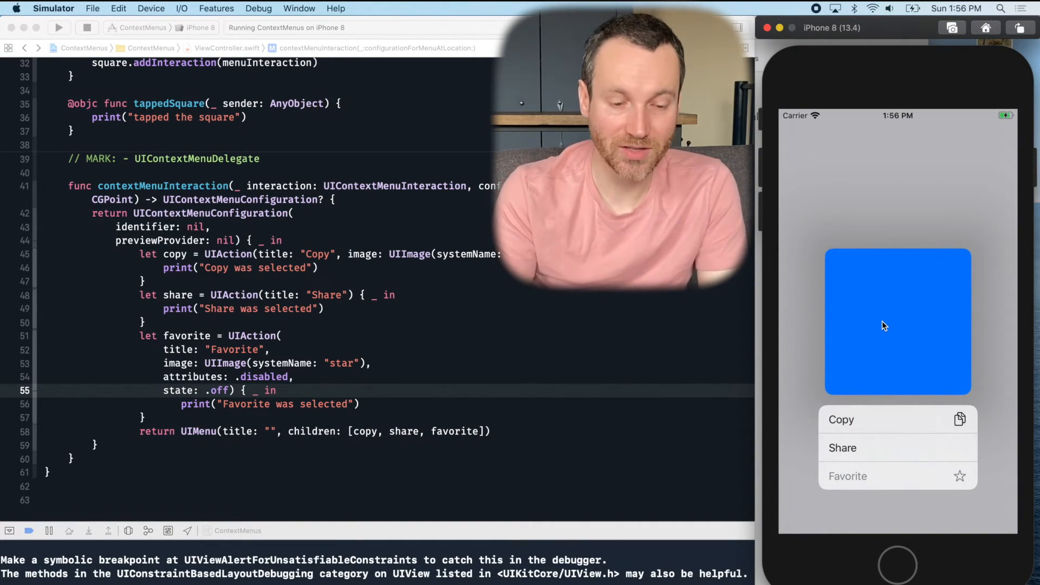
pyautogui.moveTo(878, 481)
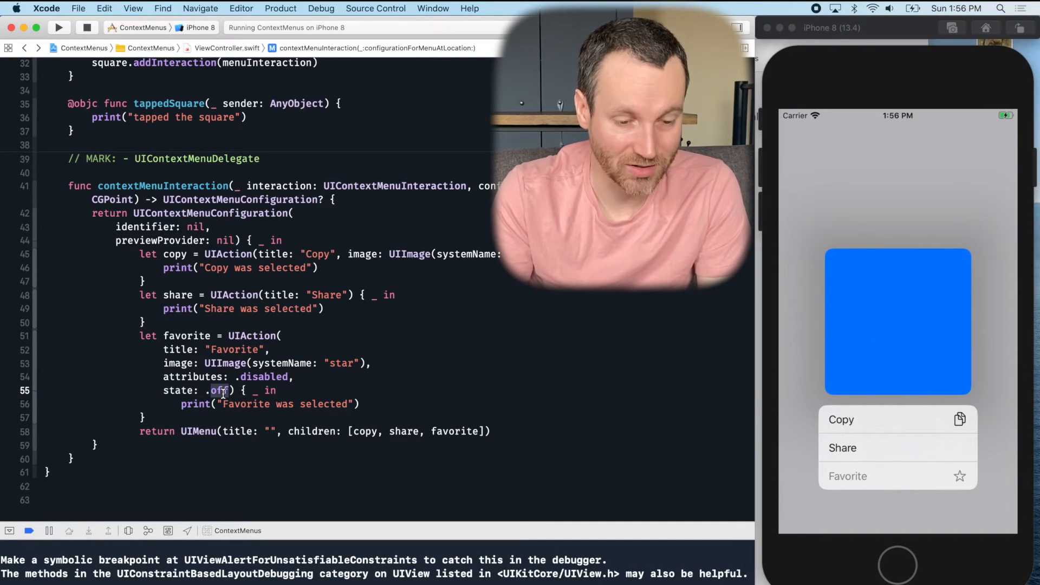
pyautogui.write('mixed')
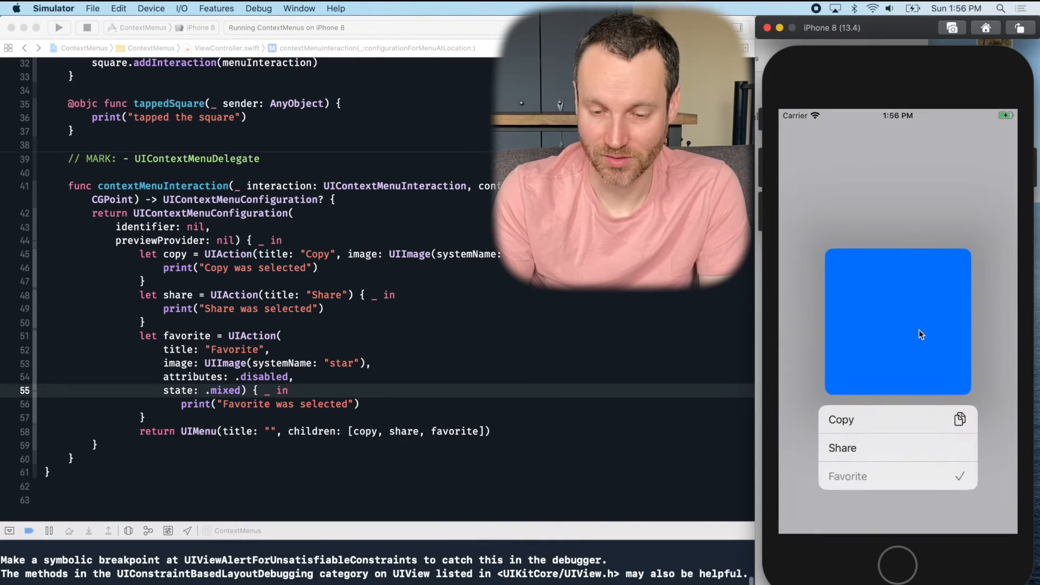
pyautogui.moveTo(260, 415)
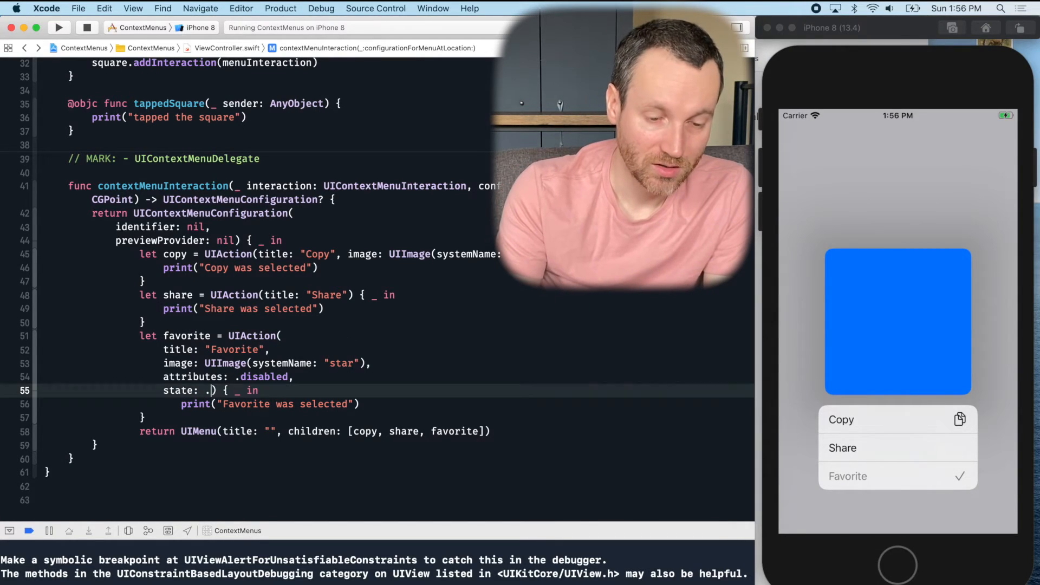
pyautogui.write('off')
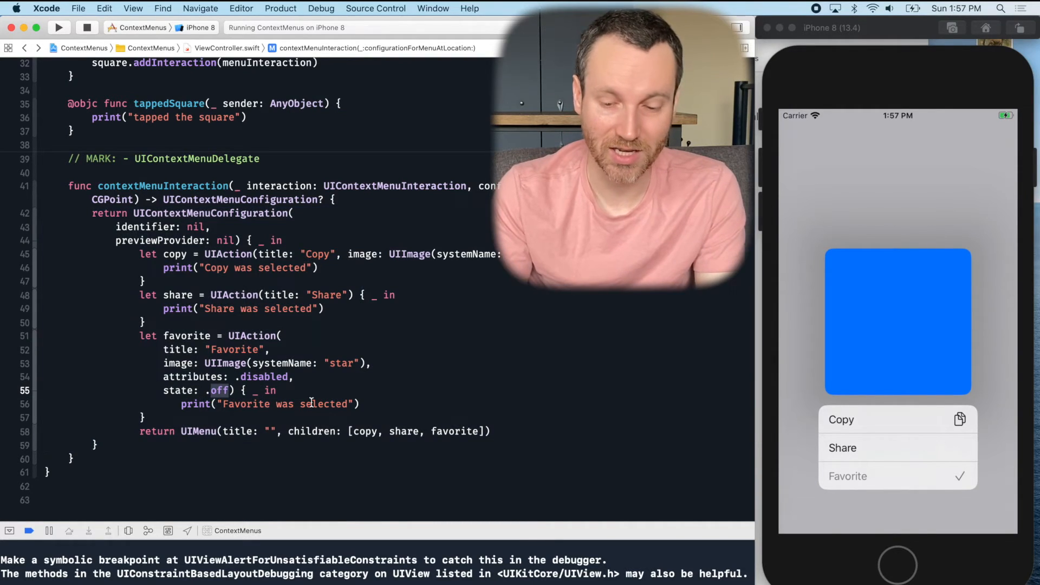
pyautogui.moveTo(952, 482)
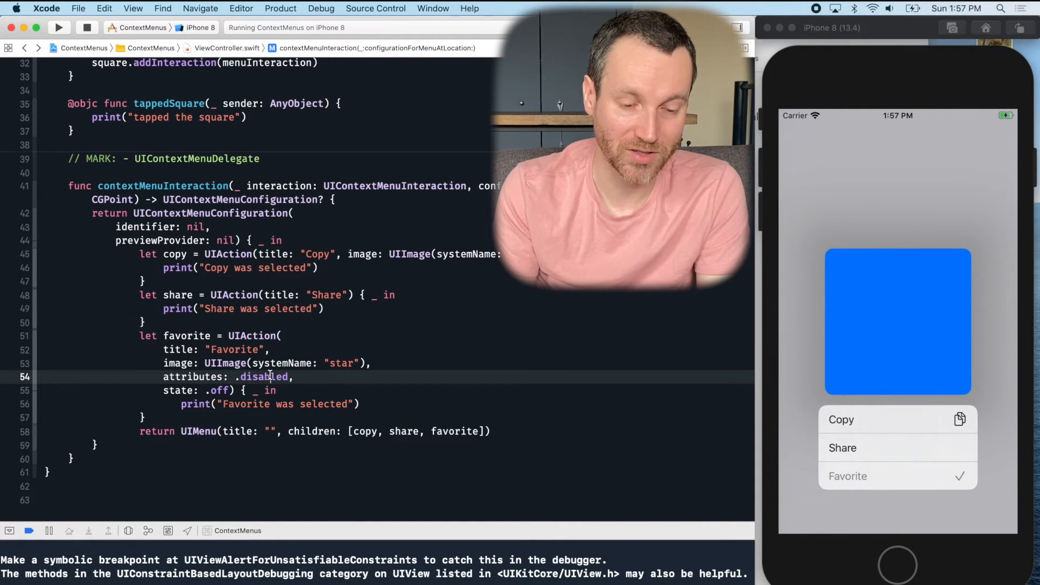
pyautogui.doubleClick(265, 377)
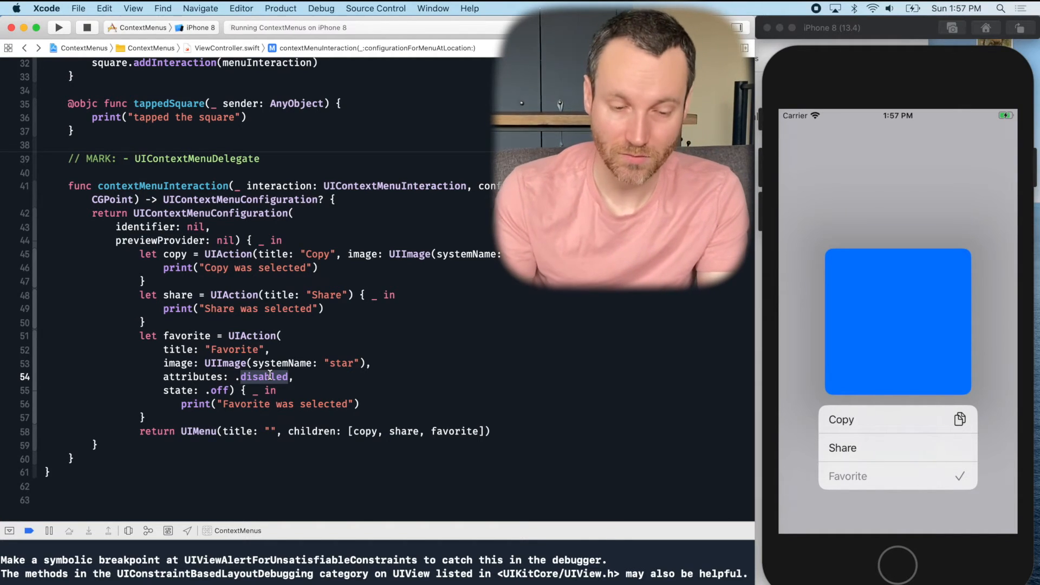
pyautogui.click(87, 27)
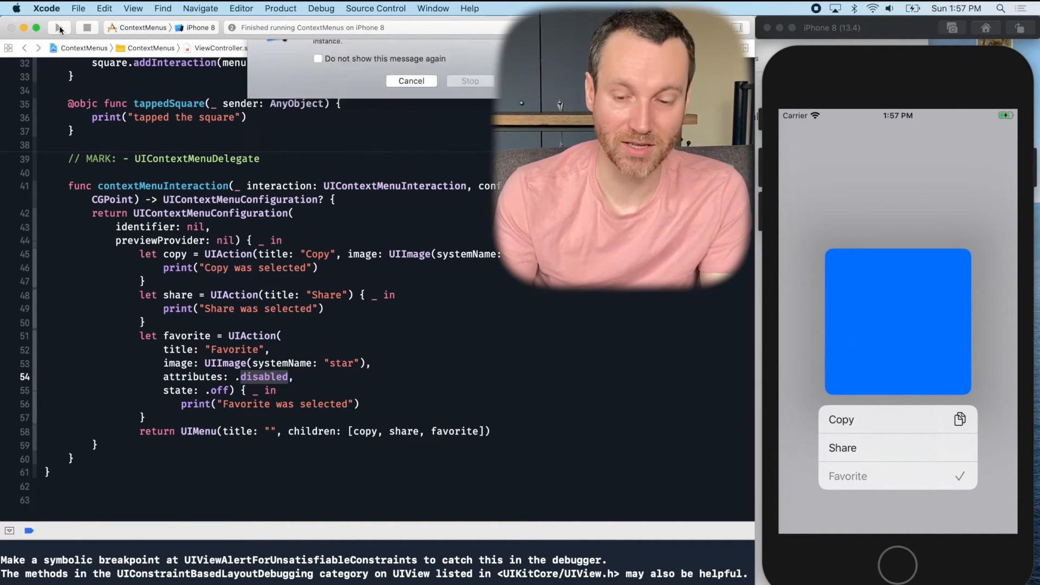
# Stop the previous run, switch to the simulator, and long-press the blue square
pyautogui.click(58, 27)
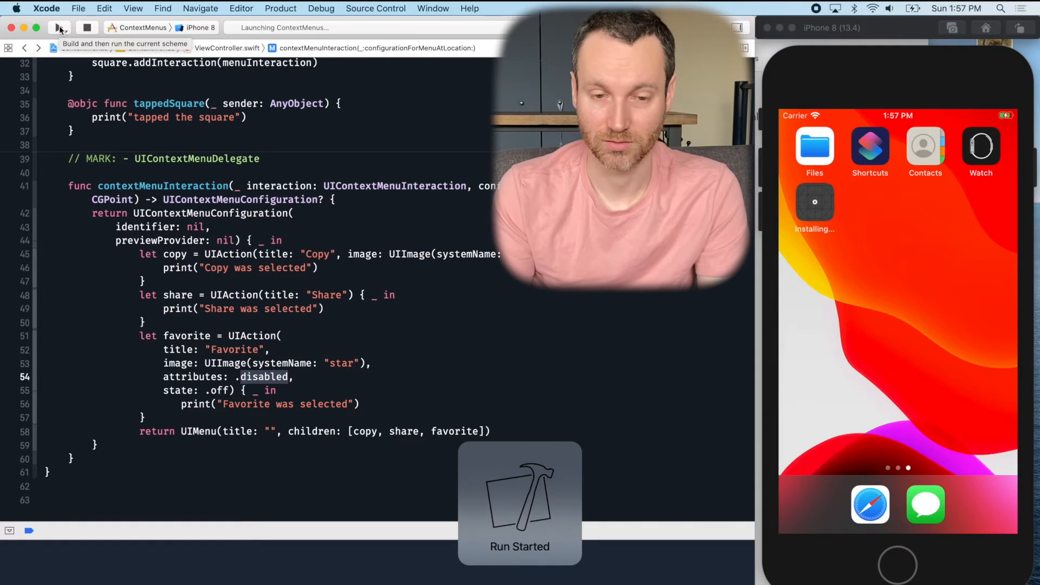
pyautogui.click(59, 27)
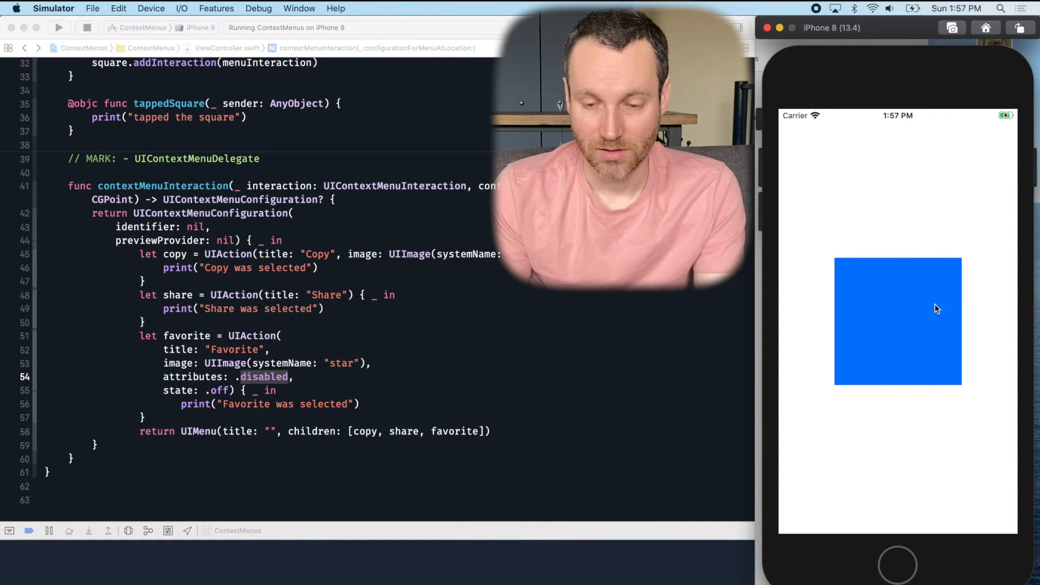
pyautogui.click(898, 322)
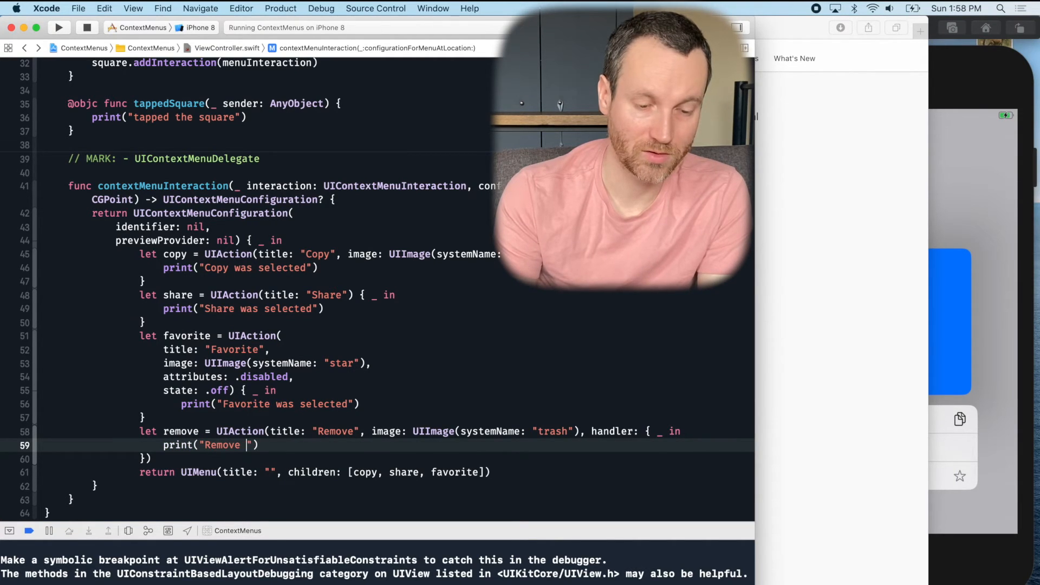
# Finish Remove's "Remove was selected" print, add remove to children, and rerun to check the menu
pyautogui.write('was selected')
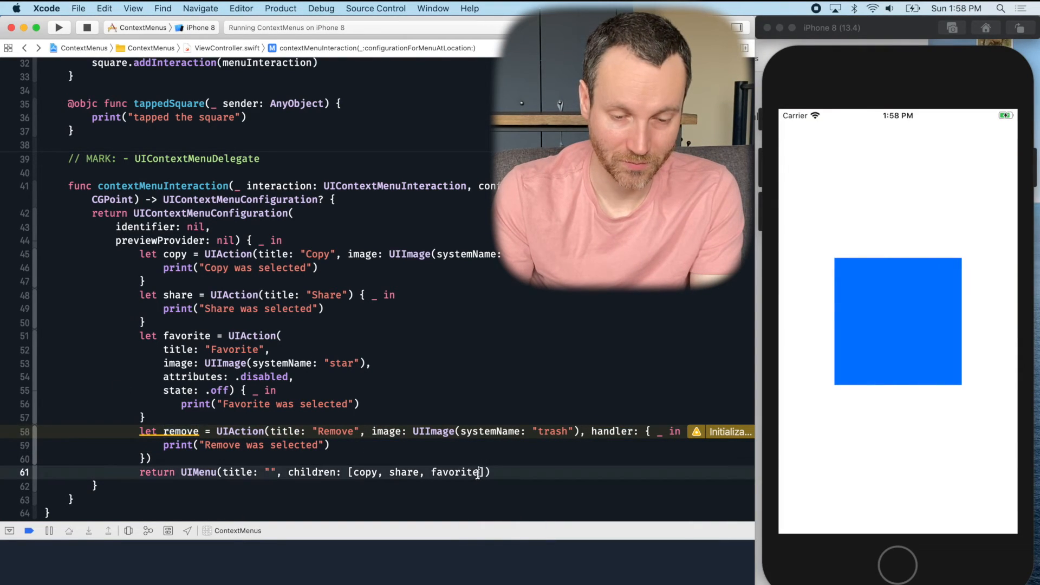
pyautogui.write(', remove')
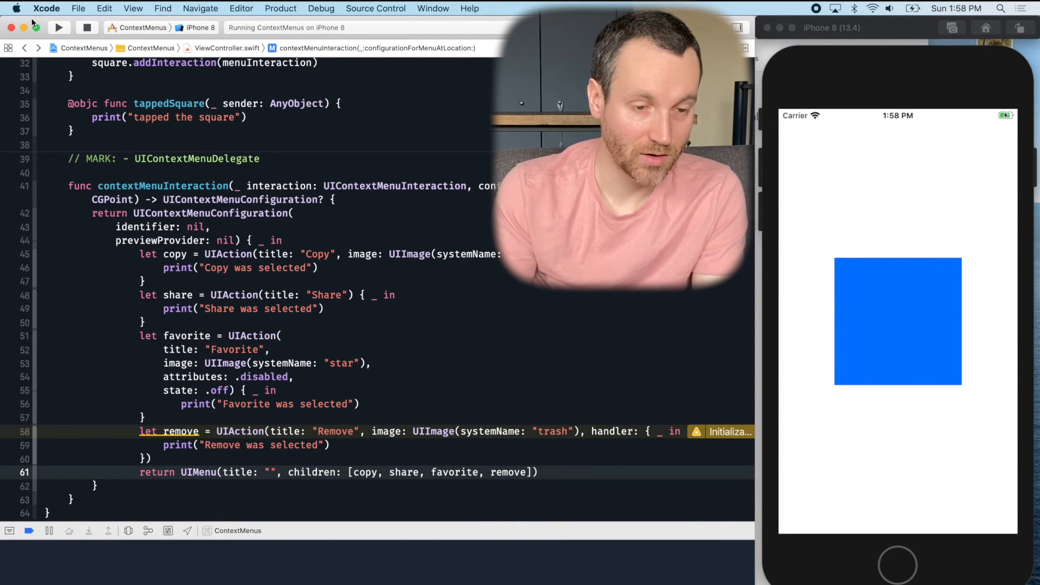
pyautogui.click(58, 27)
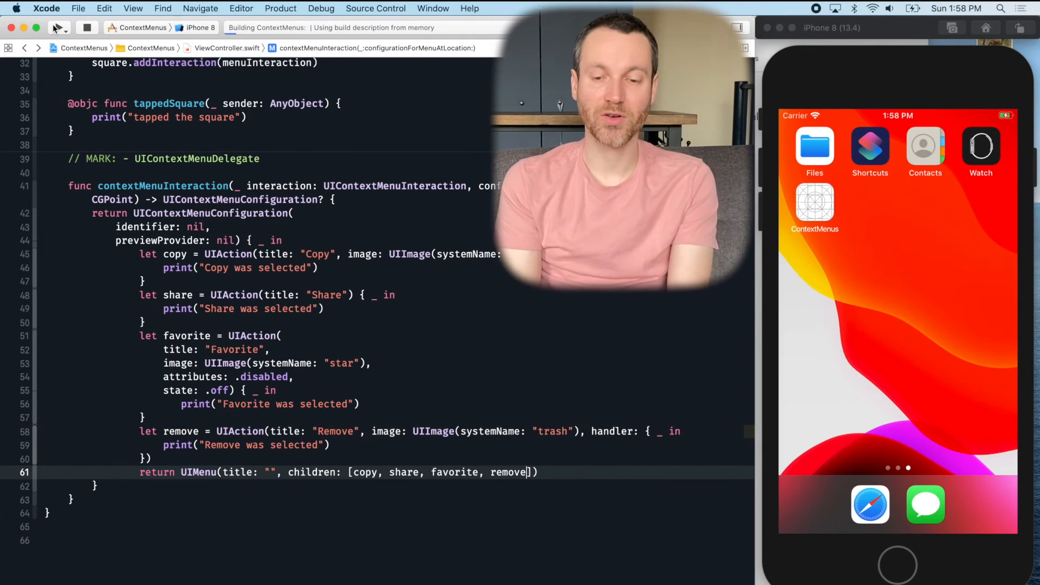
pyautogui.click(58, 27)
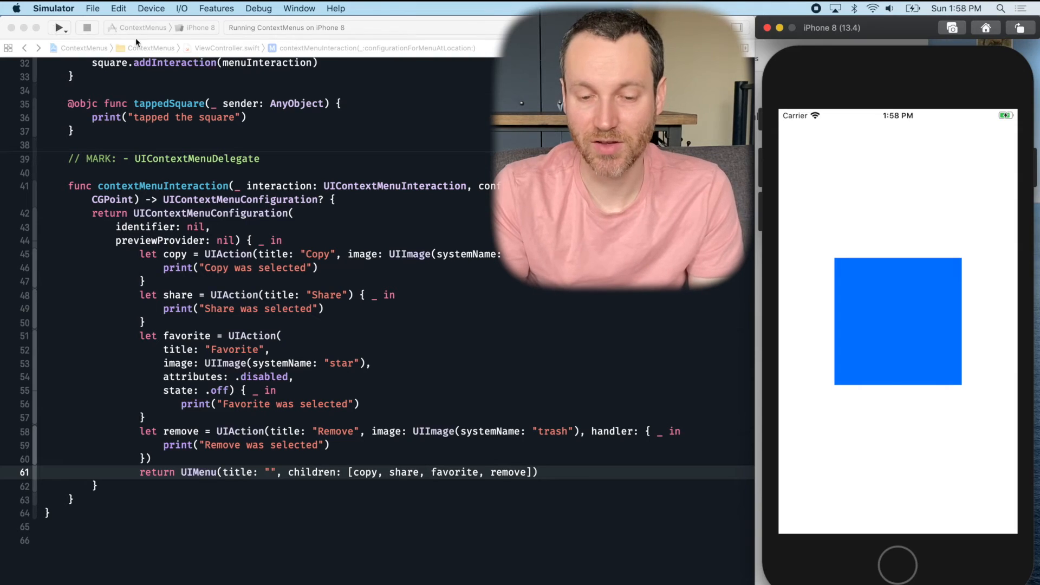
pyautogui.click(897, 321)
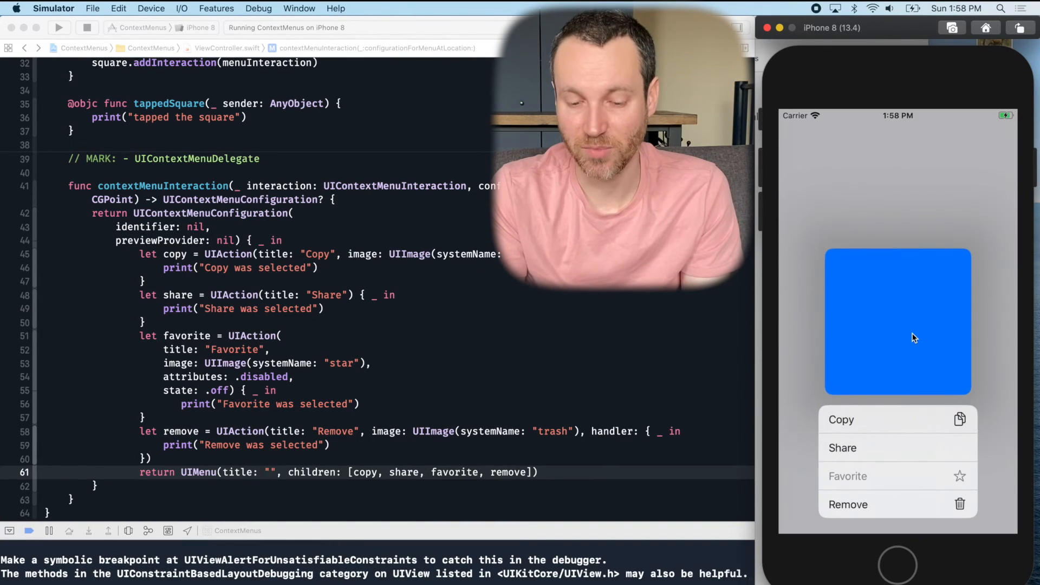
pyautogui.moveTo(881, 508)
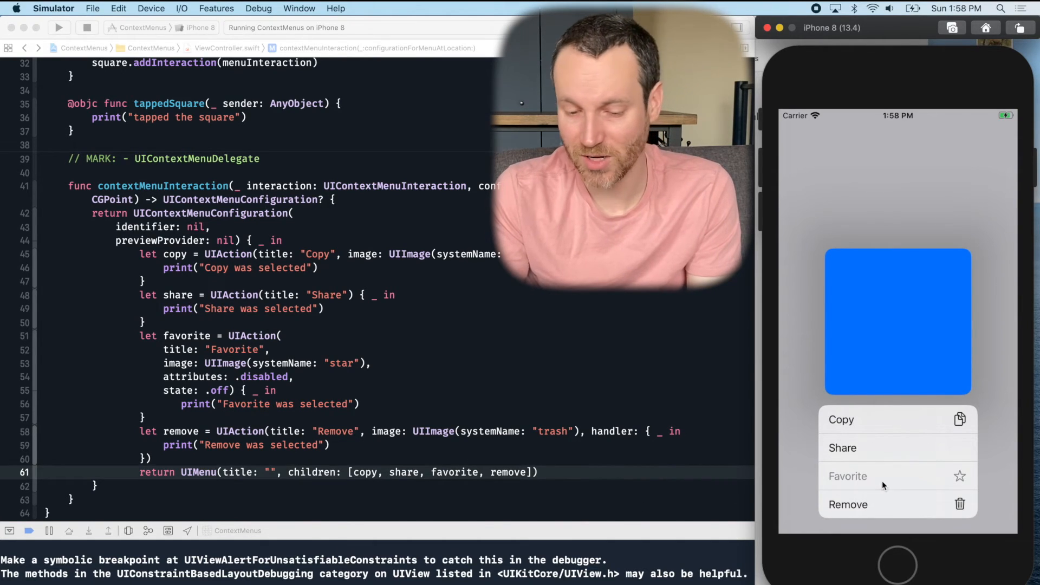
pyautogui.moveTo(843, 517)
pyautogui.write('a')
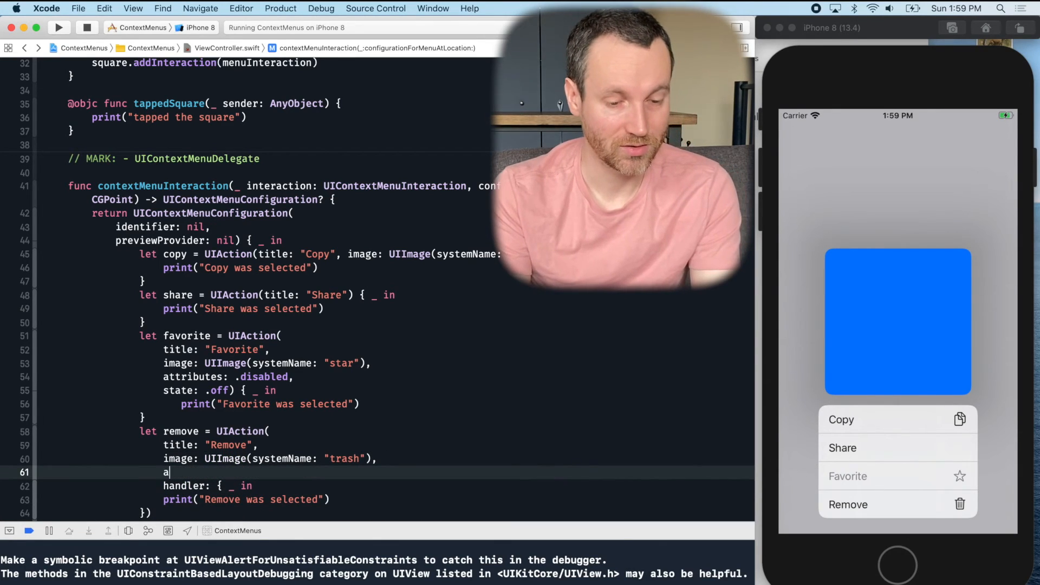
# Give the Remove UIAction attributes: .destructive, rerun, and check its menu shows Remove in red
pyautogui.write('ttributes: .')
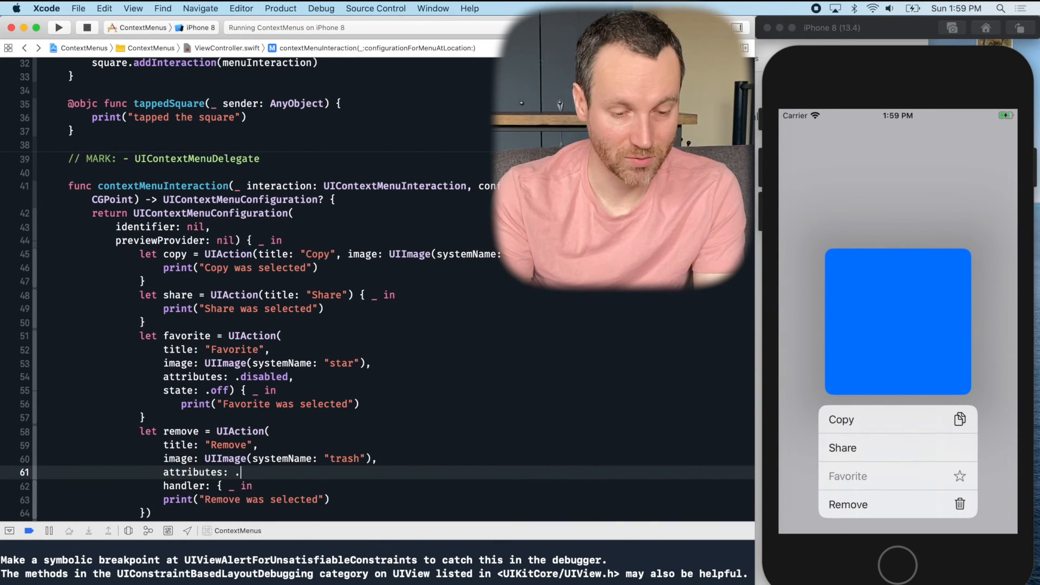
pyautogui.write(',')
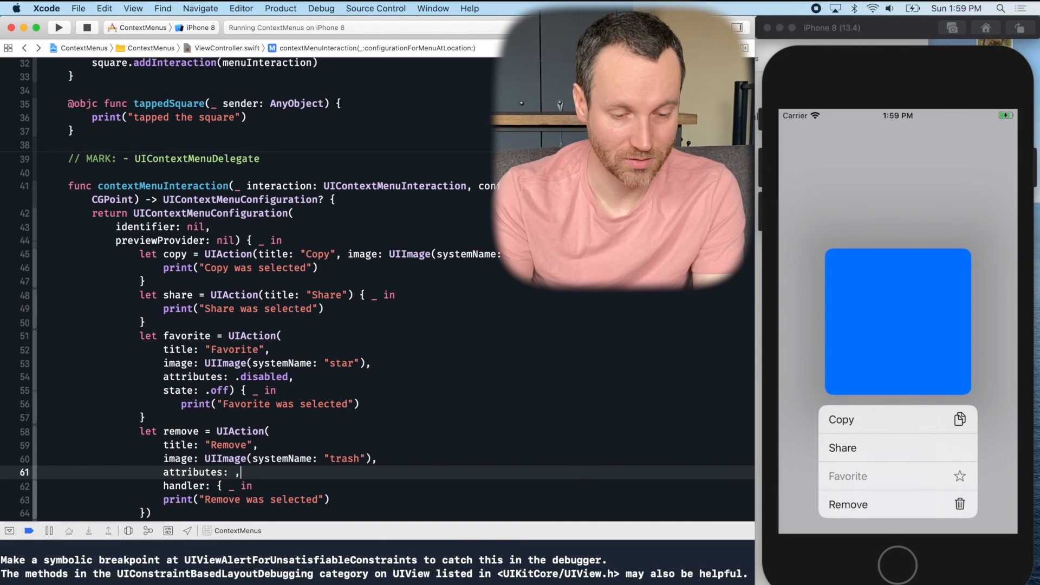
pyautogui.write('destructive')
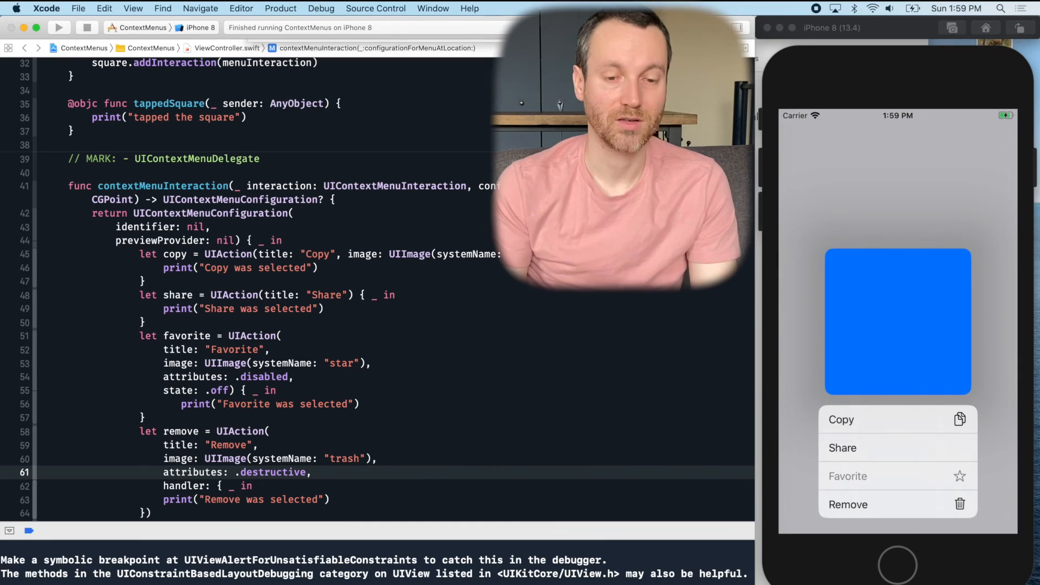
pyautogui.click(58, 27)
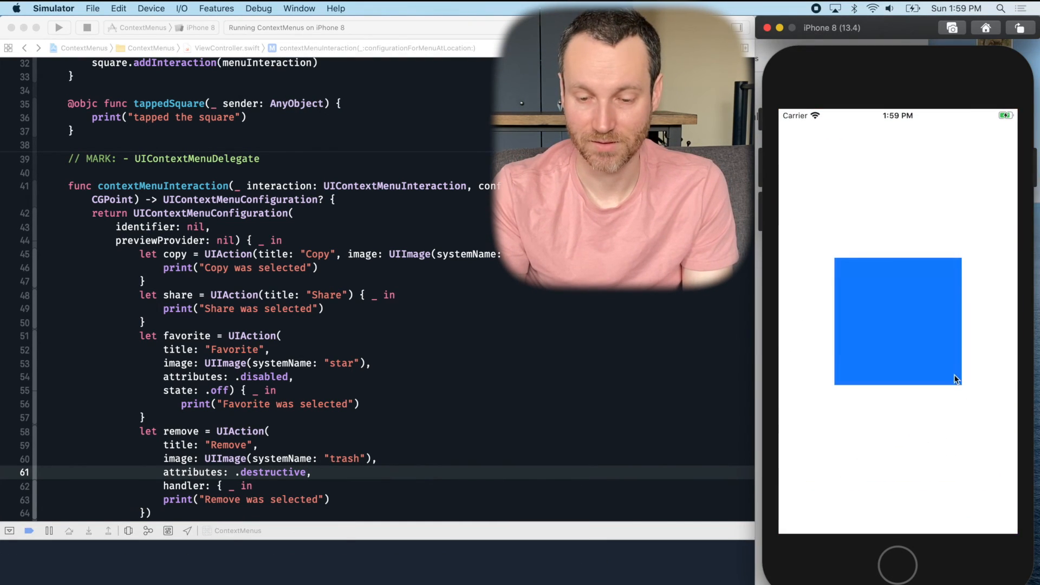
pyautogui.click(898, 321)
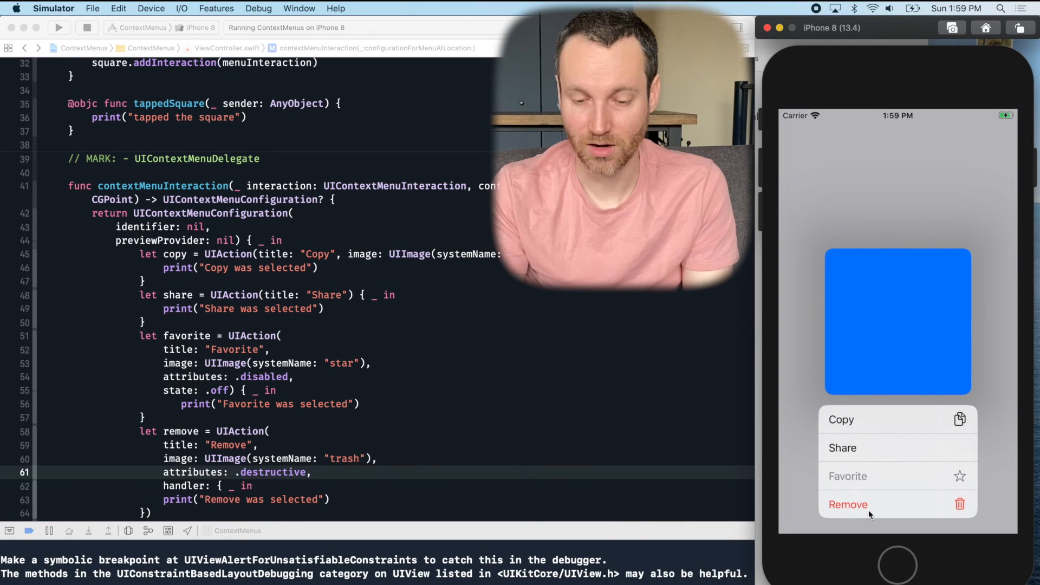